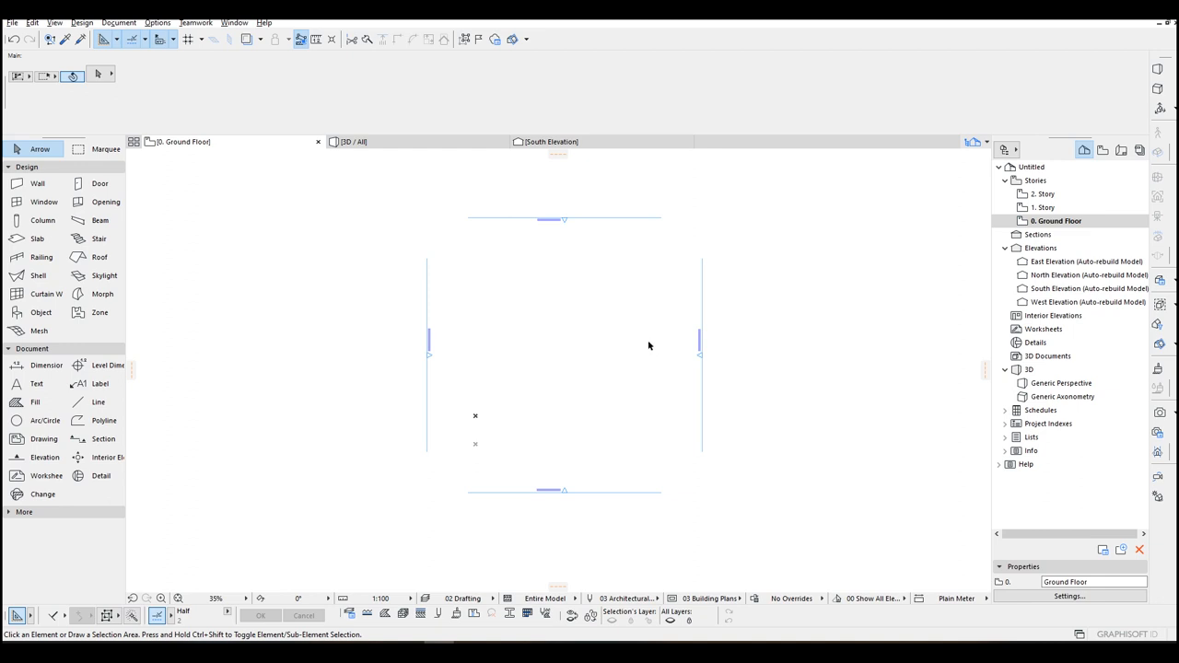
# Set the project working length unit to centimetres with zero decimals via Project Preferences
pyautogui.click(158, 22)
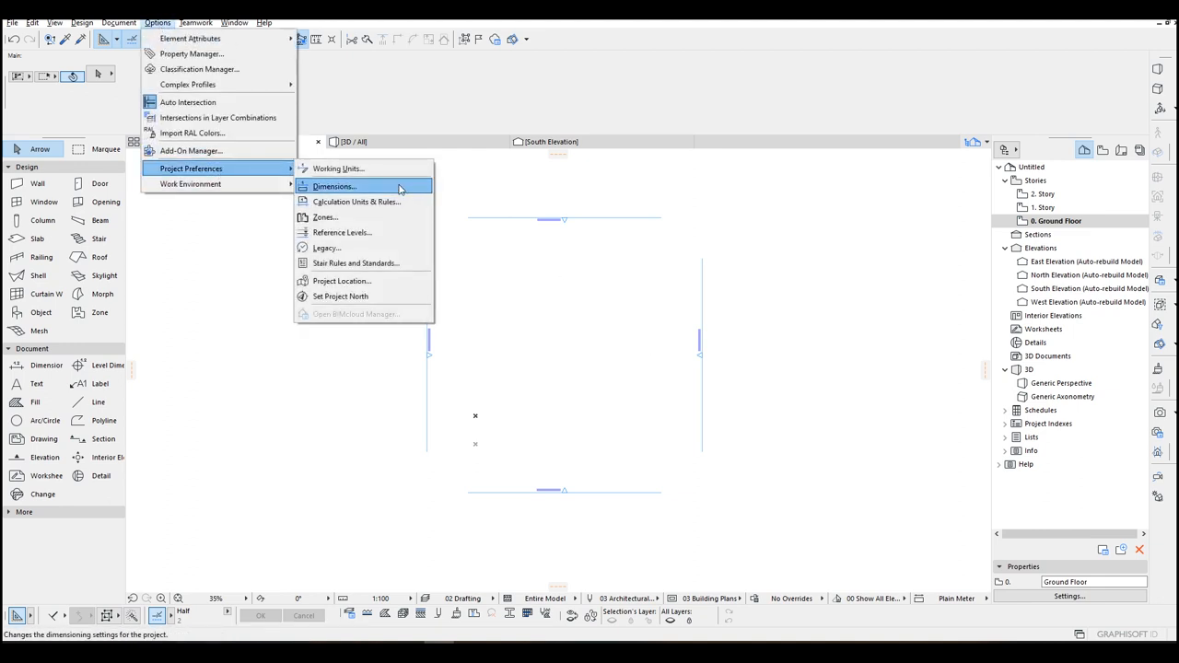
pyautogui.click(339, 168)
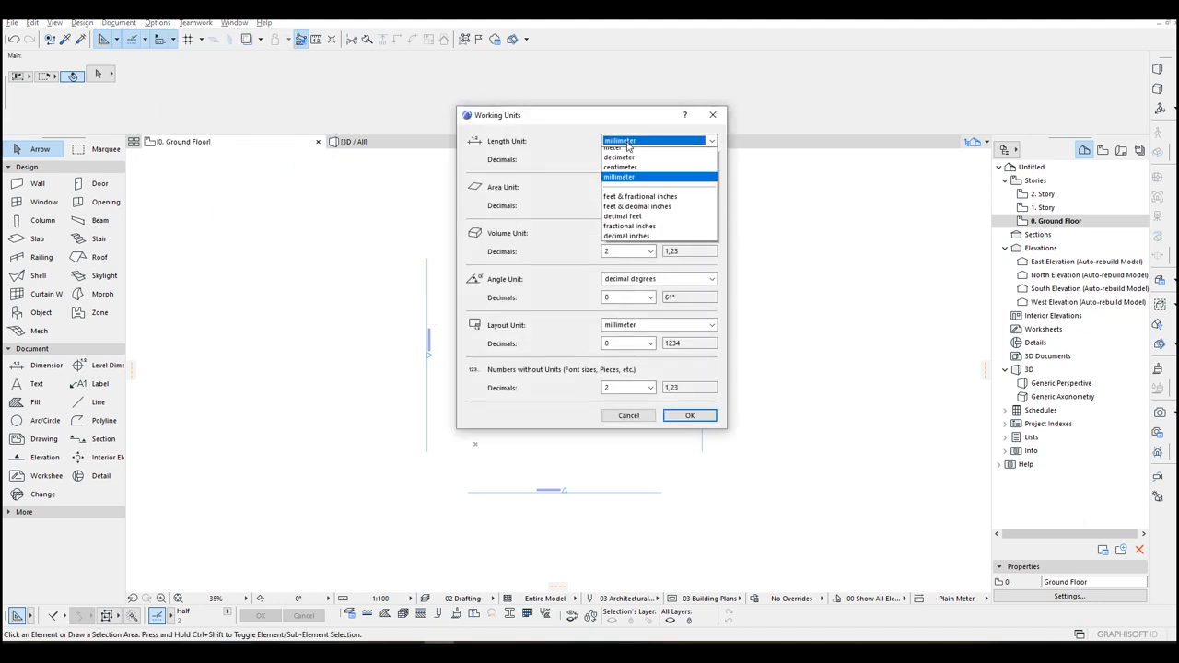
pyautogui.click(619, 166)
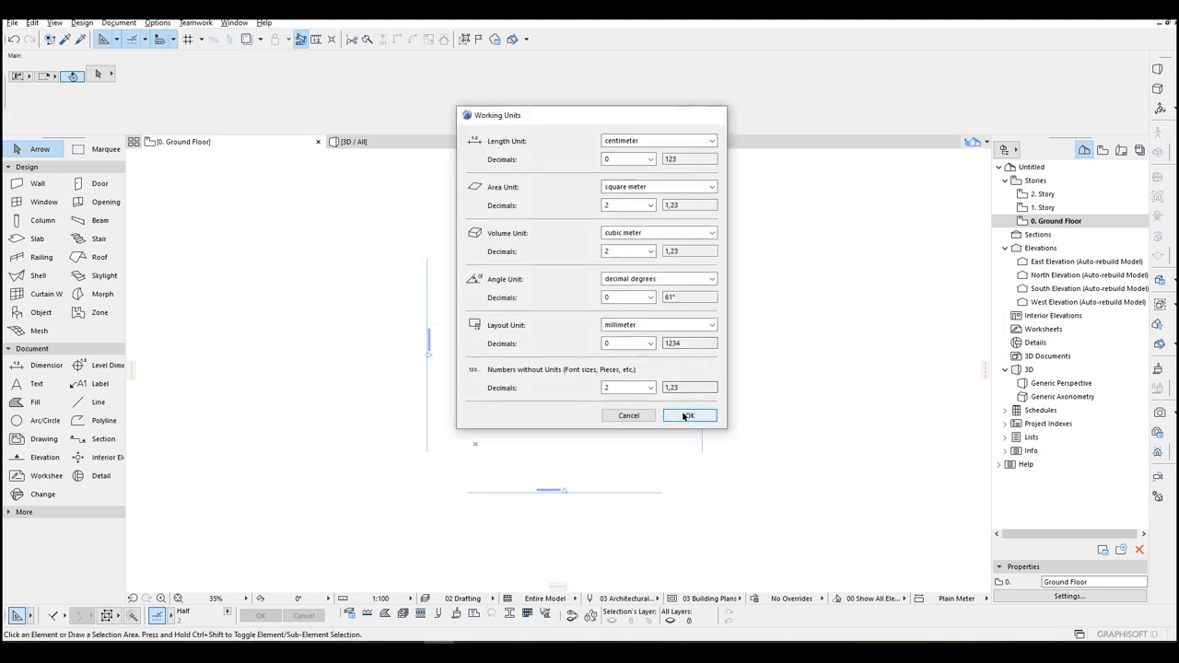
pyautogui.click(689, 416)
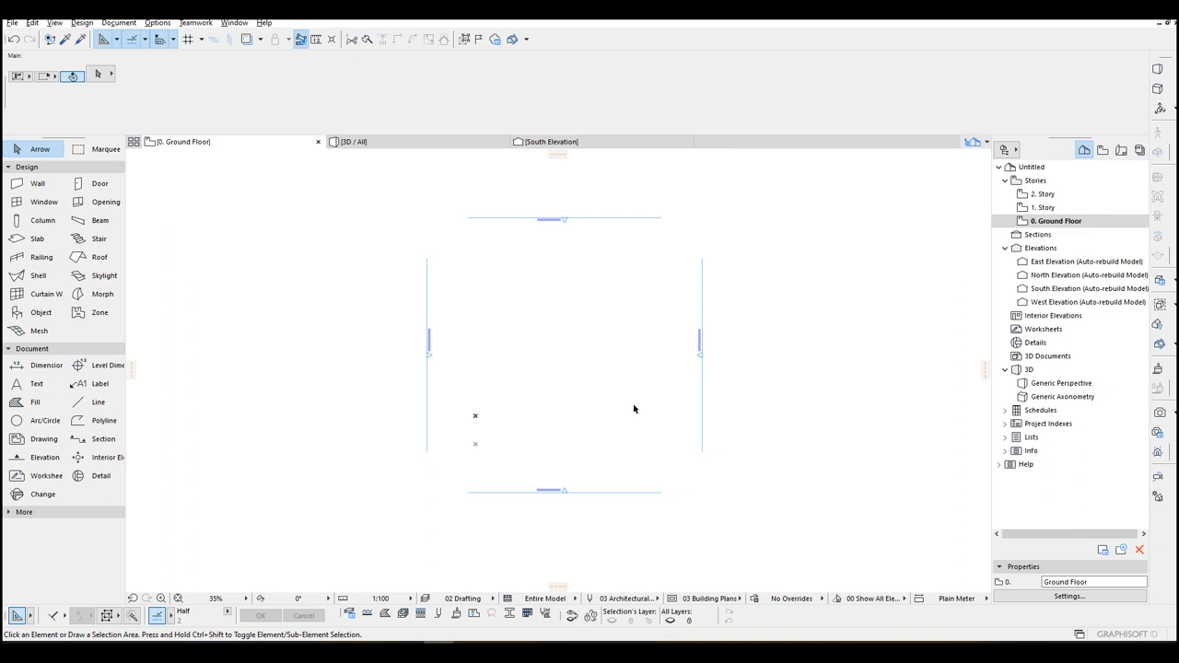
pyautogui.moveTo(269, 323)
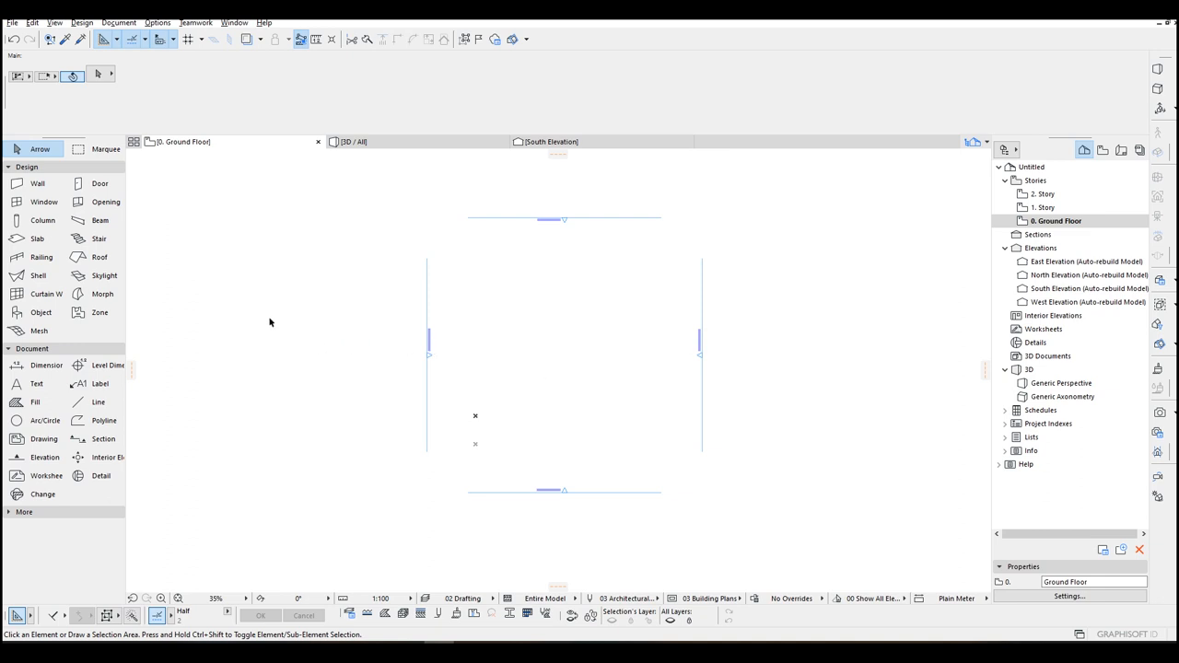
# Draw a rectangular ring of four walls on the ground floor with the Wall tool's rectangle method
pyautogui.click(37, 185)
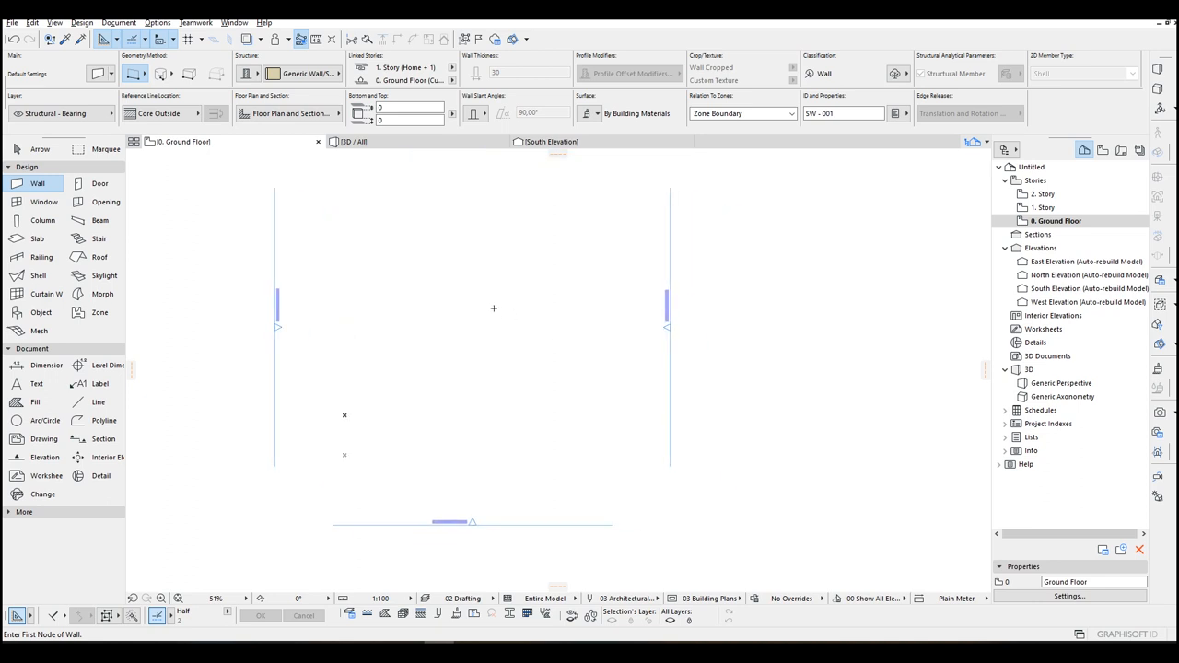
pyautogui.moveTo(387, 259)
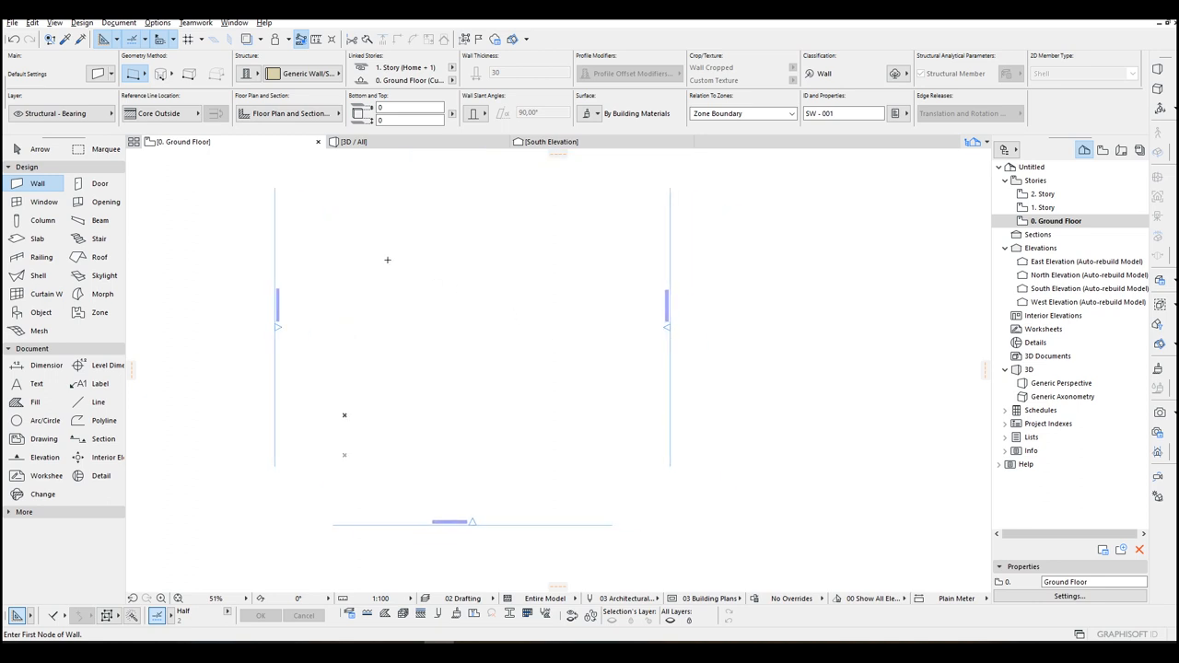
pyautogui.click(188, 63)
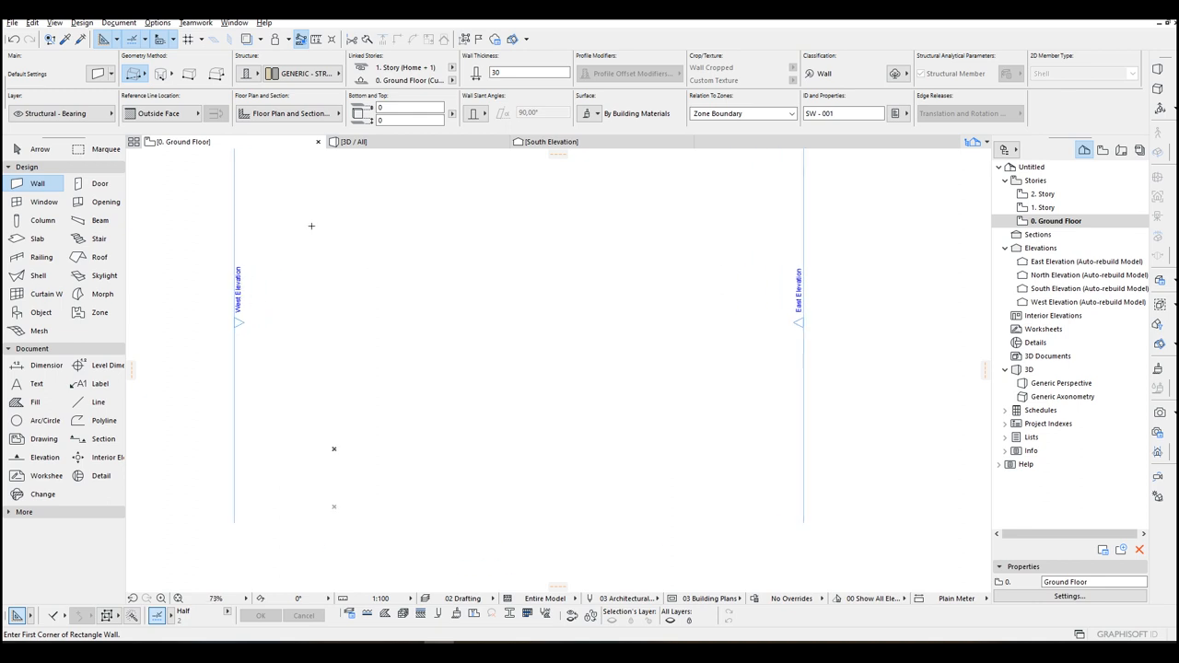
pyautogui.moveTo(311, 227); pyautogui.dragTo(711, 433)
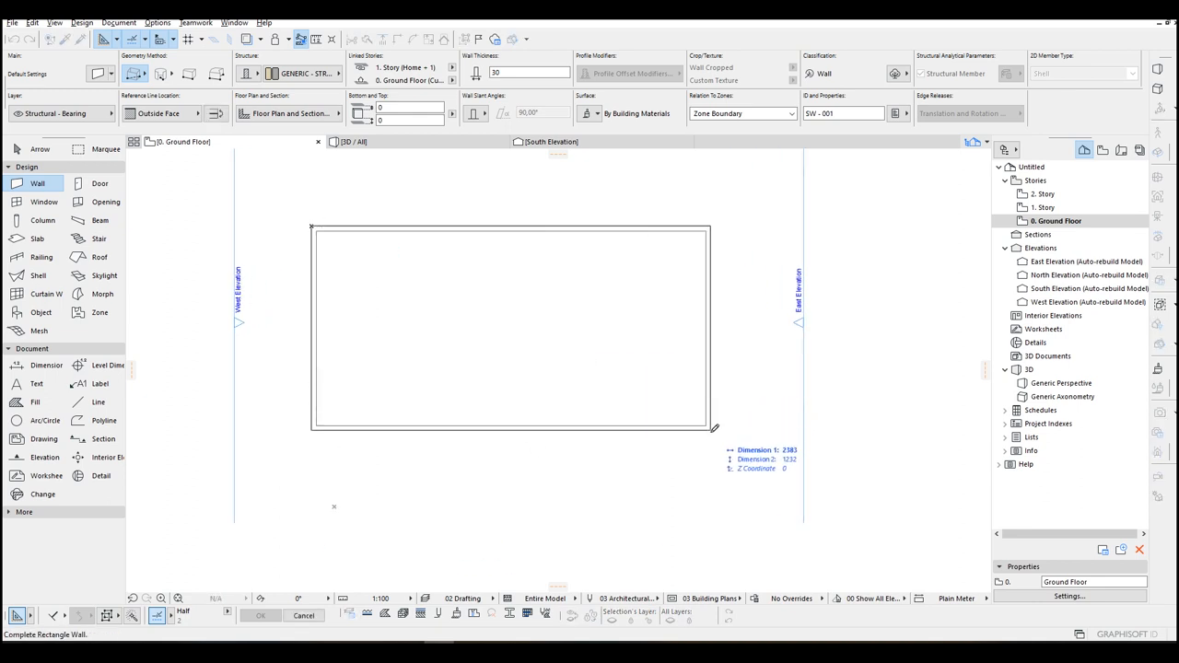
pyautogui.moveTo(714, 428); pyautogui.dragTo(611, 387)
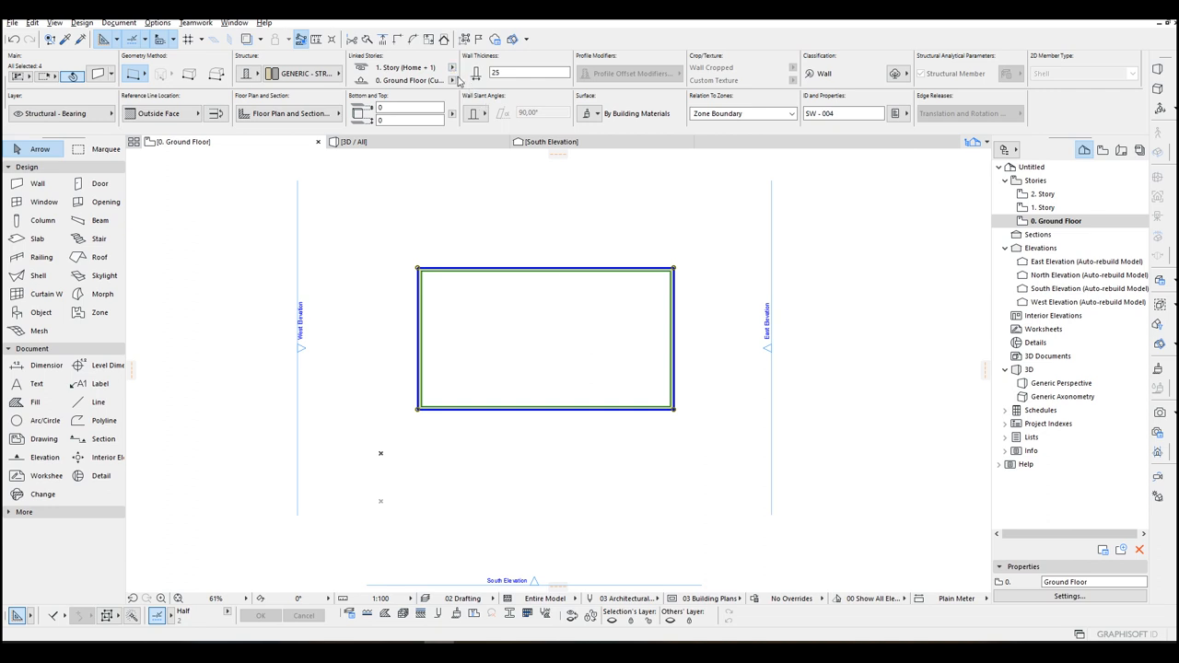
# Link the walls' top to 2. Story and insert another story above in Story Settings
pyautogui.click(451, 67)
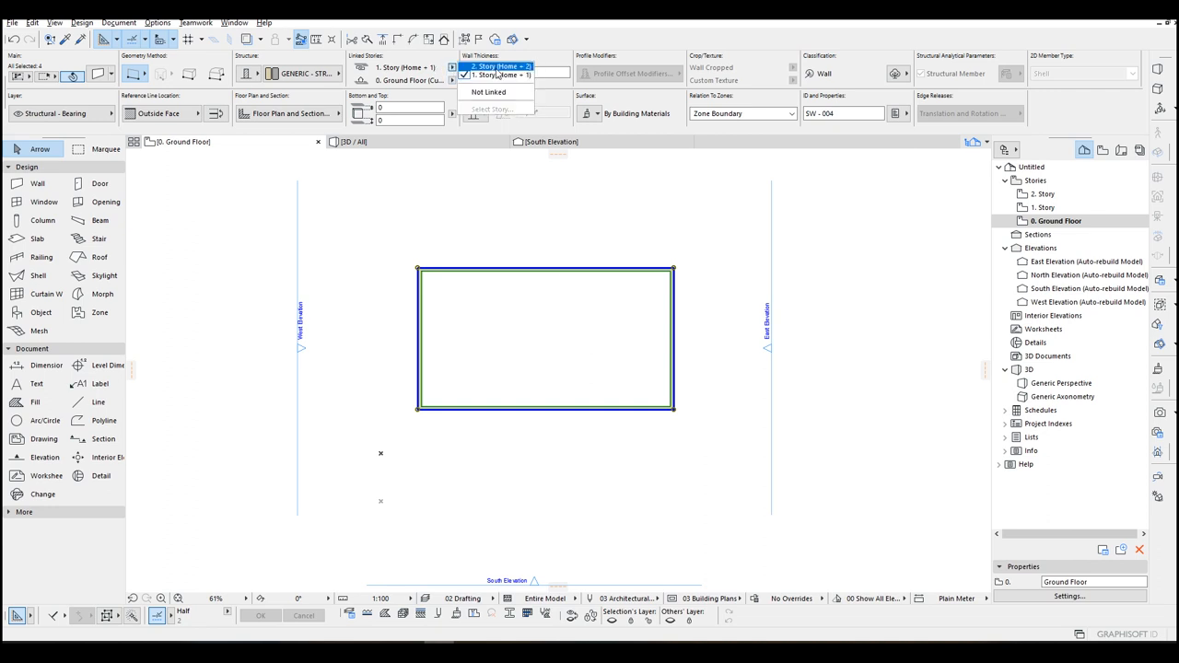
pyautogui.click(501, 66)
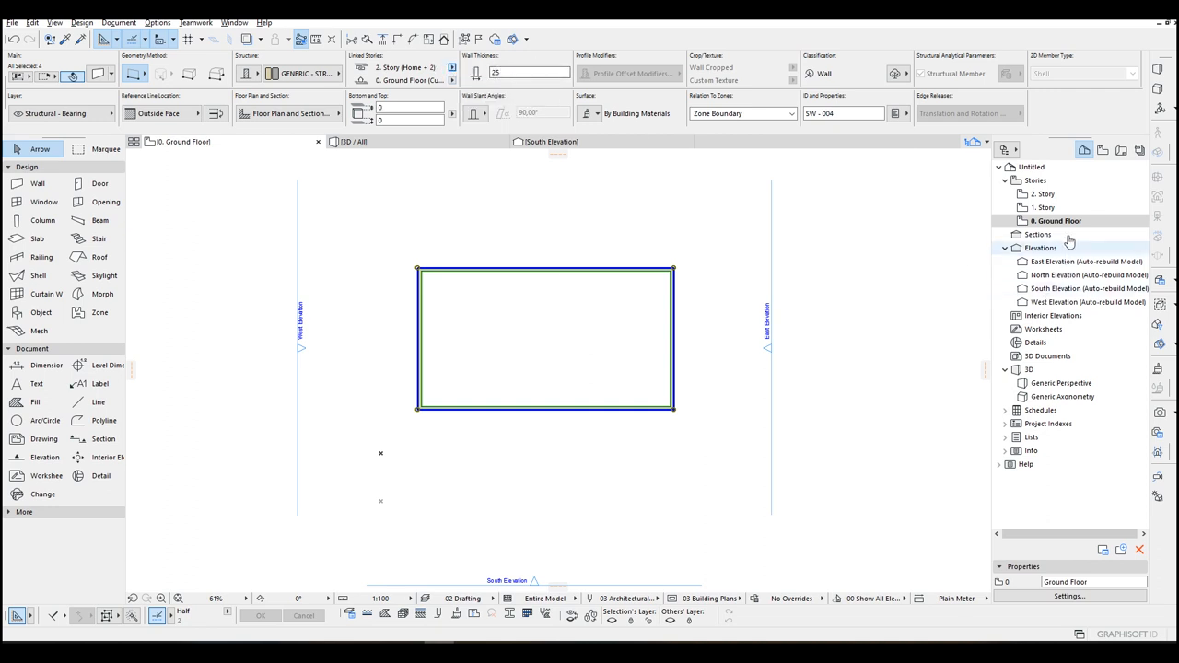
pyautogui.doubleClick(1053, 221)
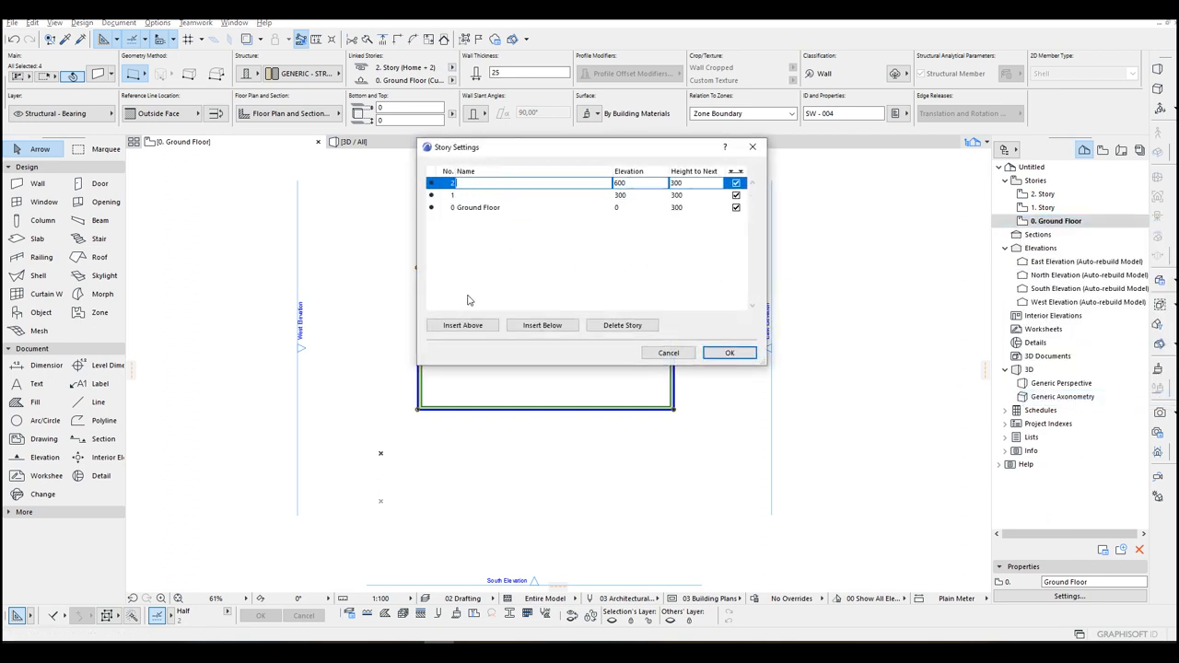
pyautogui.click(730, 353)
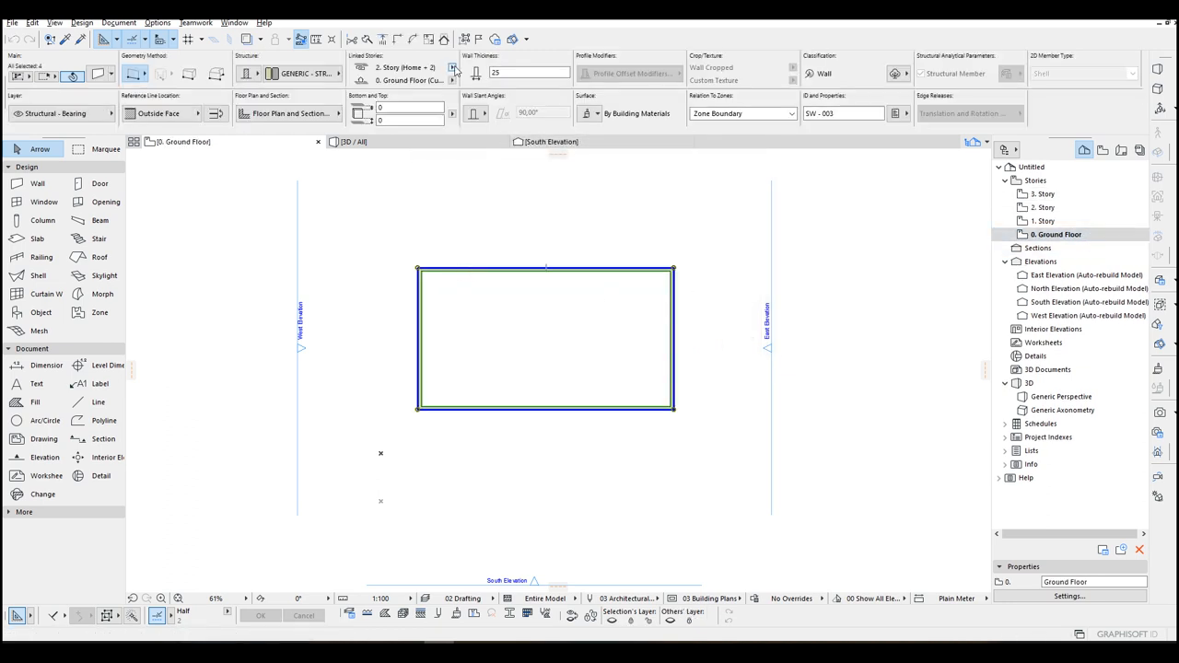
pyautogui.click(454, 66)
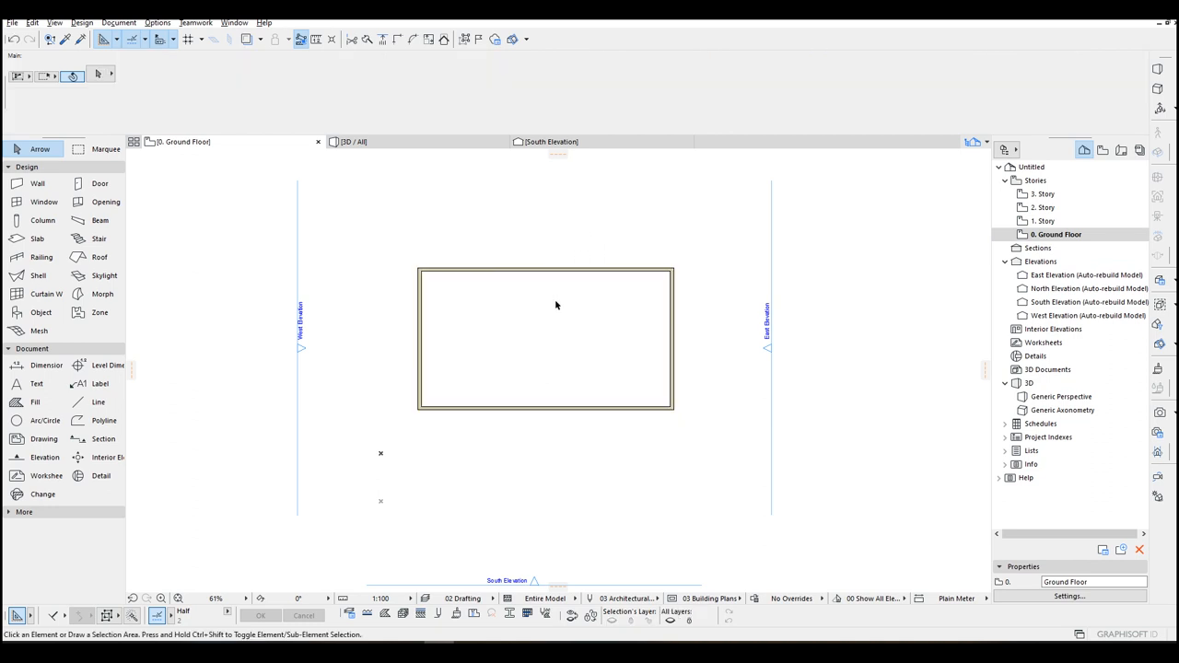
pyautogui.moveTo(100, 258)
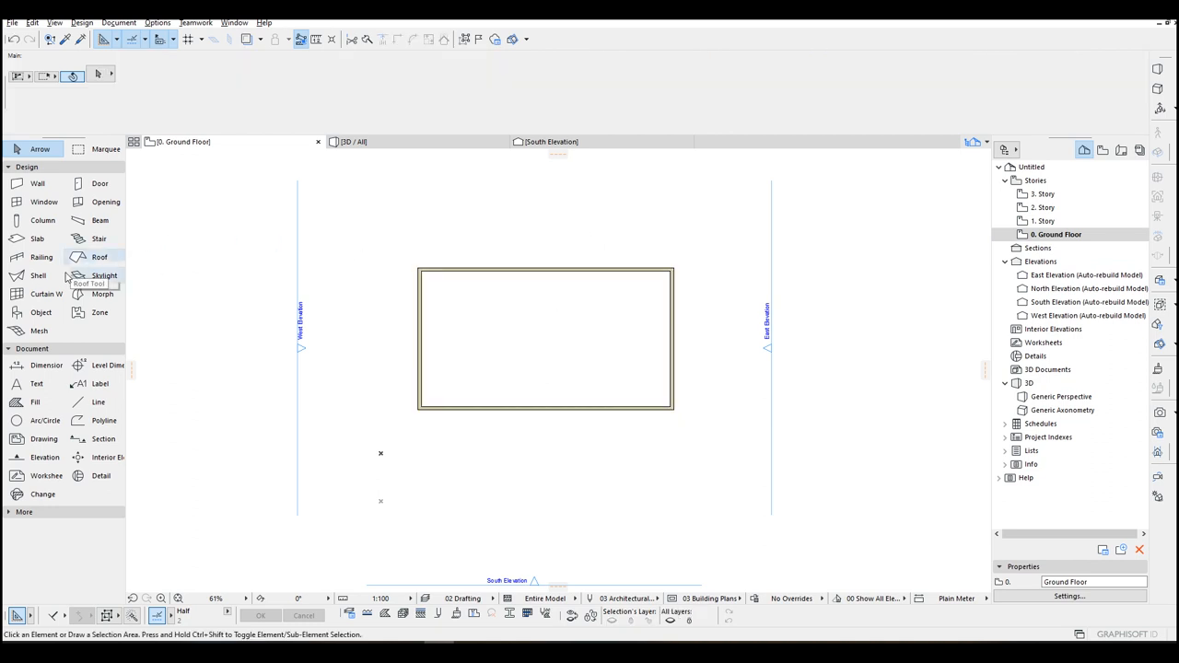
pyautogui.moveTo(101, 201)
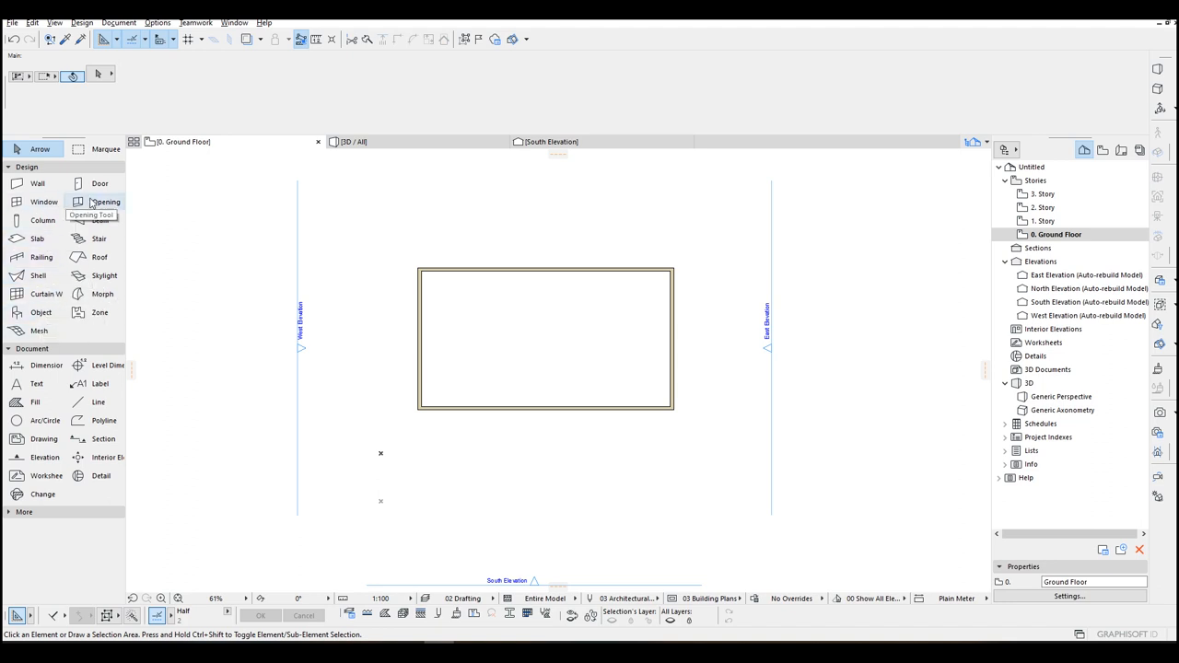
# Place a Double Door 24 into the south wall of the ground floor
pyautogui.click(99, 185)
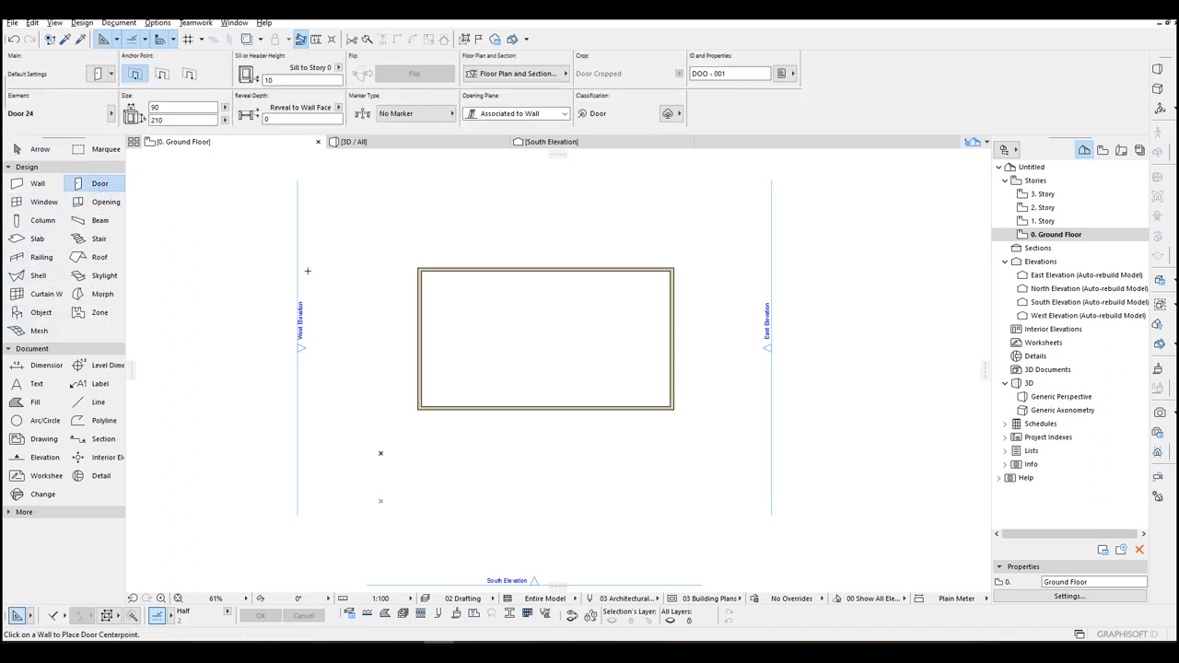
pyautogui.moveTo(549, 368)
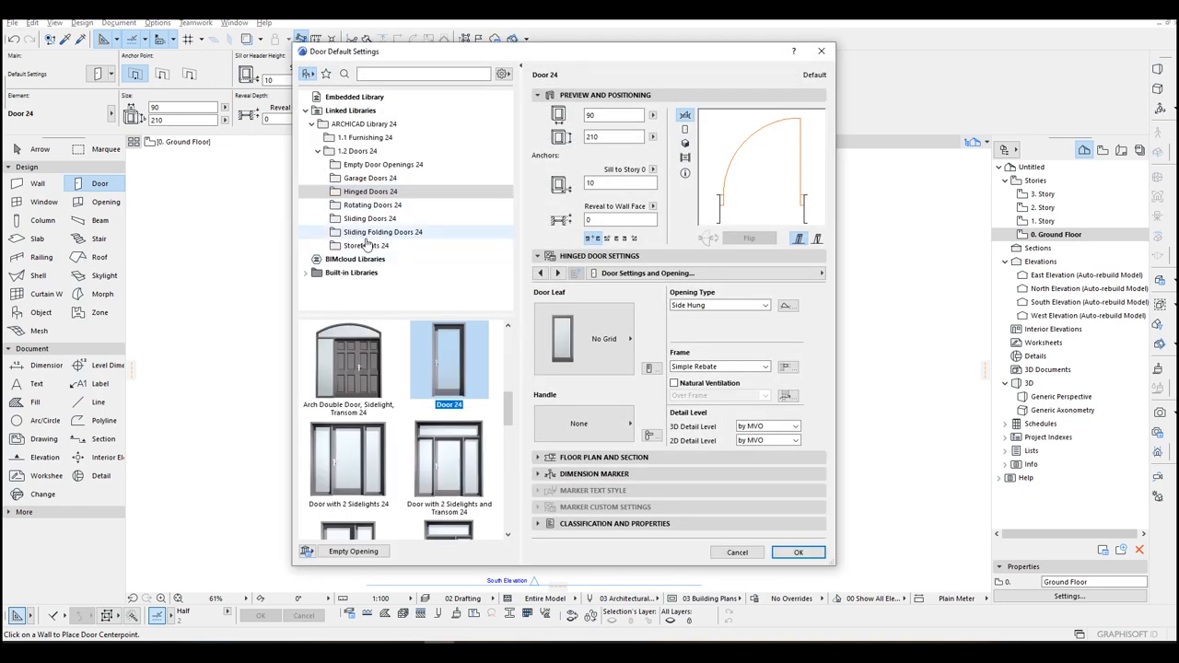
pyautogui.scroll(-3)
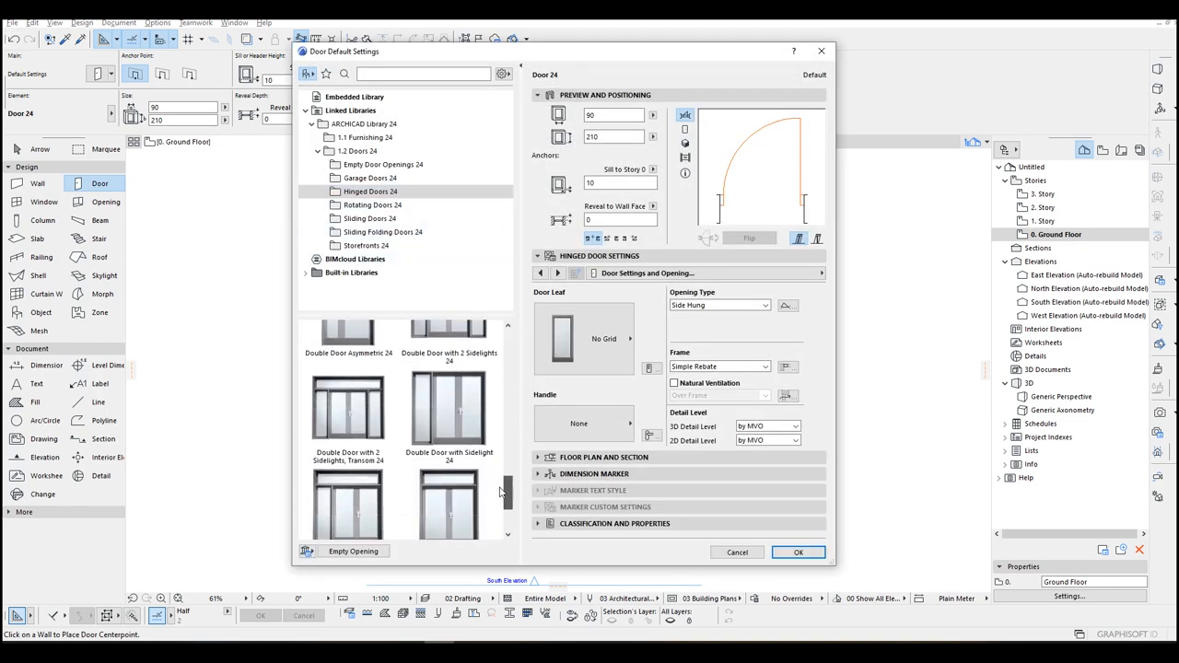
pyautogui.scroll(-3)
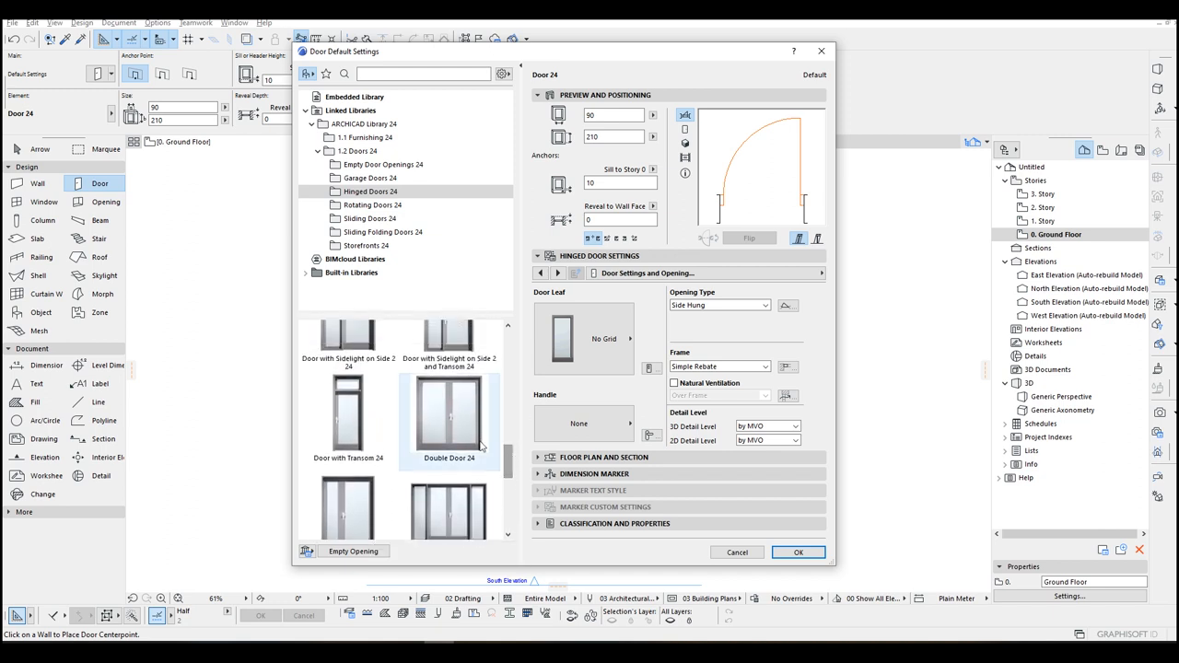
pyautogui.click(449, 420)
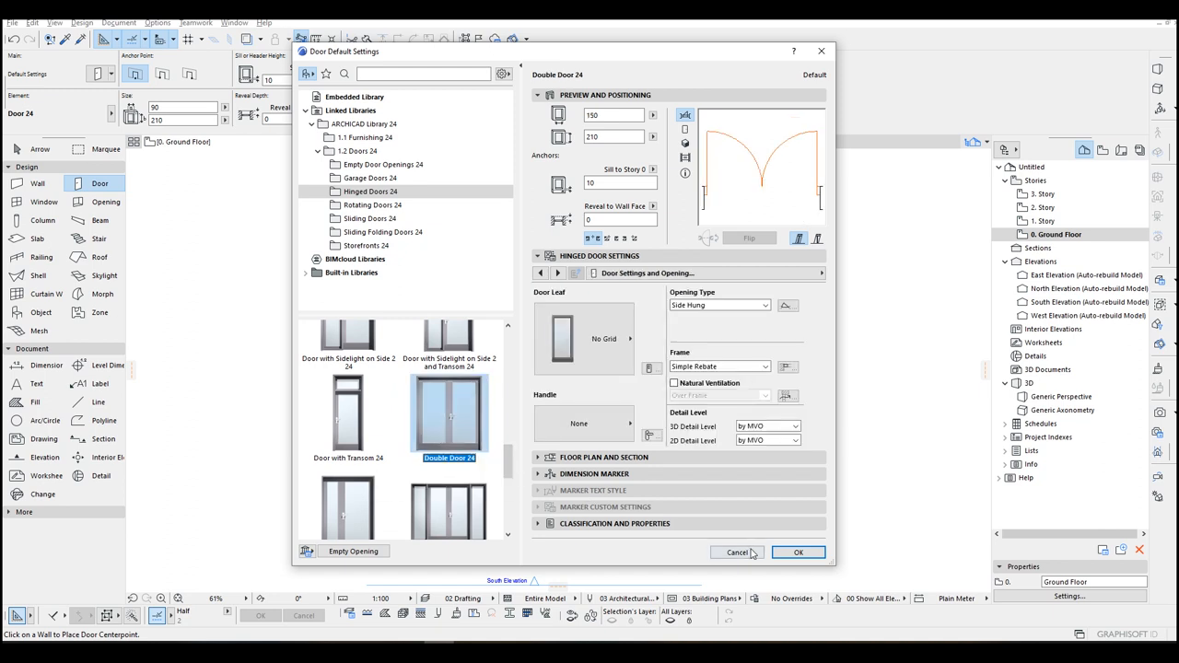
pyautogui.click(798, 553)
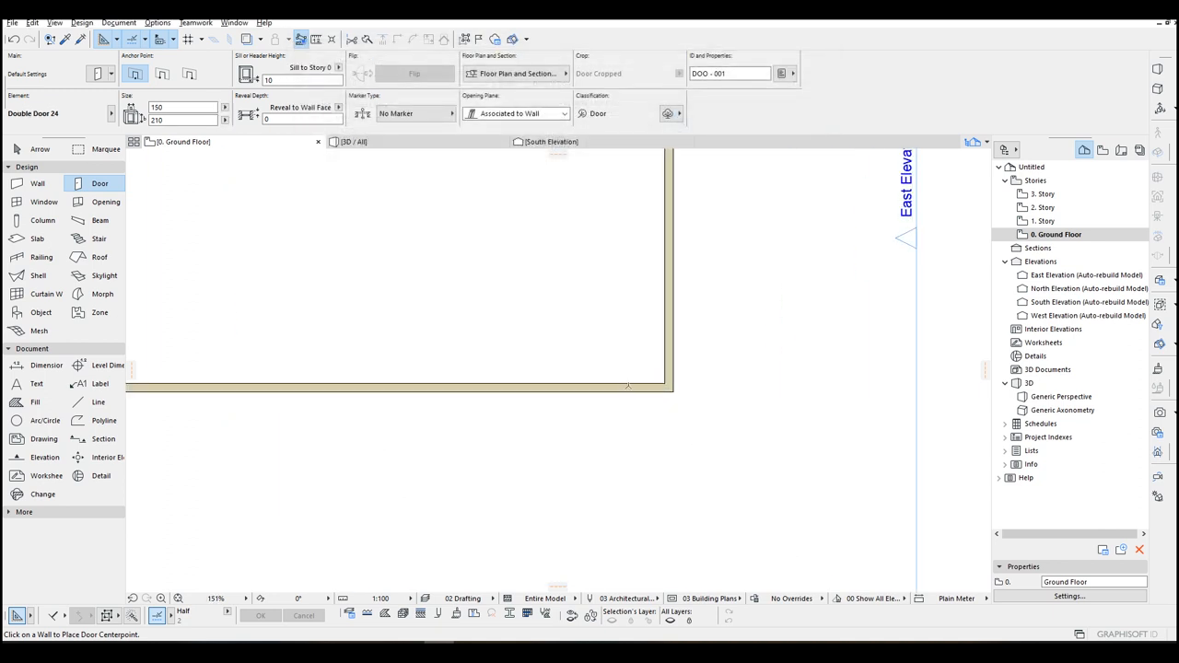
pyautogui.click(529, 387)
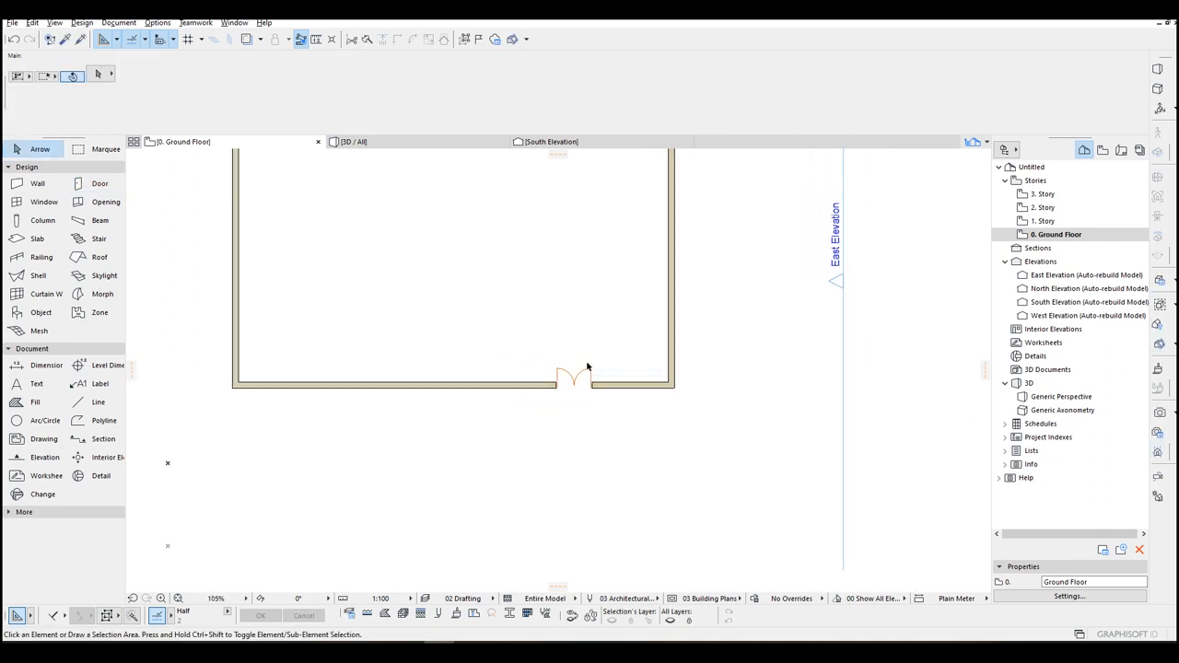
# In 3D, offset the top slab's elevation by 100, then return toward the ground floor plan
pyautogui.click(354, 140)
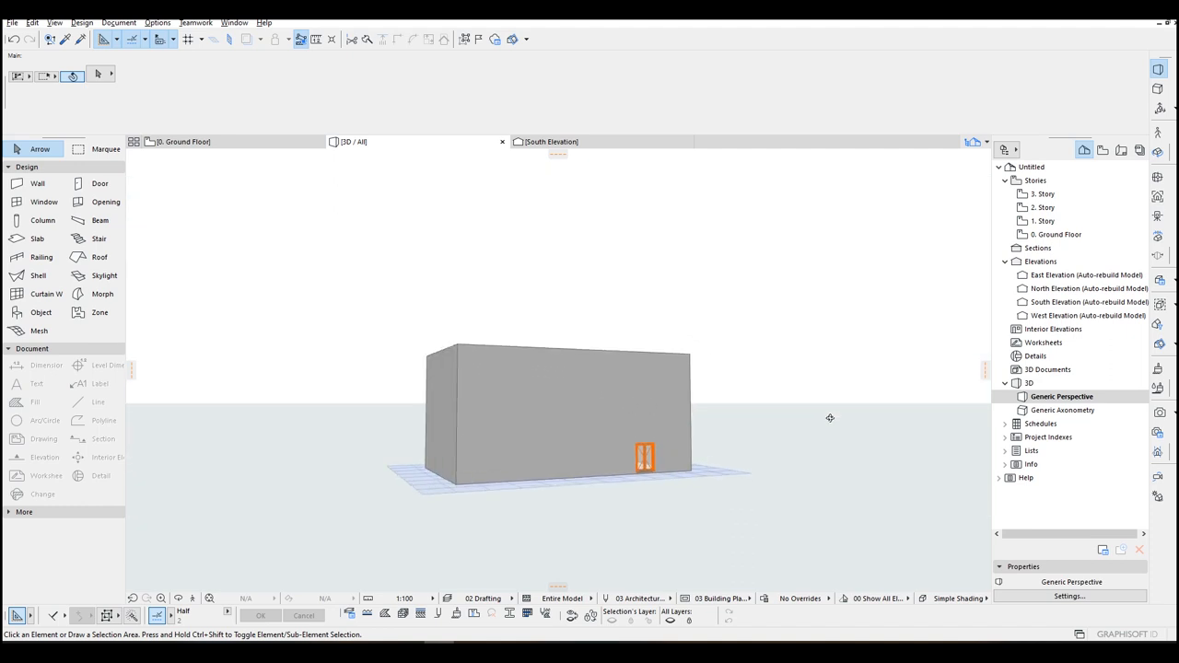
pyautogui.moveTo(829, 416); pyautogui.dragTo(553, 377)
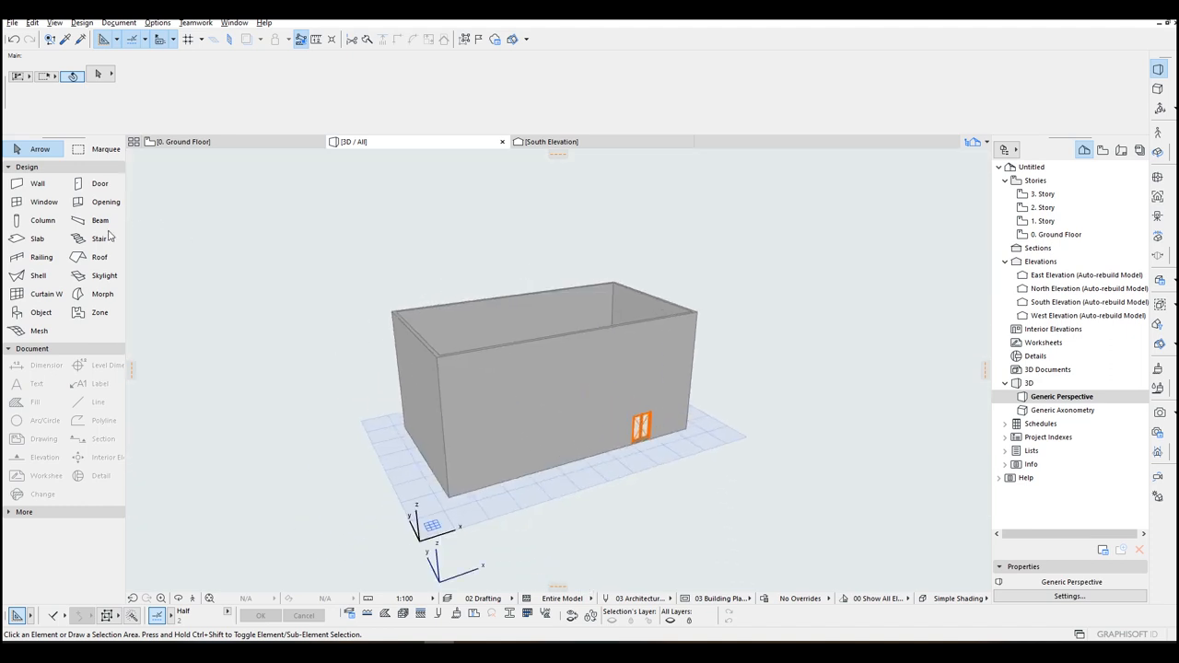
pyautogui.click(37, 237)
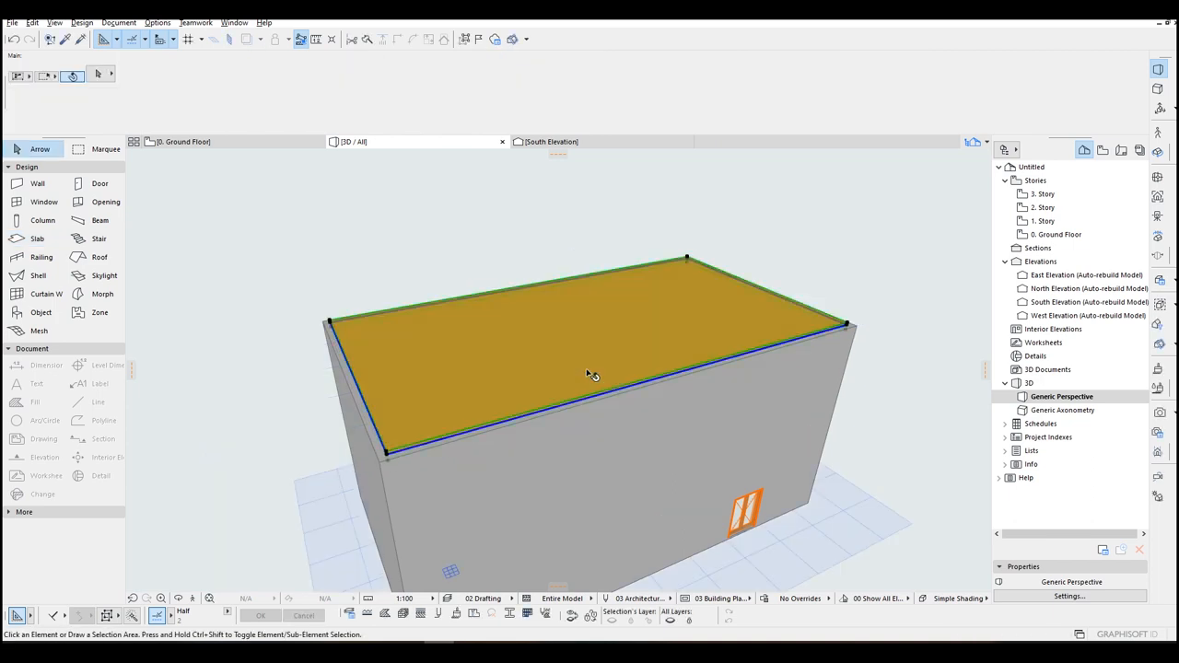
pyautogui.click(590, 369)
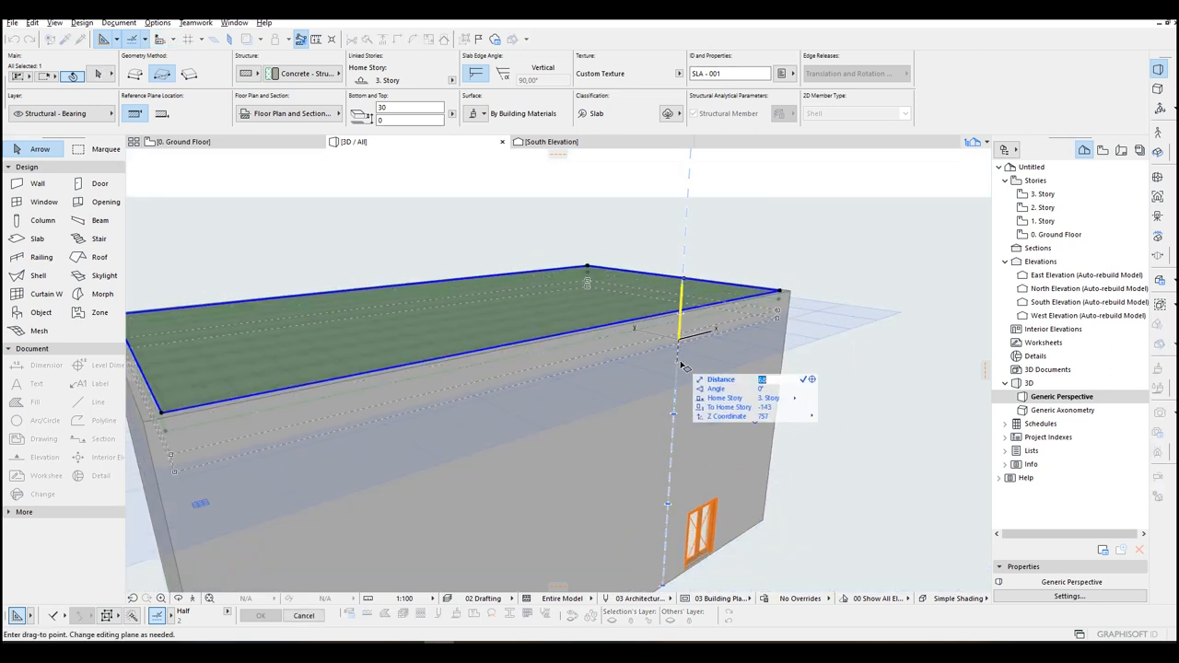
pyautogui.write('100')
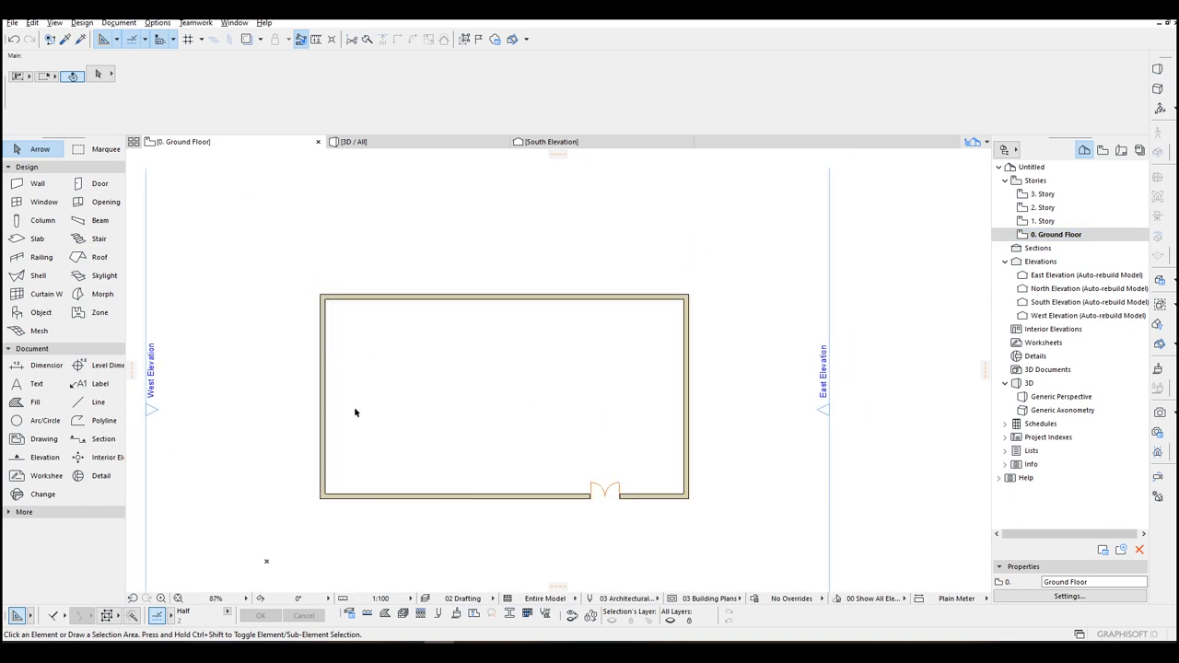
# Draw a morph polygon along the south wall with the Morph tool and move to the 1. Story plan
pyautogui.click(103, 295)
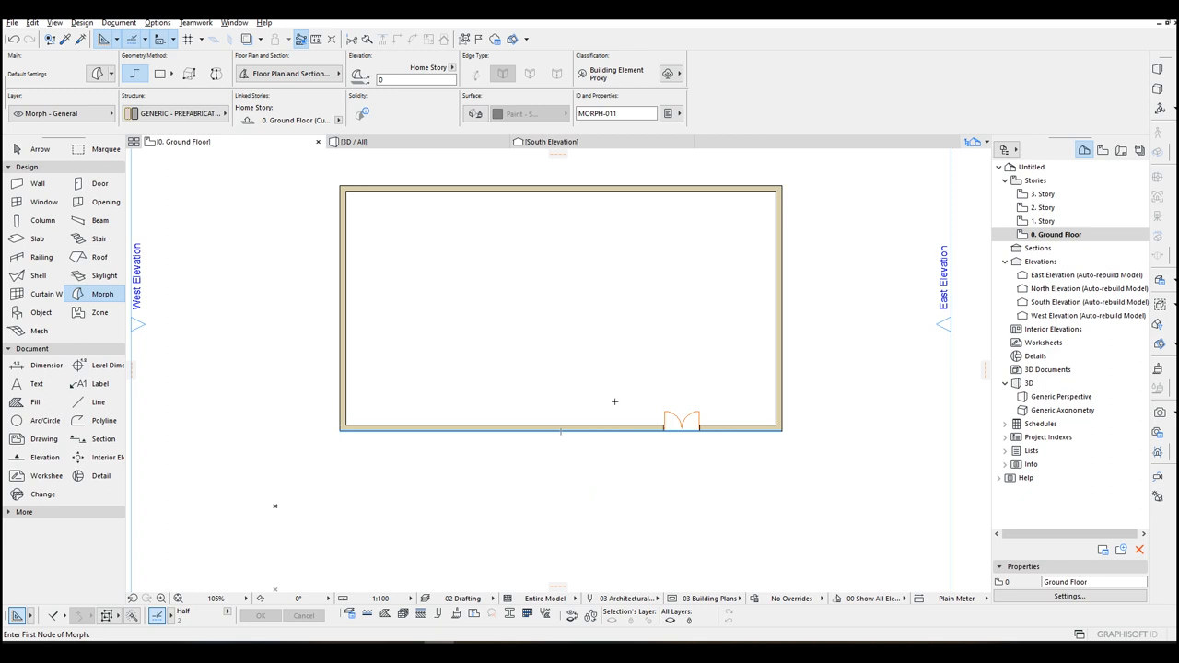
pyautogui.click(1056, 234)
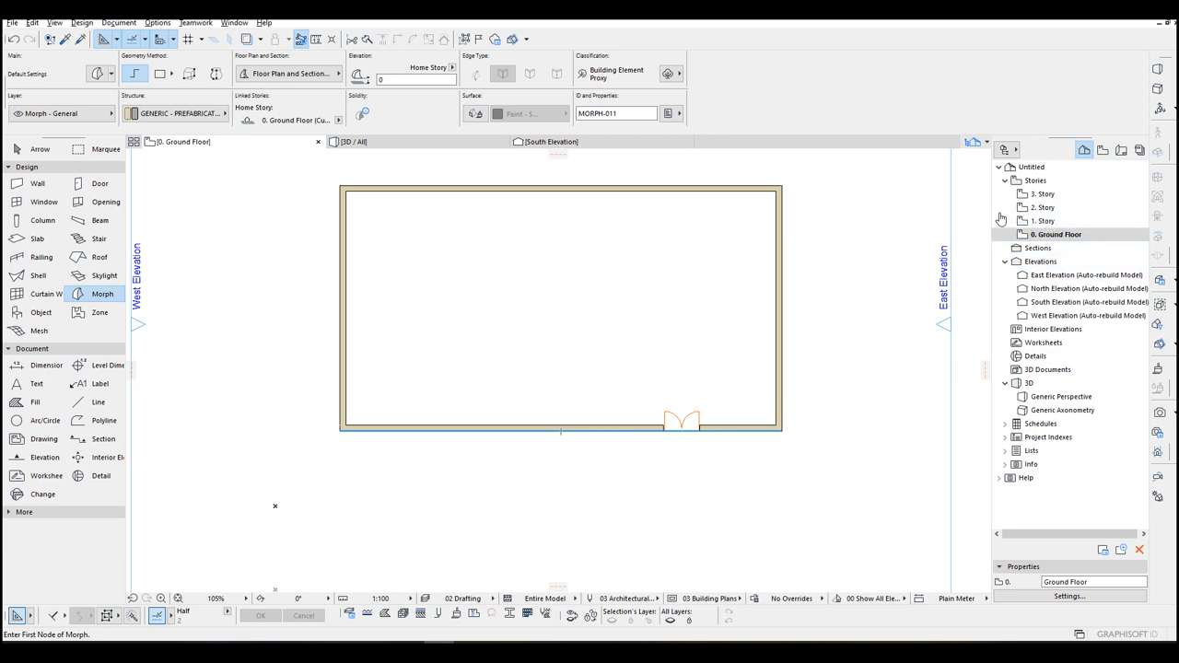
pyautogui.click(1043, 206)
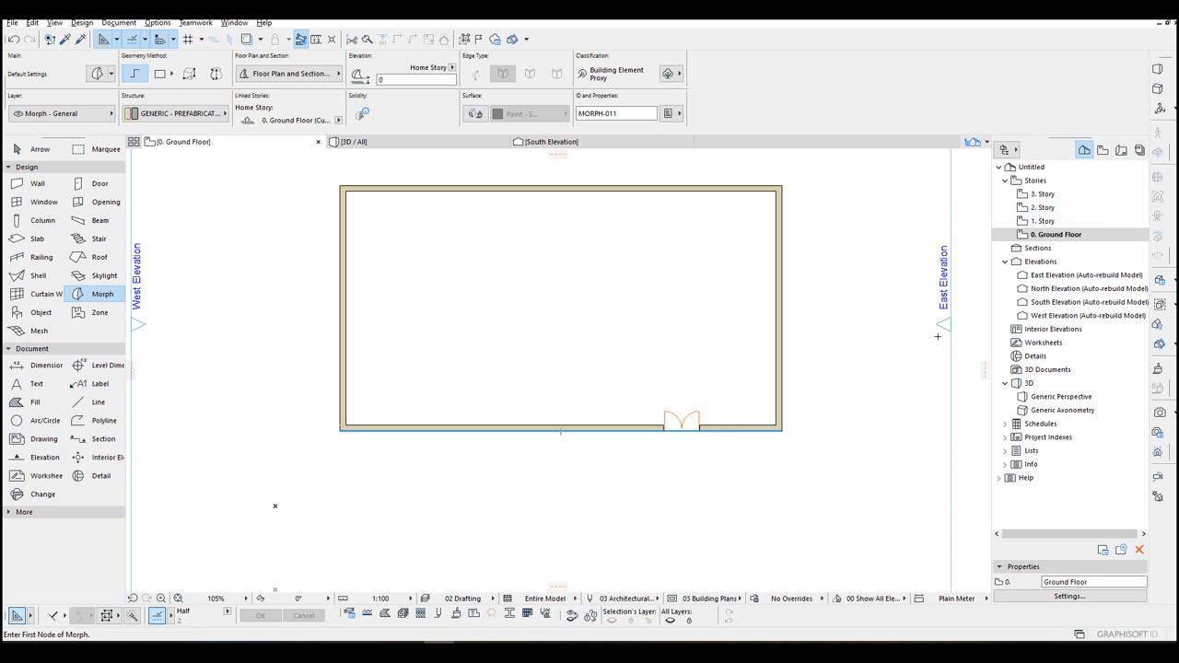
pyautogui.moveTo(818, 354)
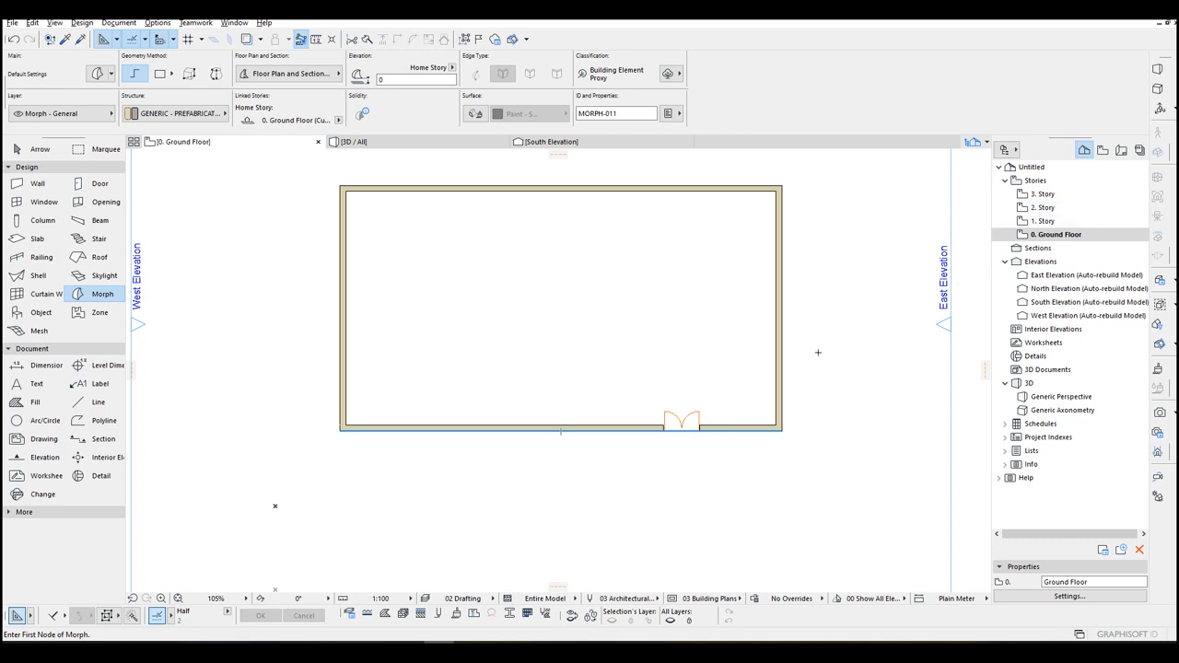
pyautogui.moveTo(836, 376)
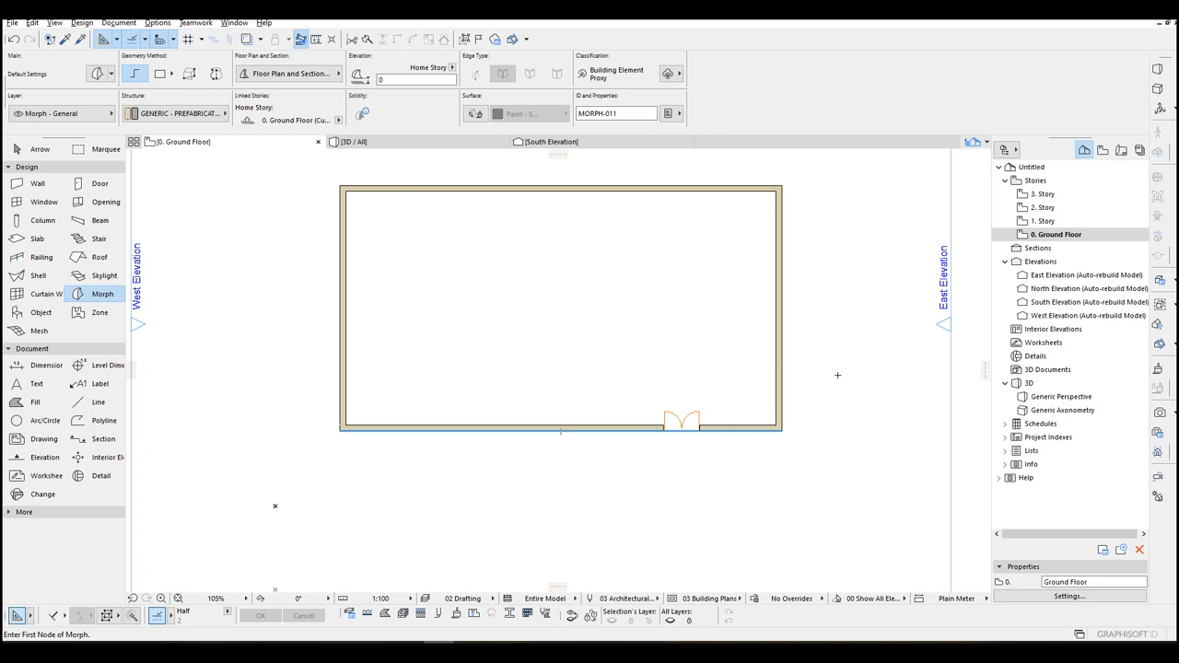
pyautogui.moveTo(733, 287)
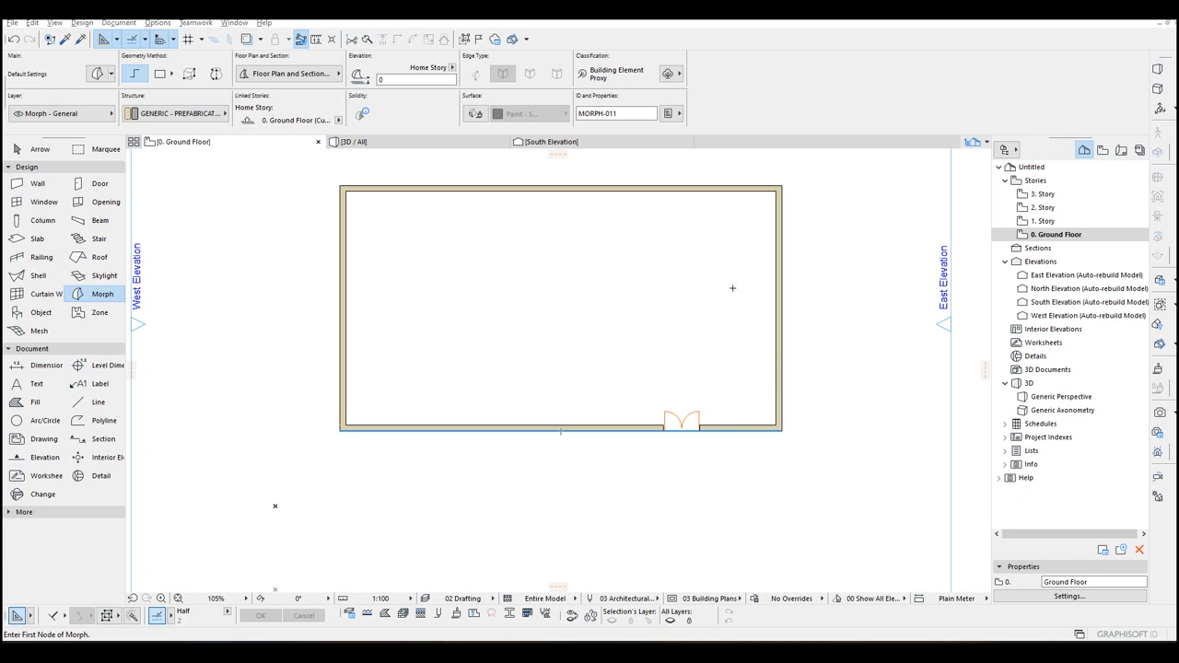
pyautogui.moveTo(715, 280)
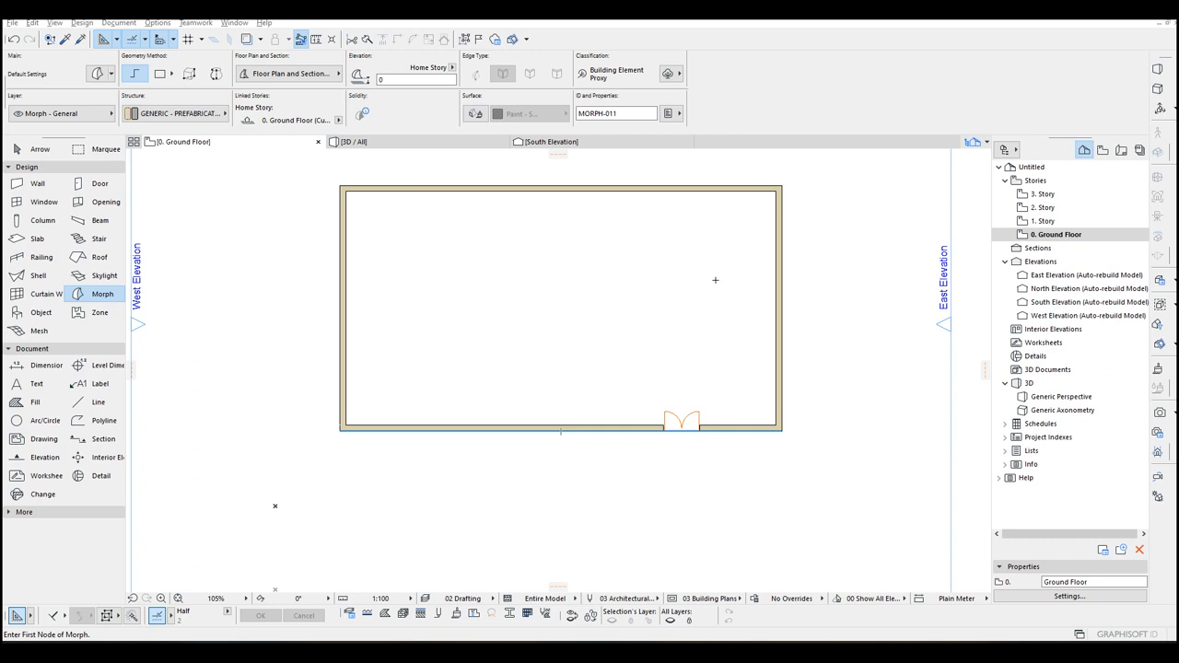
pyautogui.moveTo(552, 394)
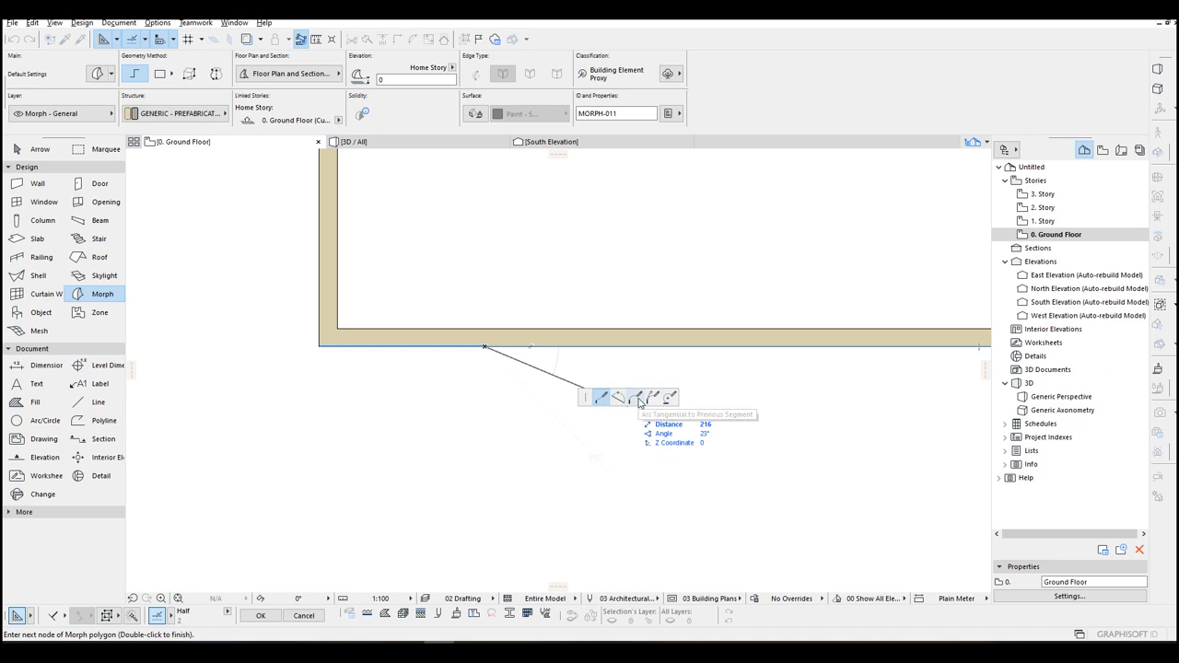
pyautogui.click(637, 398)
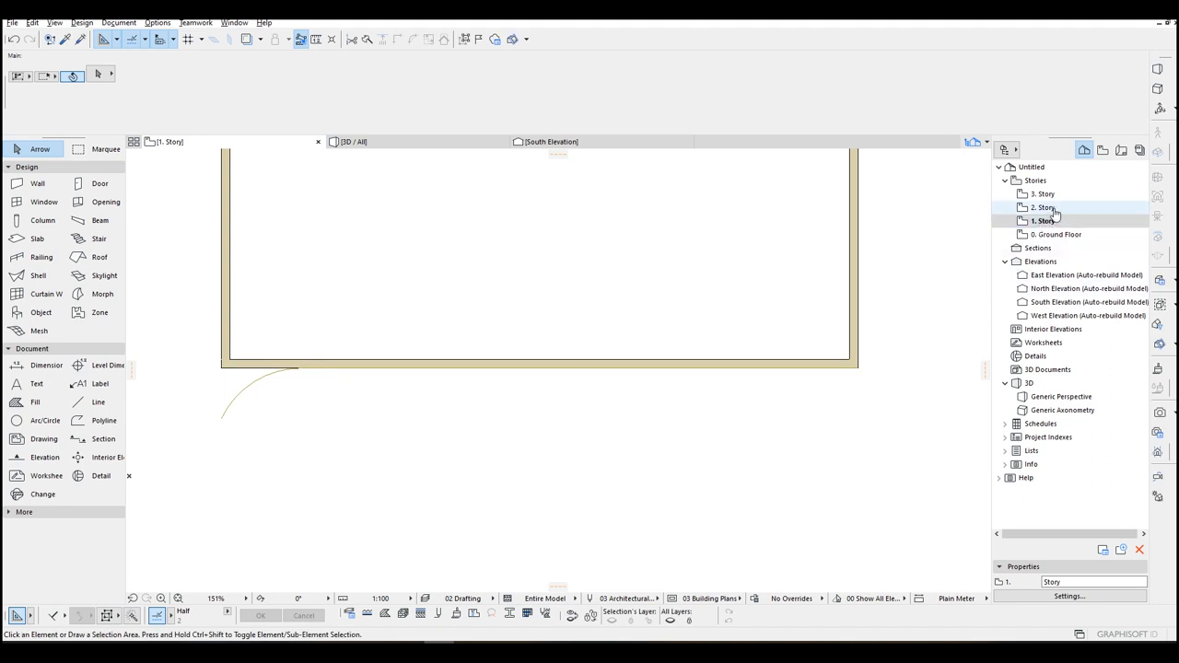
# Open the Generic Perspective and orbit in toward the south façade with the door
pyautogui.click(1043, 207)
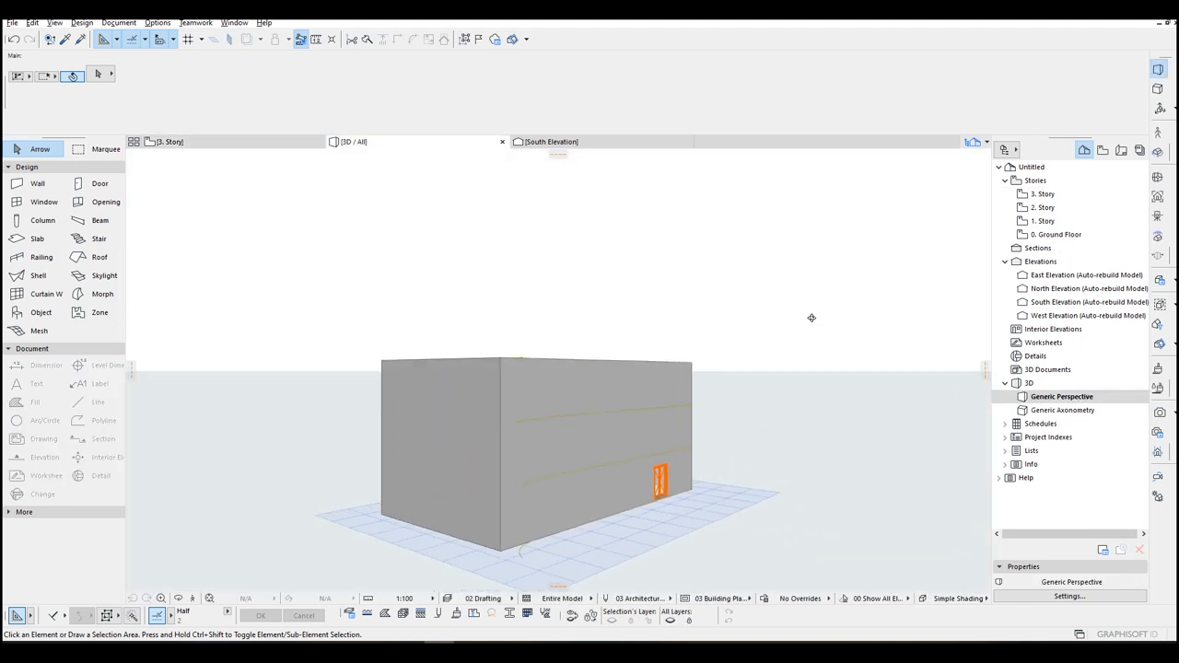
pyautogui.moveTo(810, 316); pyautogui.dragTo(686, 476)
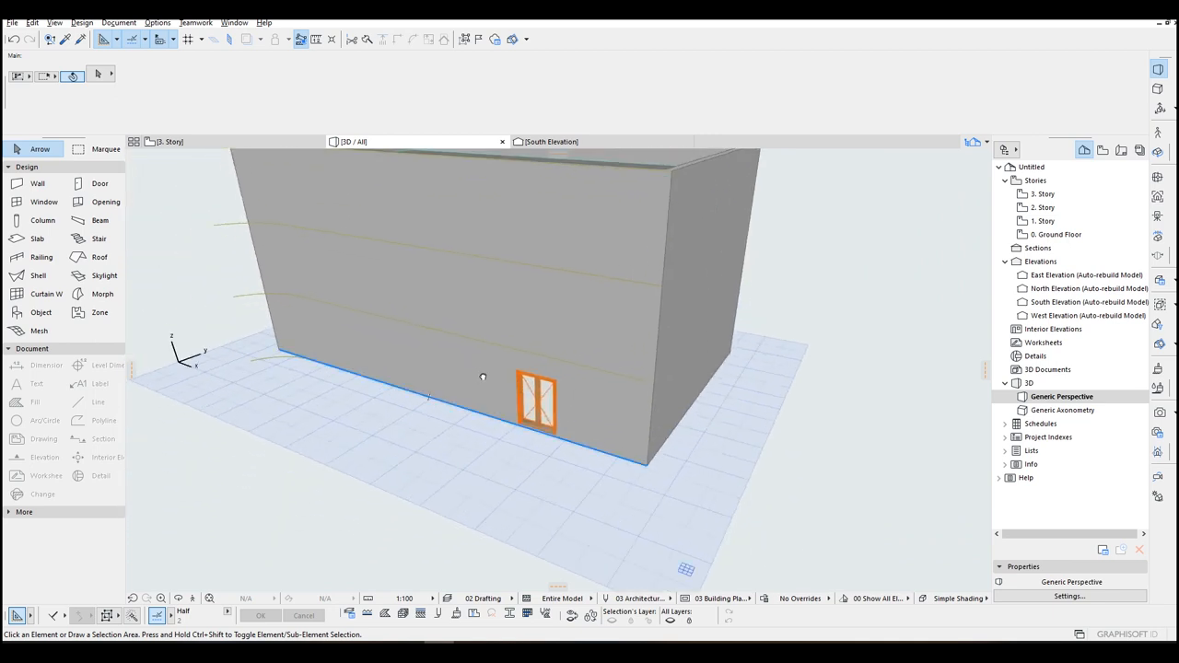
pyautogui.moveTo(483, 378); pyautogui.dragTo(320, 332)
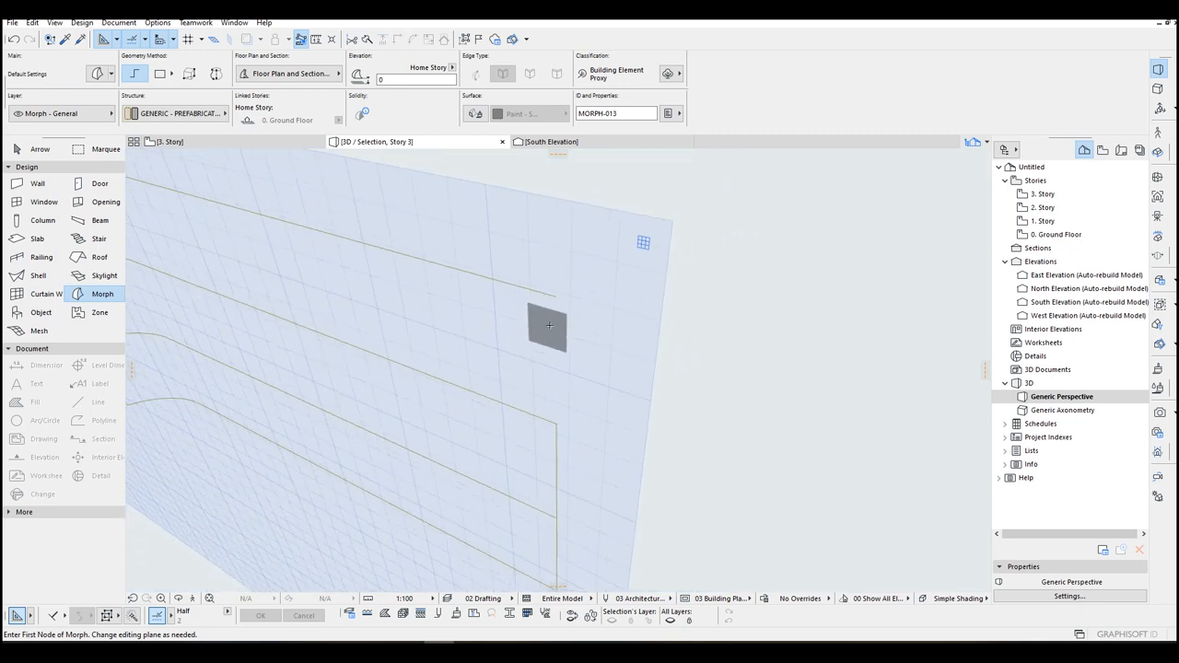
# Place morph nodes on the façade plane and bend the profile edges into curves
pyautogui.click(549, 324)
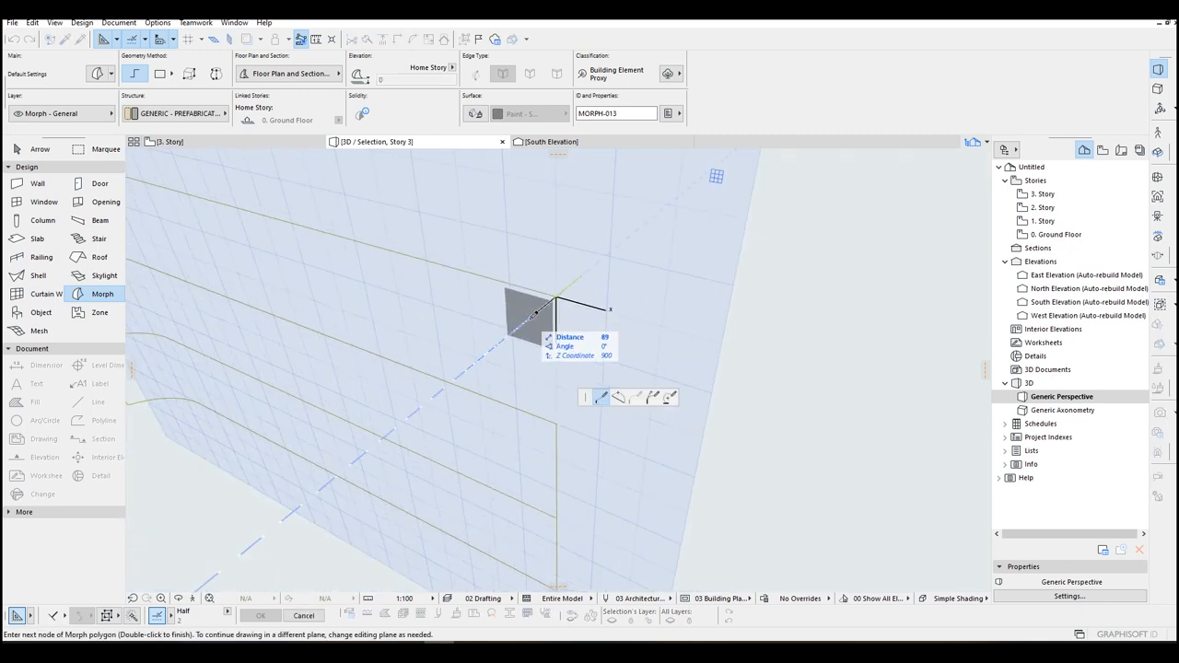
pyautogui.moveTo(533, 321)
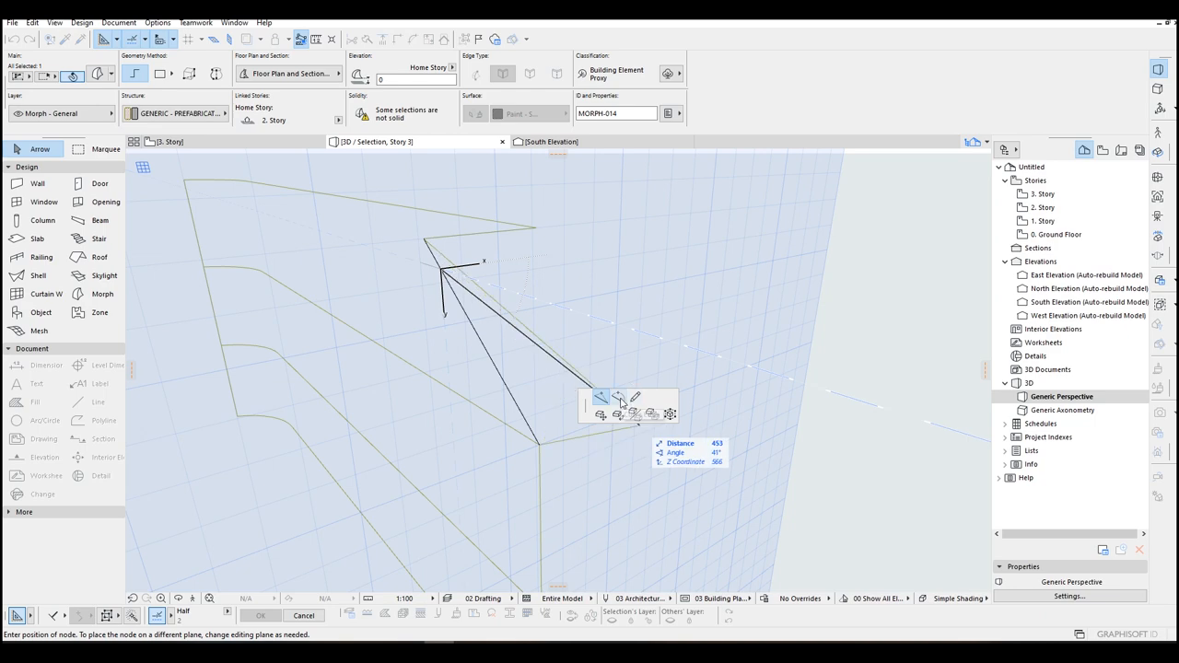
pyautogui.click(617, 398)
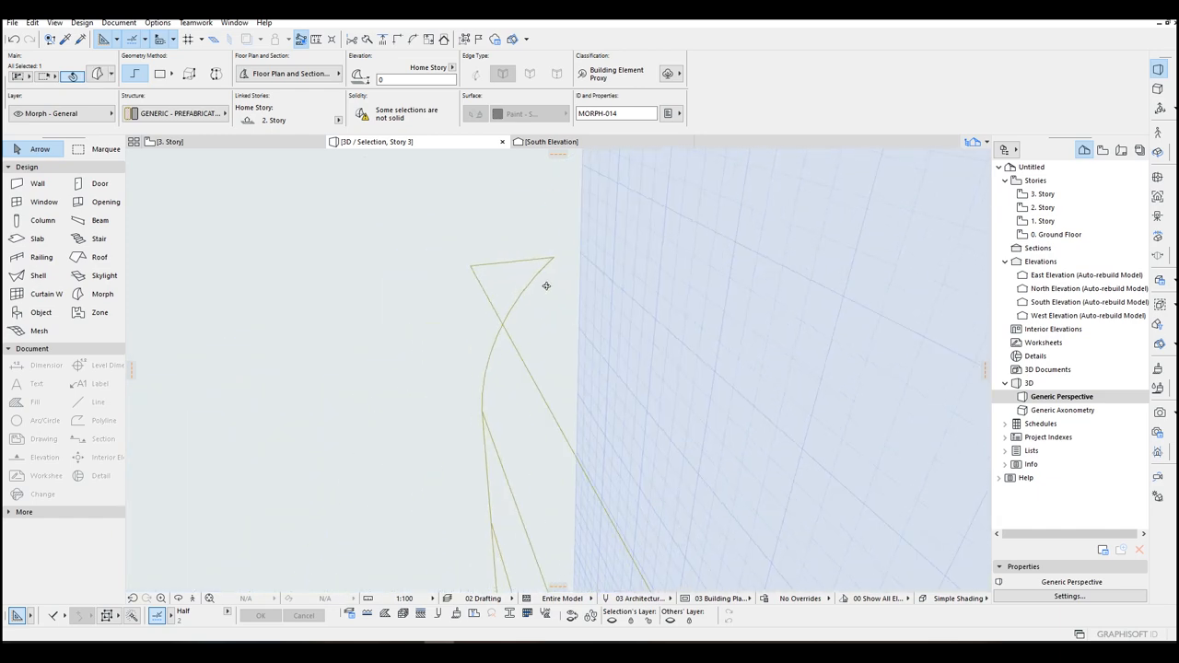
pyautogui.click(103, 293)
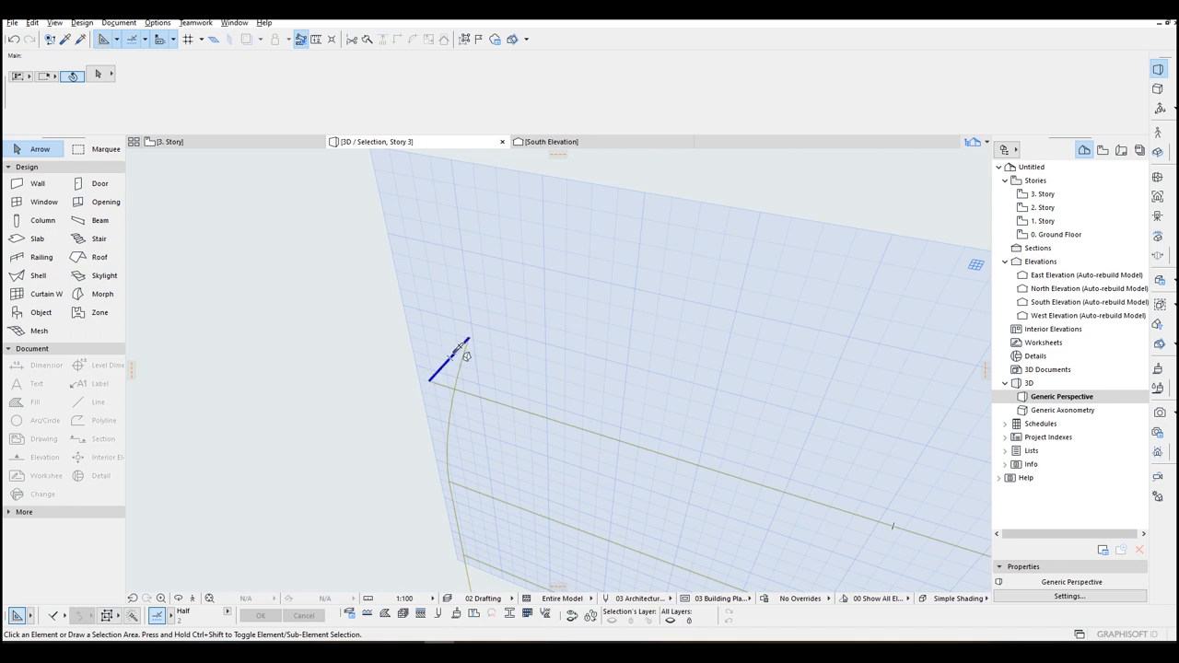
pyautogui.click(103, 293)
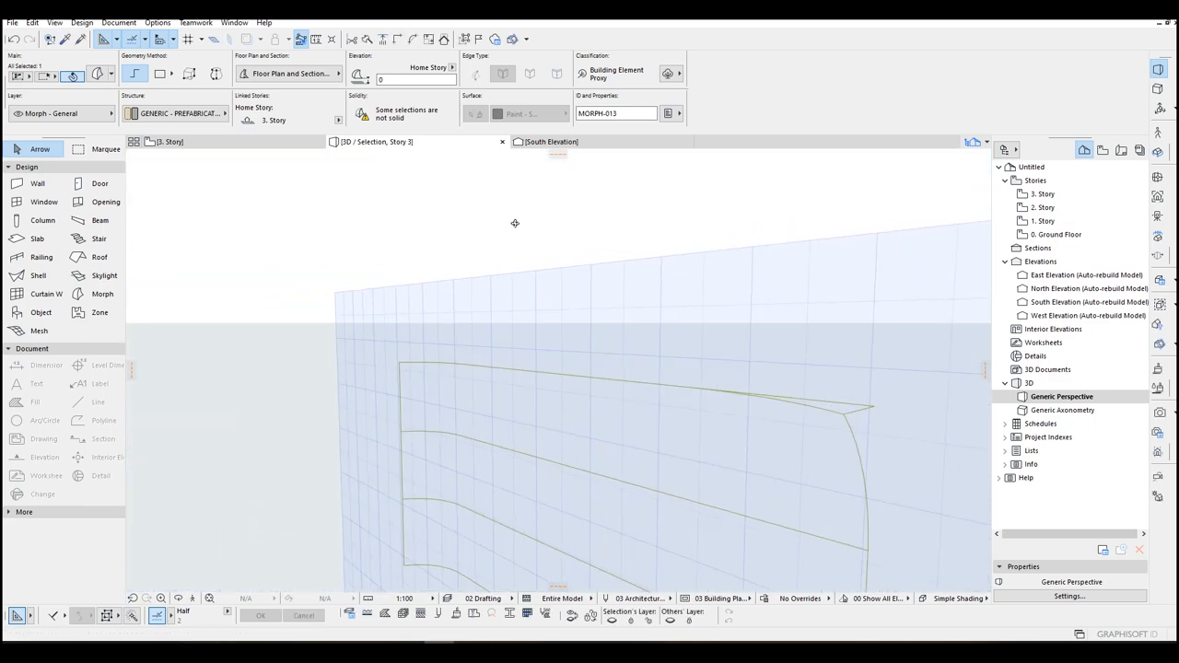
# Orbit to face the curved profiles and begin selecting them with the Arrow tool
pyautogui.moveTo(516, 223); pyautogui.dragTo(576, 413)
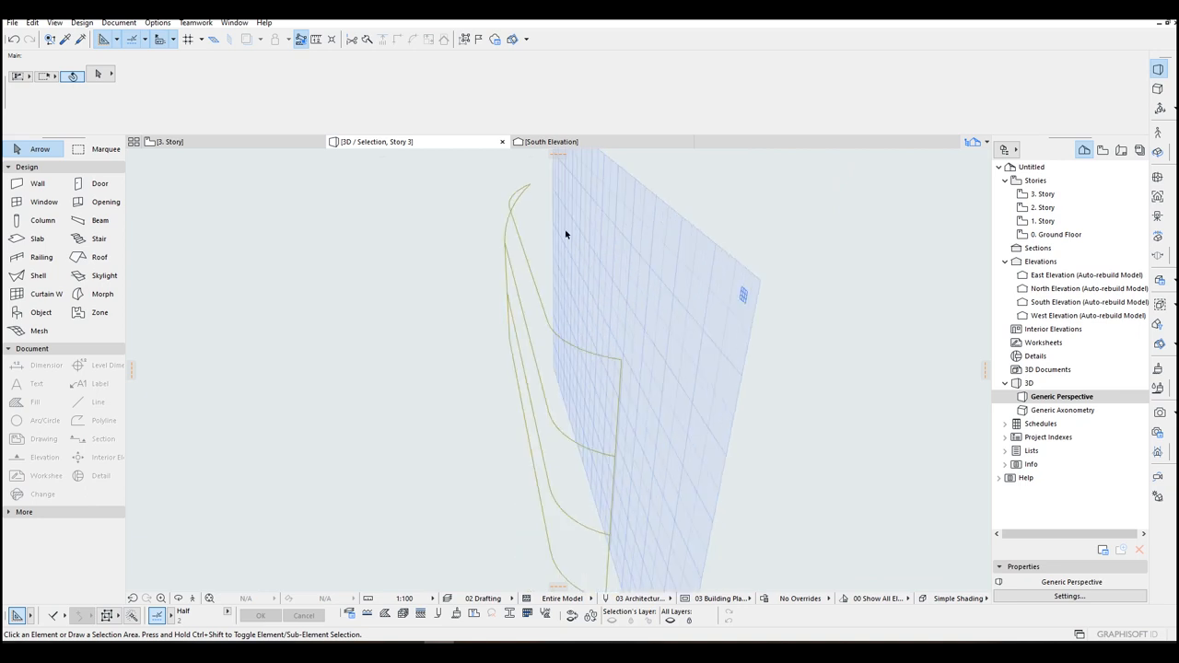
pyautogui.click(55, 22)
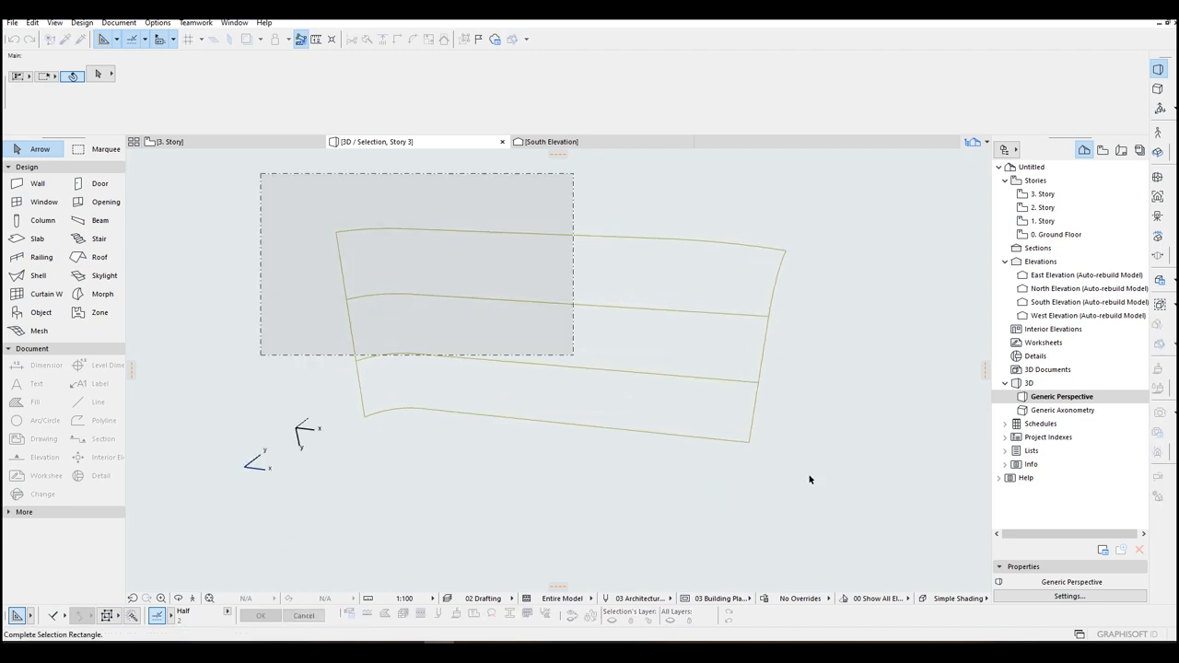
pyautogui.rightClick(733, 247)
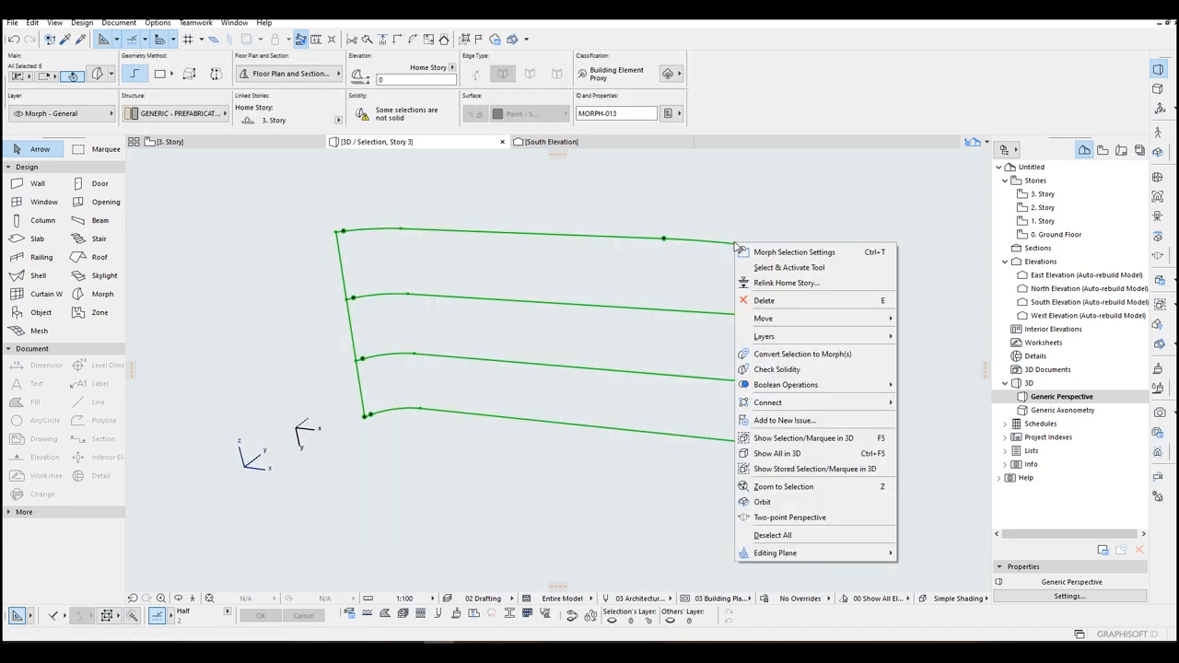
pyautogui.moveTo(785, 385)
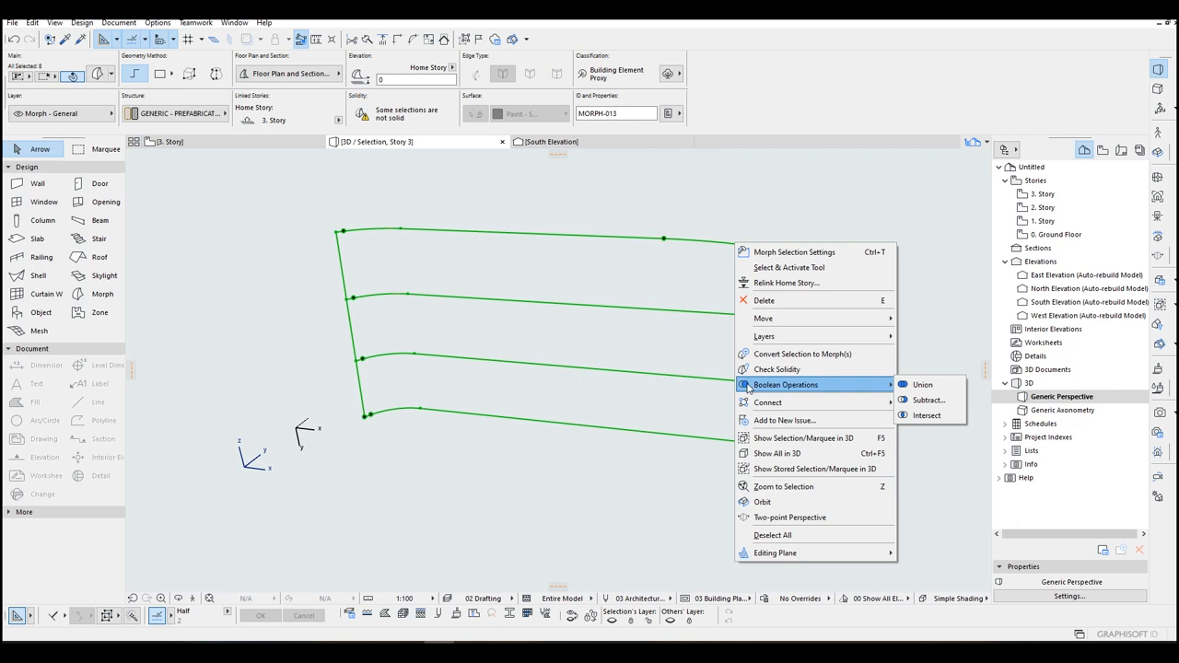
pyautogui.moveTo(766, 385)
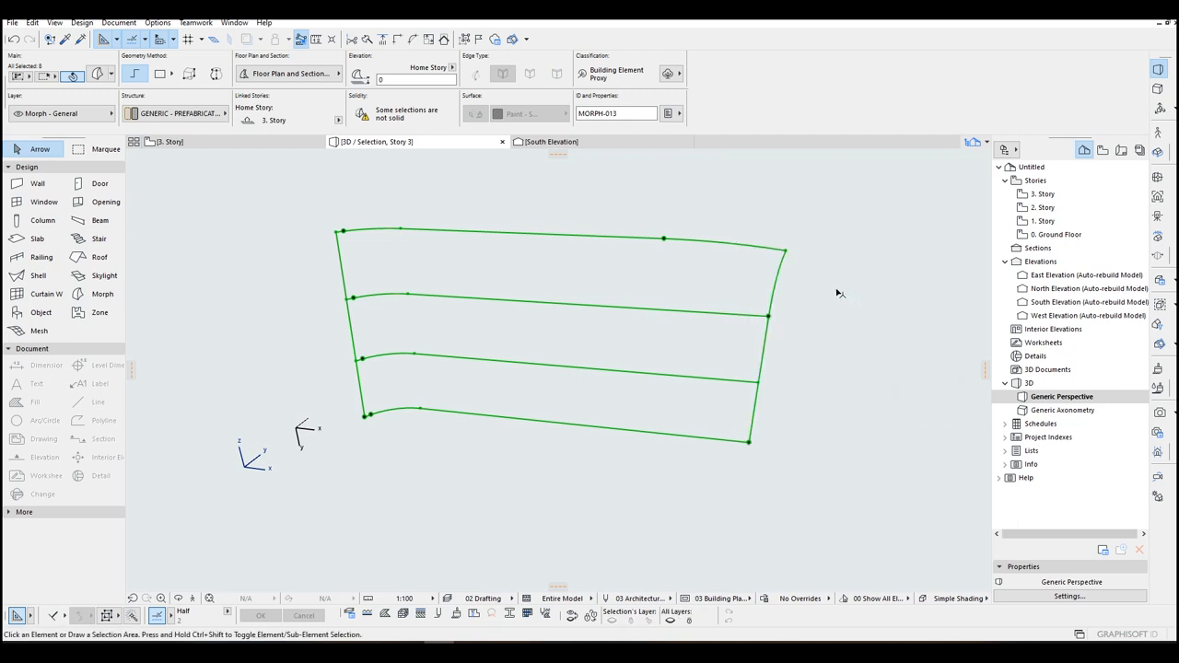
pyautogui.click(862, 343)
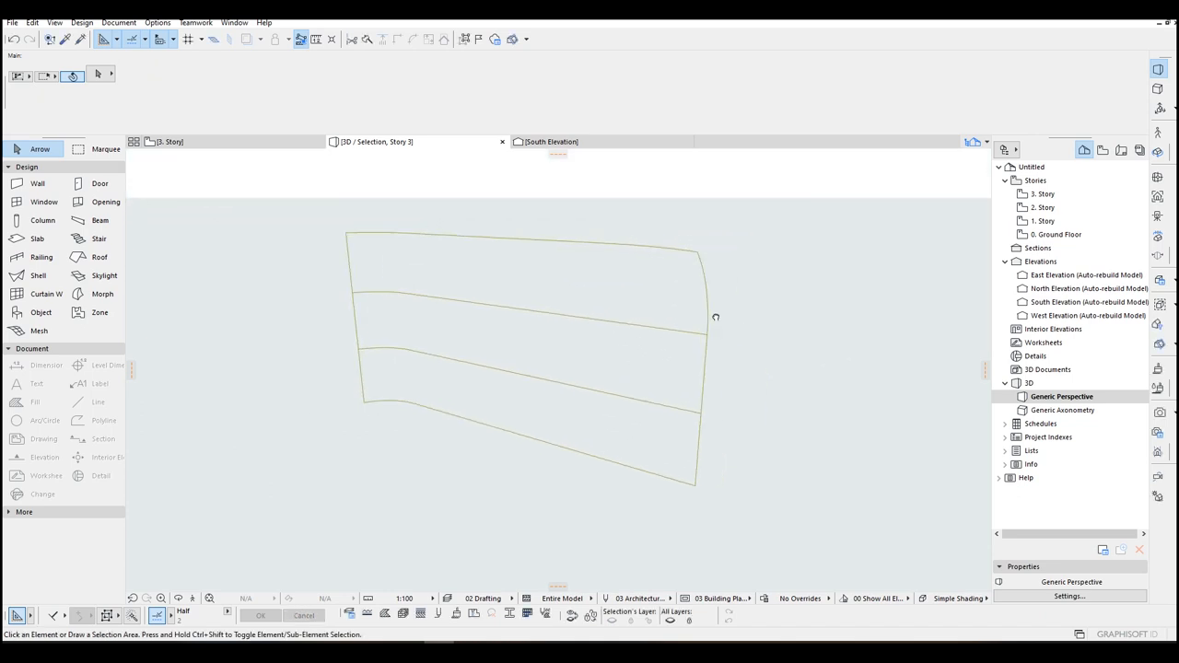
pyautogui.click(525, 359)
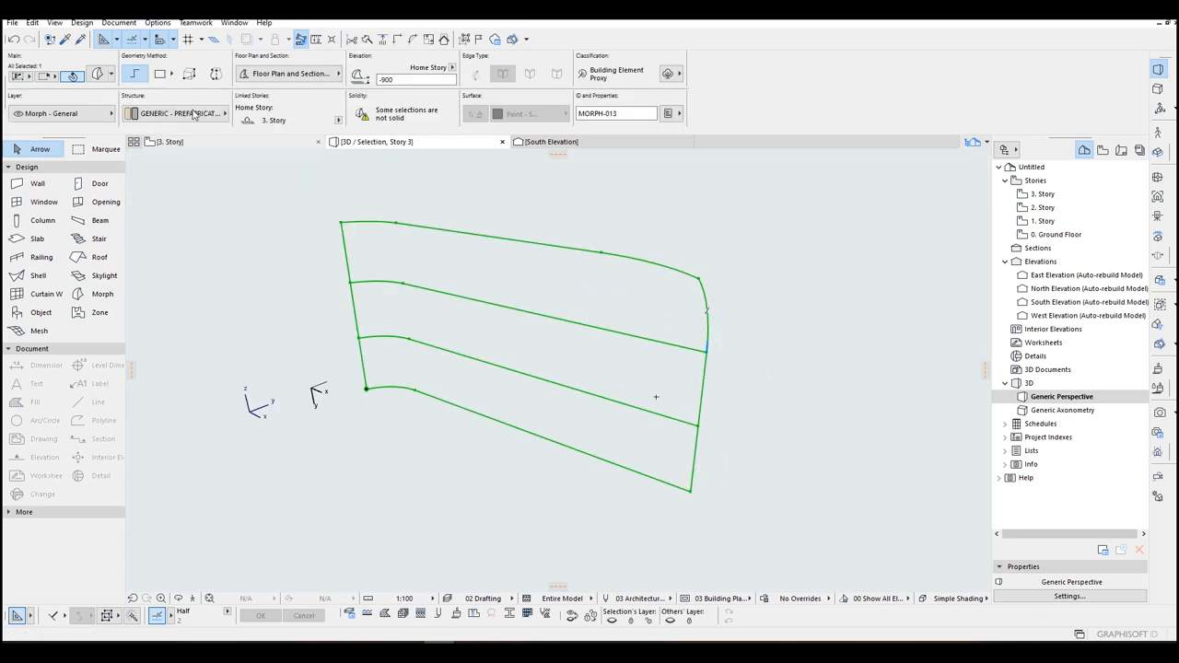
pyautogui.click(81, 22)
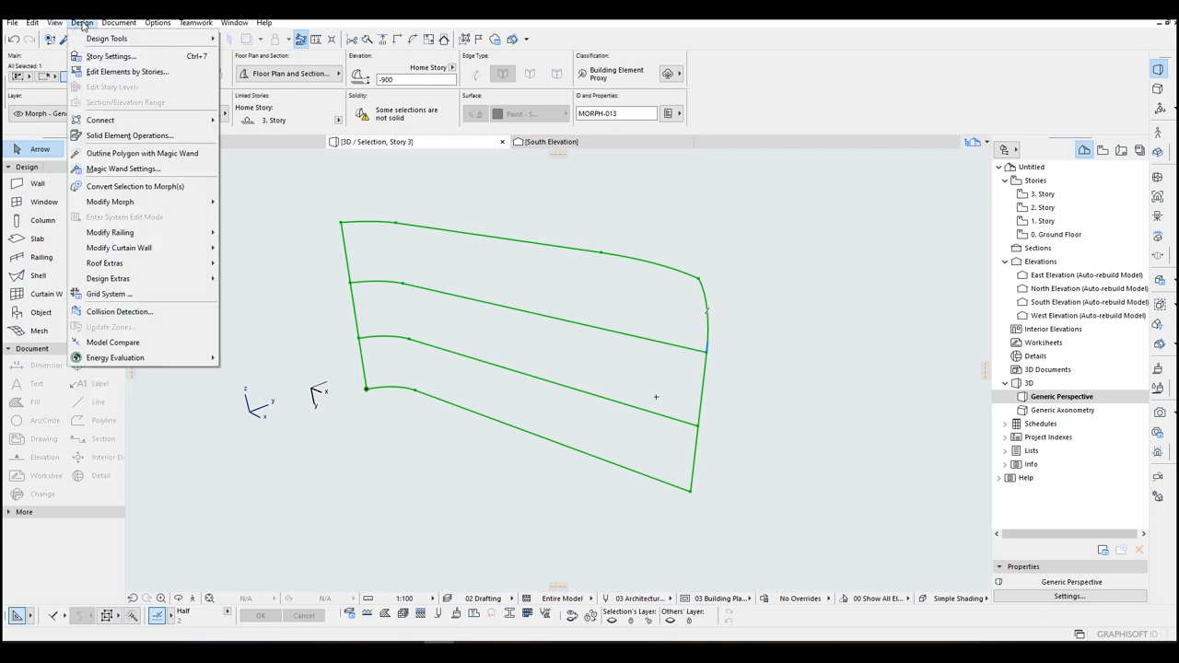
pyautogui.moveTo(110, 201)
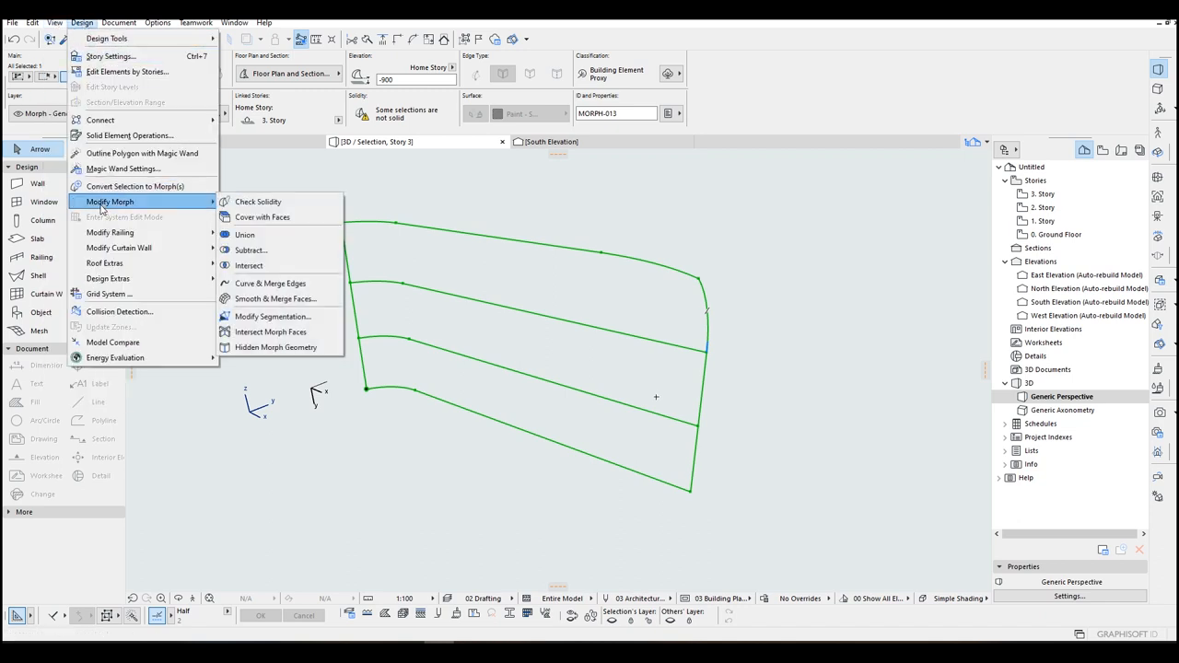
pyautogui.moveTo(262, 217)
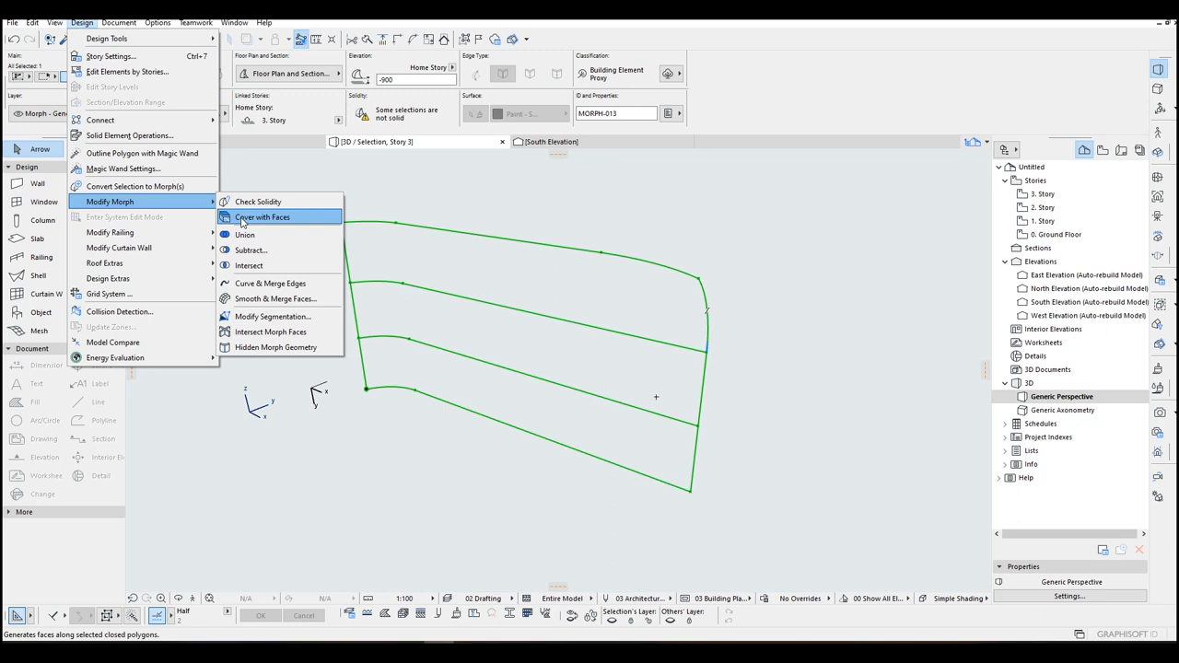
pyautogui.click(262, 218)
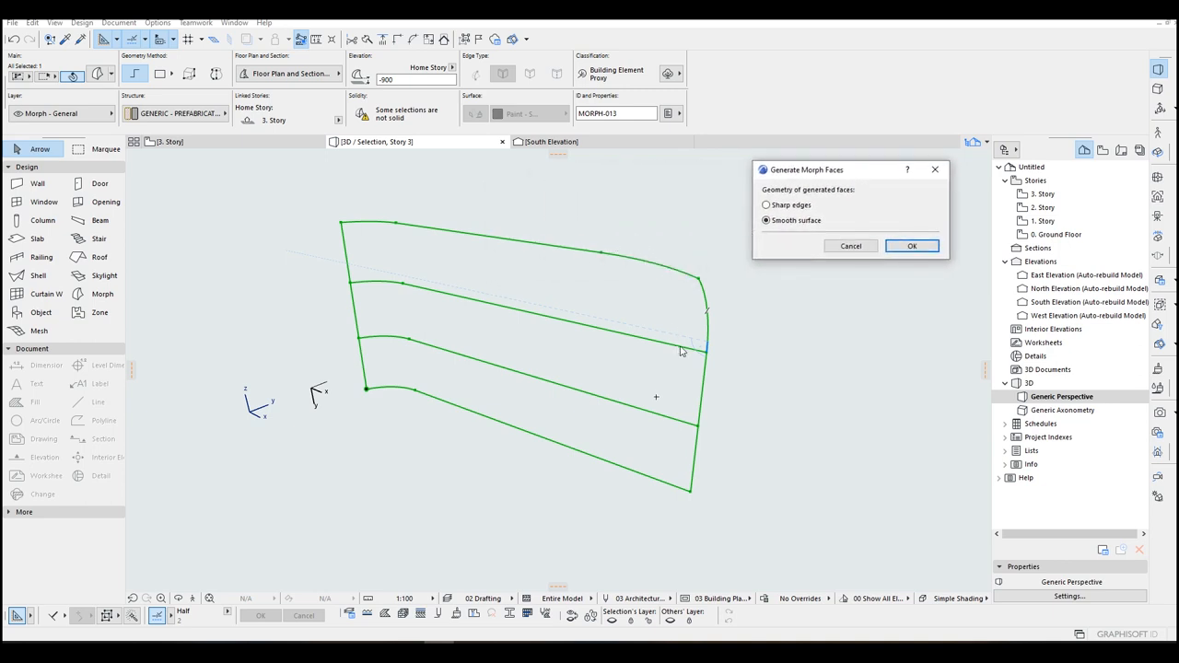
pyautogui.moveTo(722, 309)
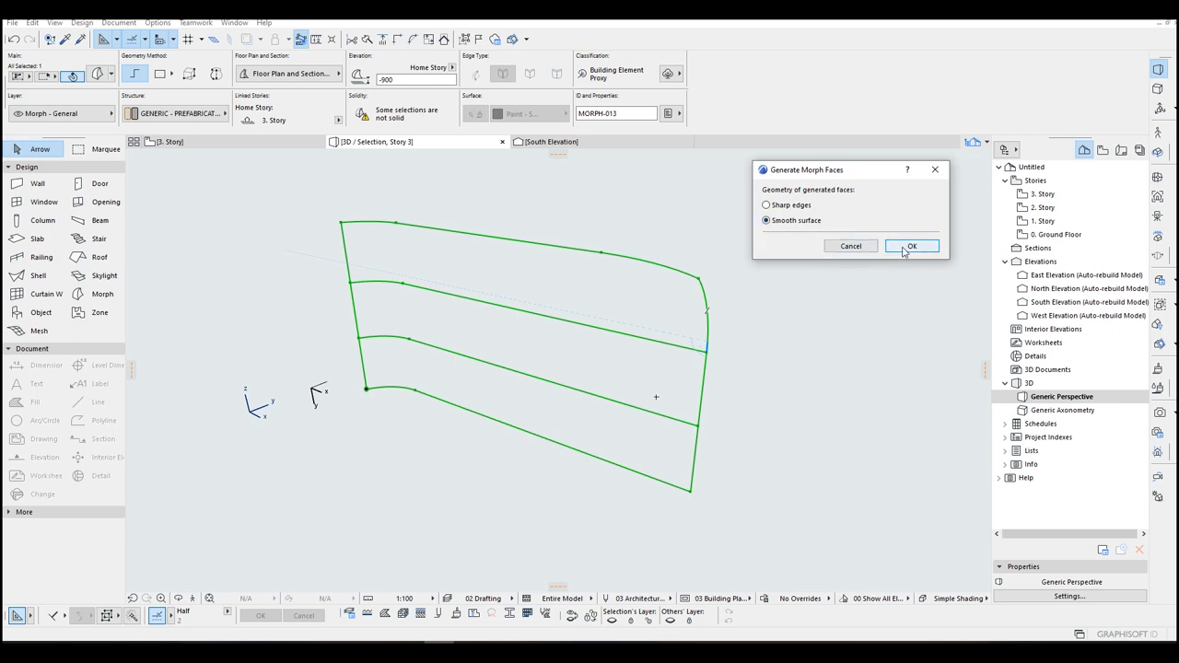
pyautogui.click(910, 246)
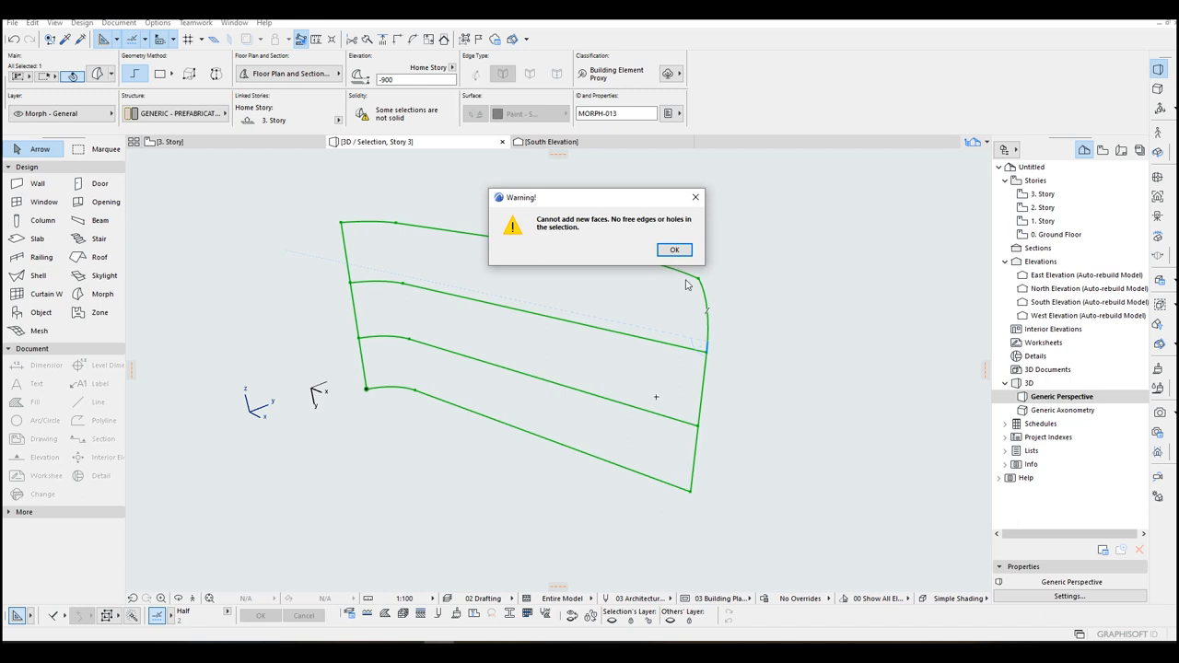
pyautogui.click(675, 251)
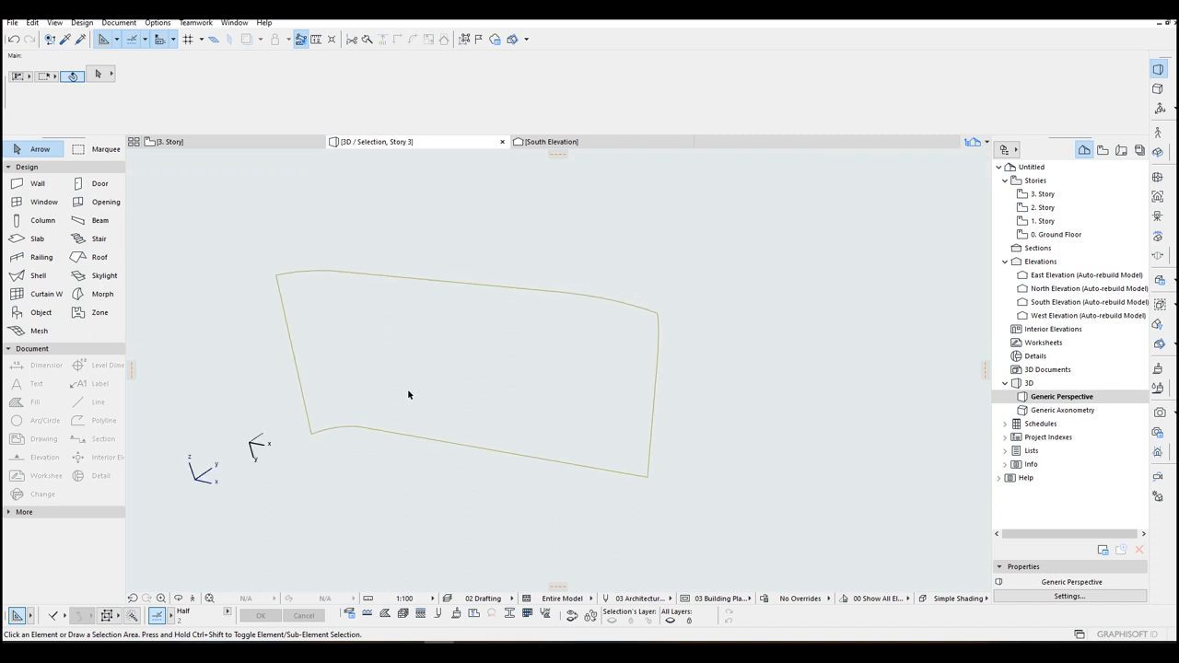
pyautogui.moveTo(413, 348)
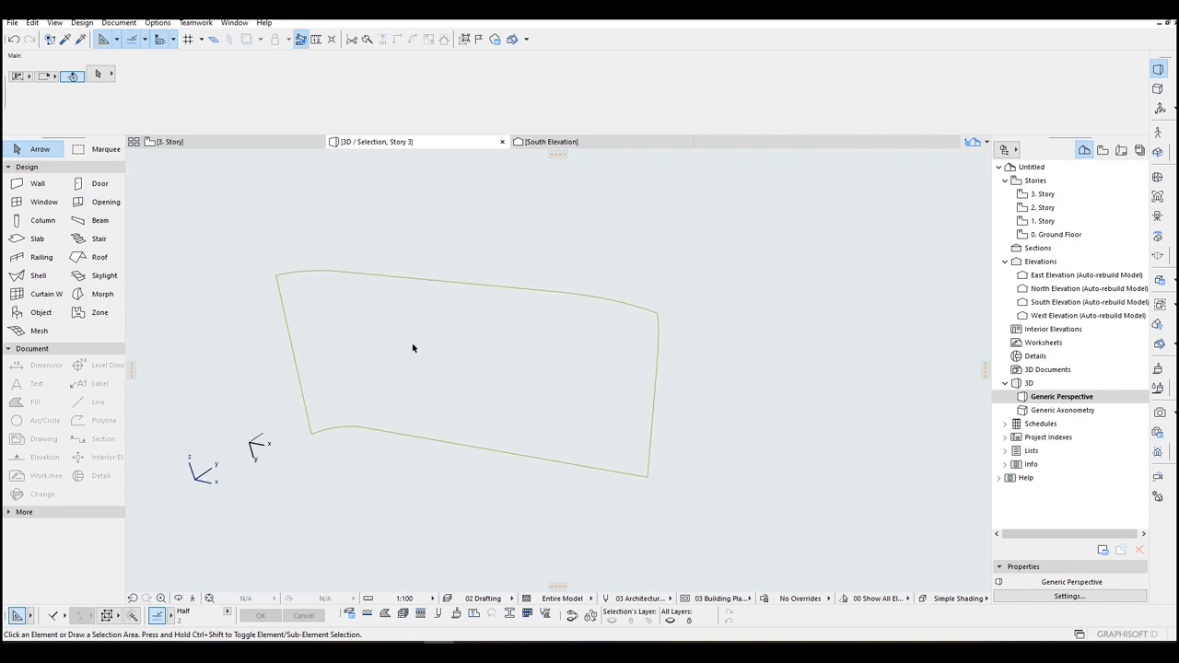
pyautogui.moveTo(468, 431)
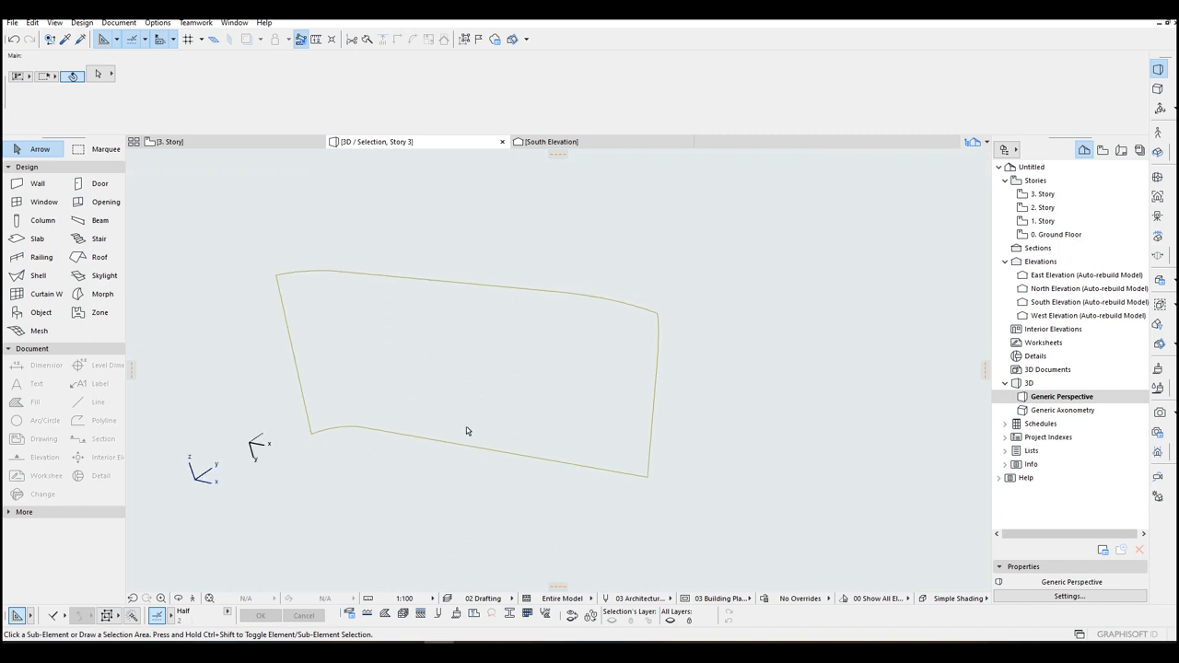
# Select the whole curved morph outline and browse the editing commands for adding faces
pyautogui.click(493, 450)
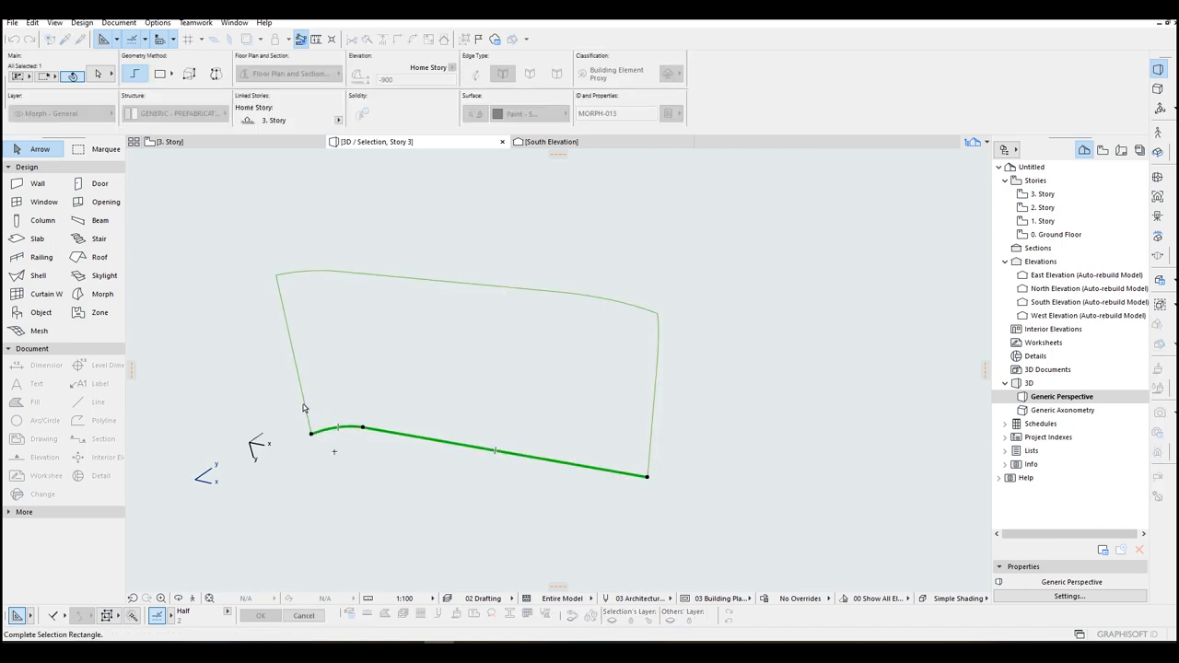
pyautogui.click(451, 357)
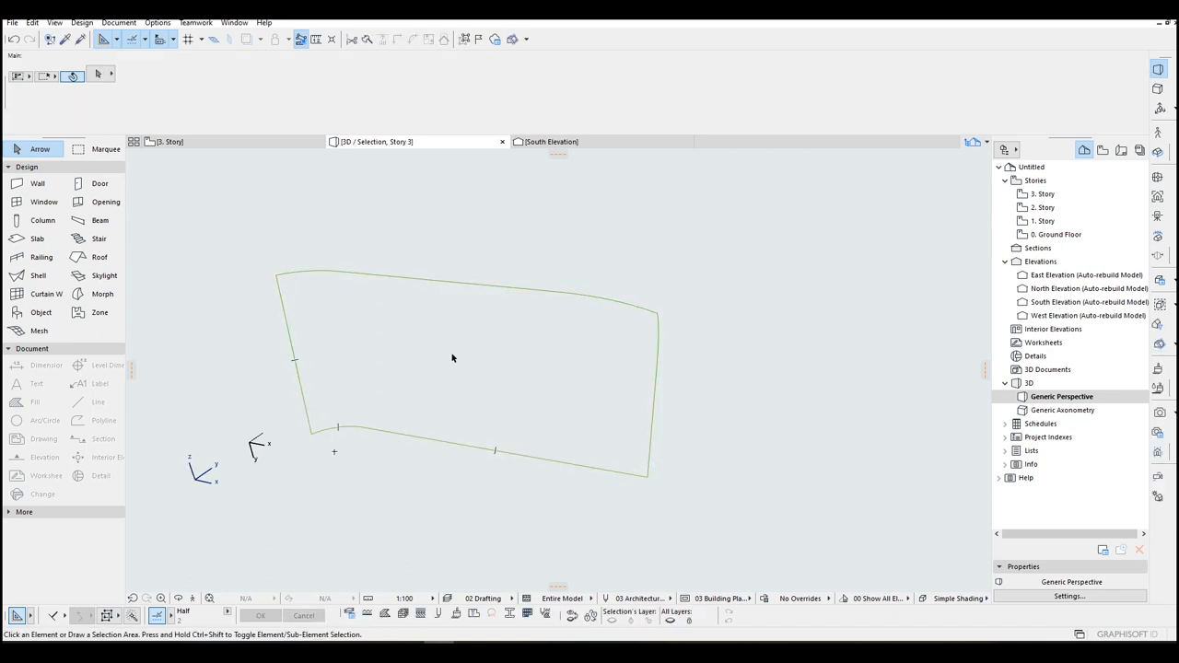
pyautogui.click(460, 368)
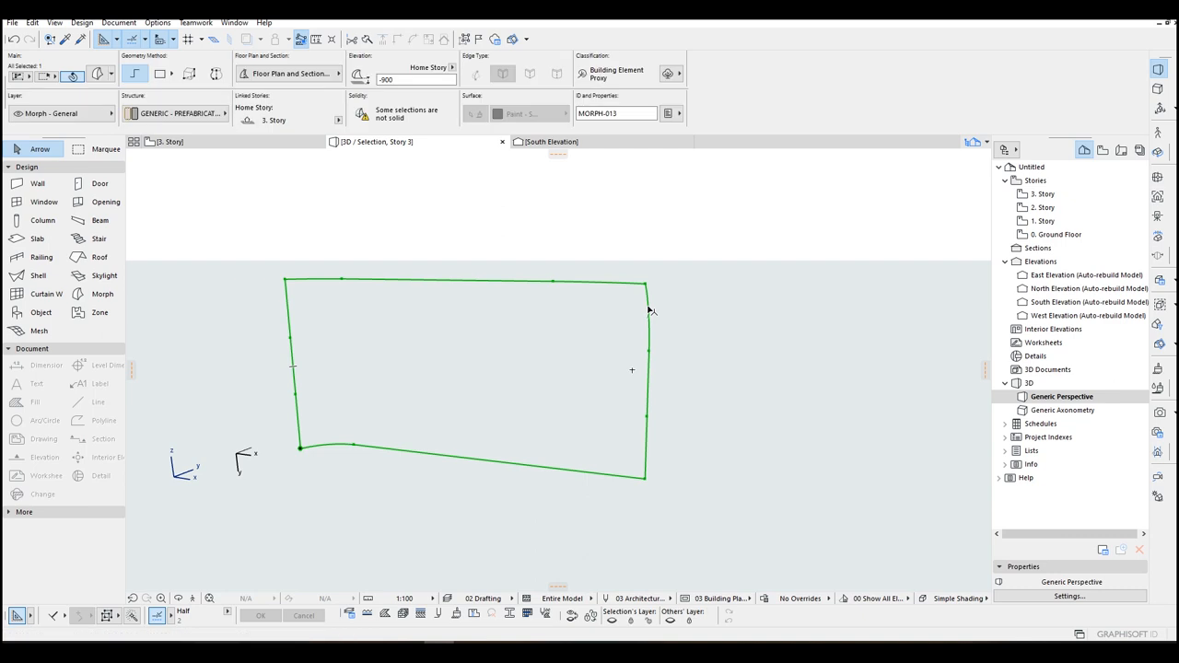
pyautogui.click(33, 22)
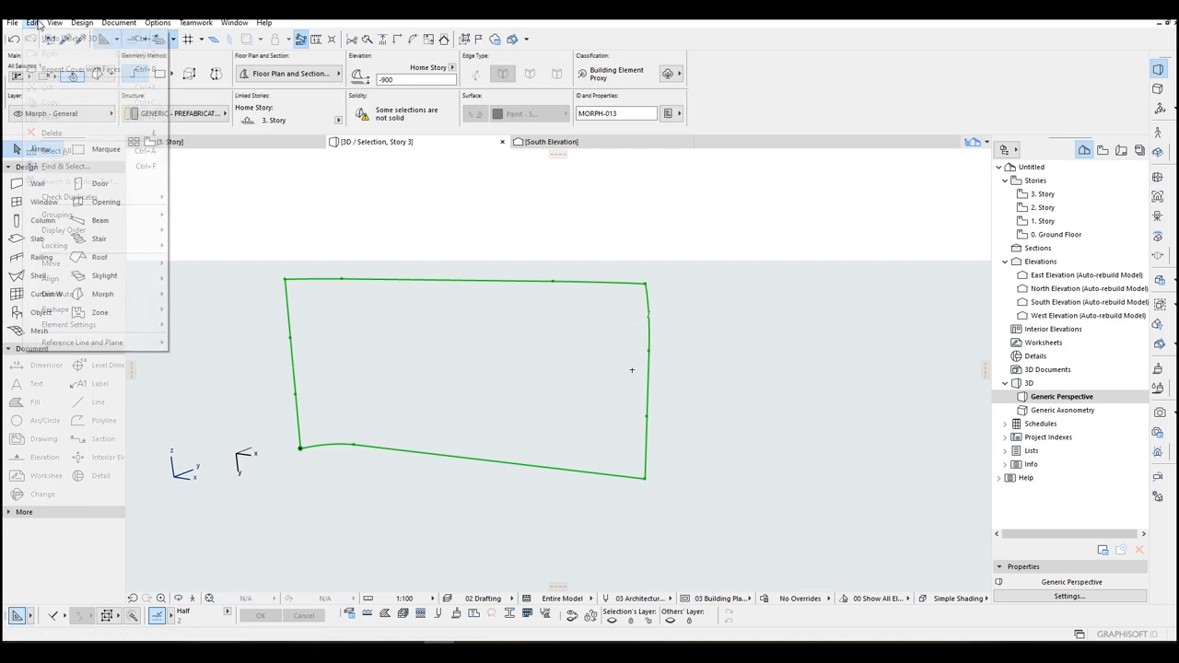
# Apply Cover with Faces to the façade morph outline, generating a smooth surface
pyautogui.click(81, 22)
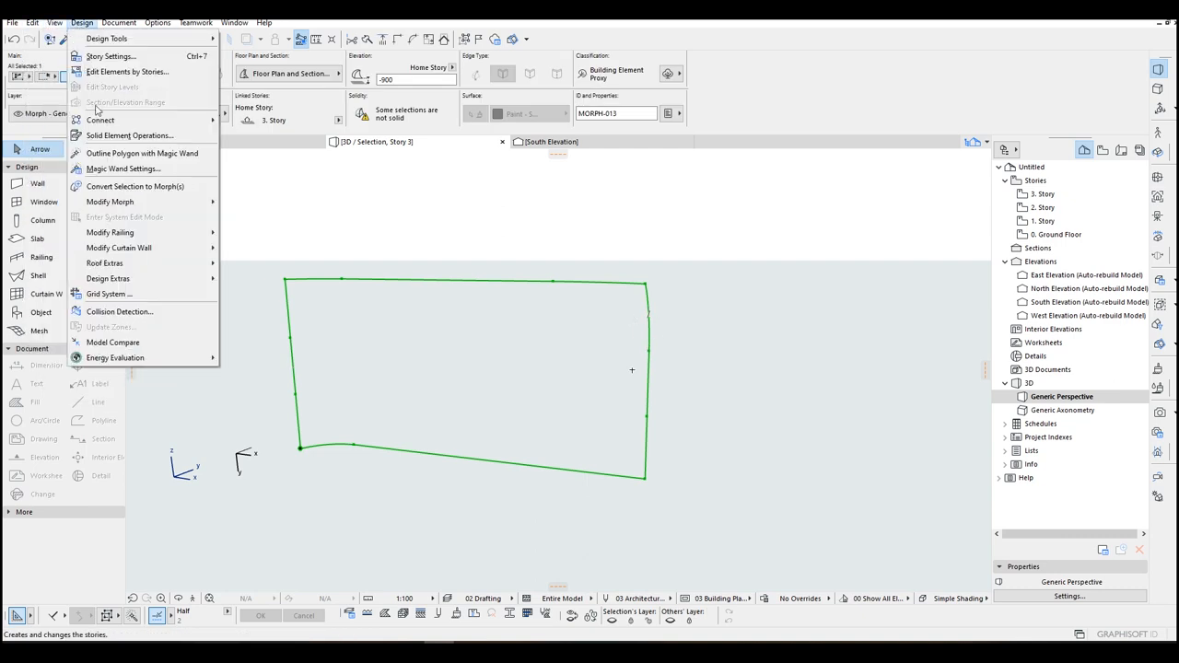
pyautogui.moveTo(111, 200)
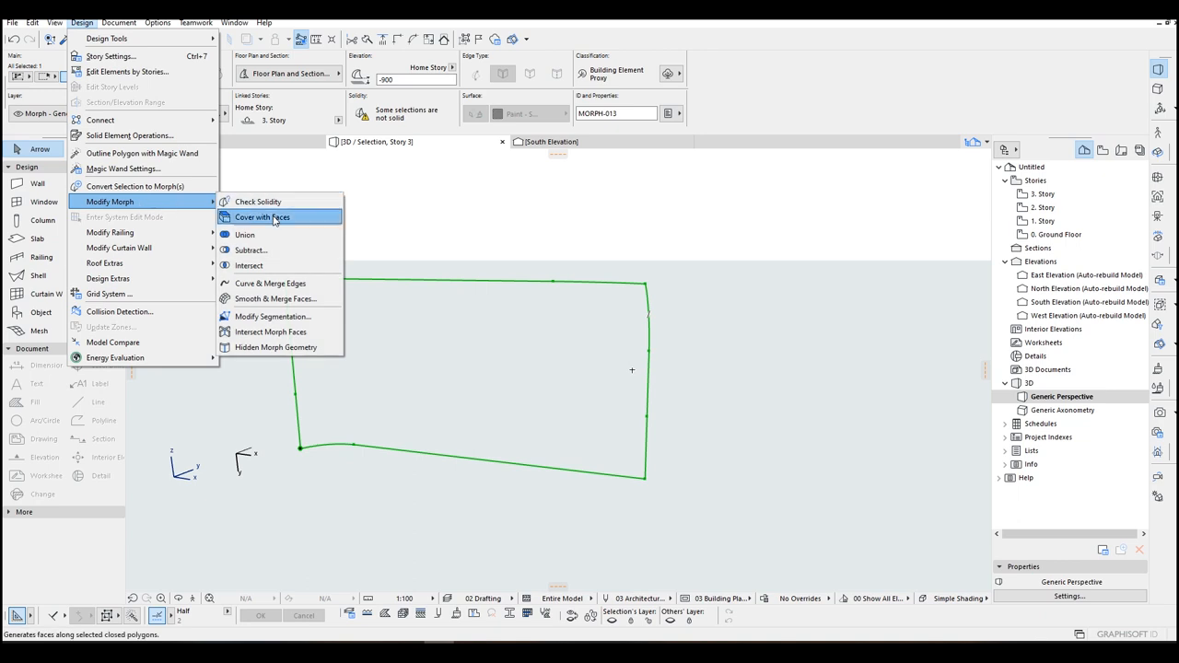
pyautogui.click(261, 218)
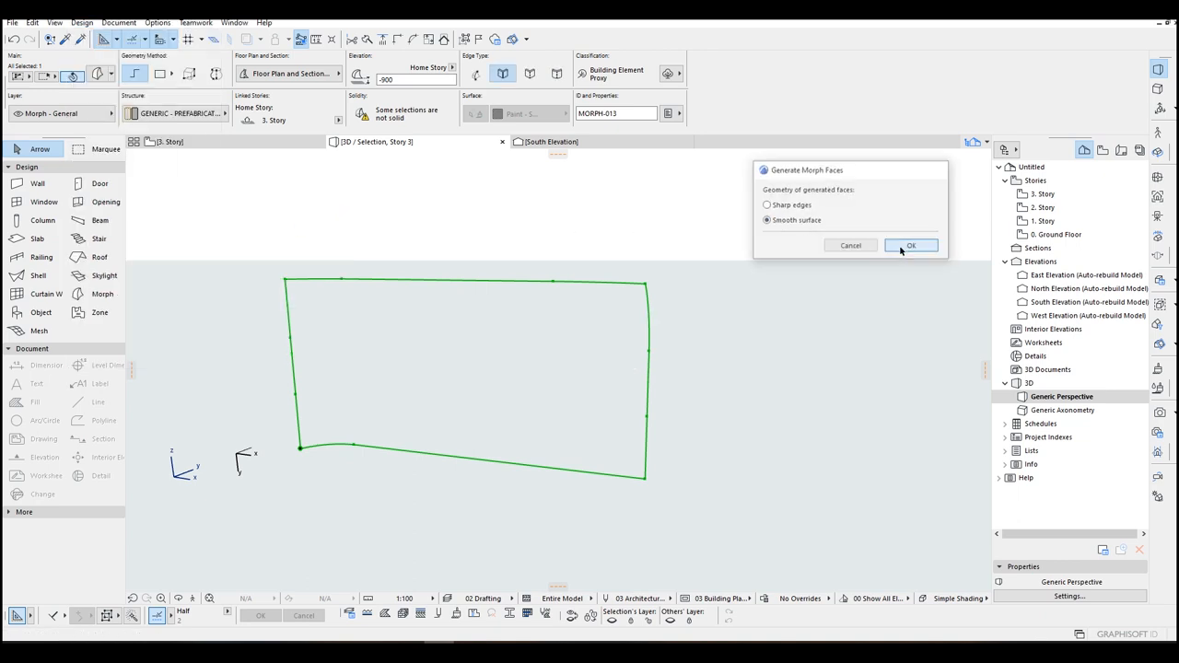
pyautogui.click(910, 245)
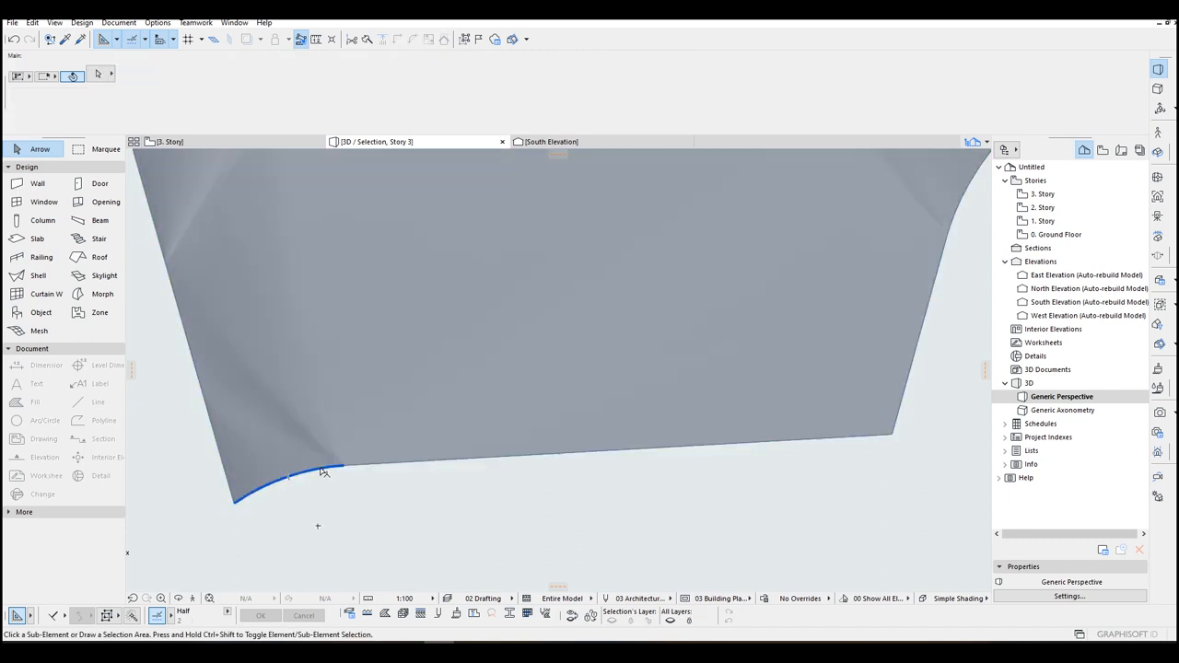
# Undo the added surface faces and reselect the whole curved morph outline
pyautogui.click(737, 448)
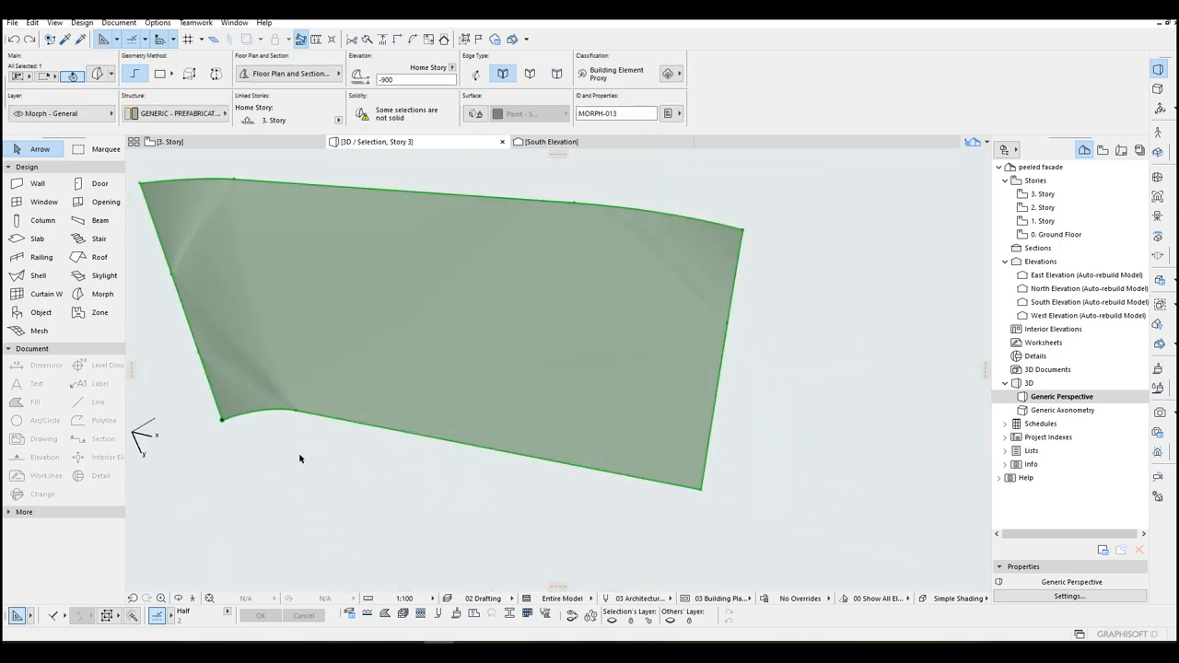
pyautogui.press('ctrl+z')
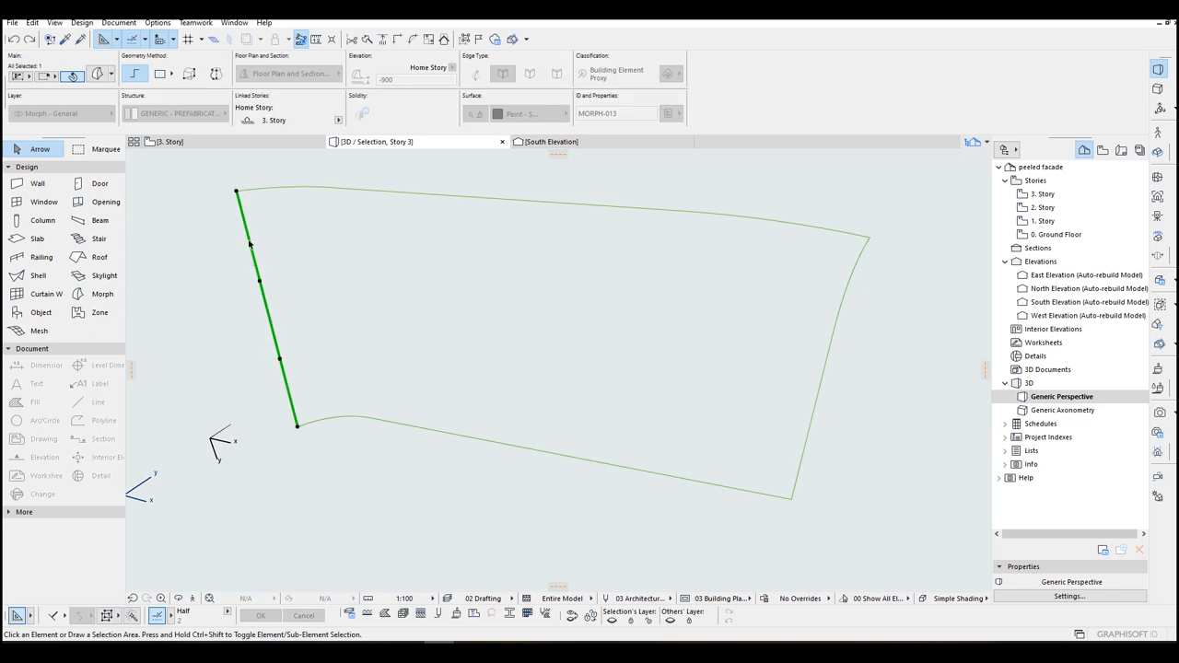
pyautogui.click(104, 293)
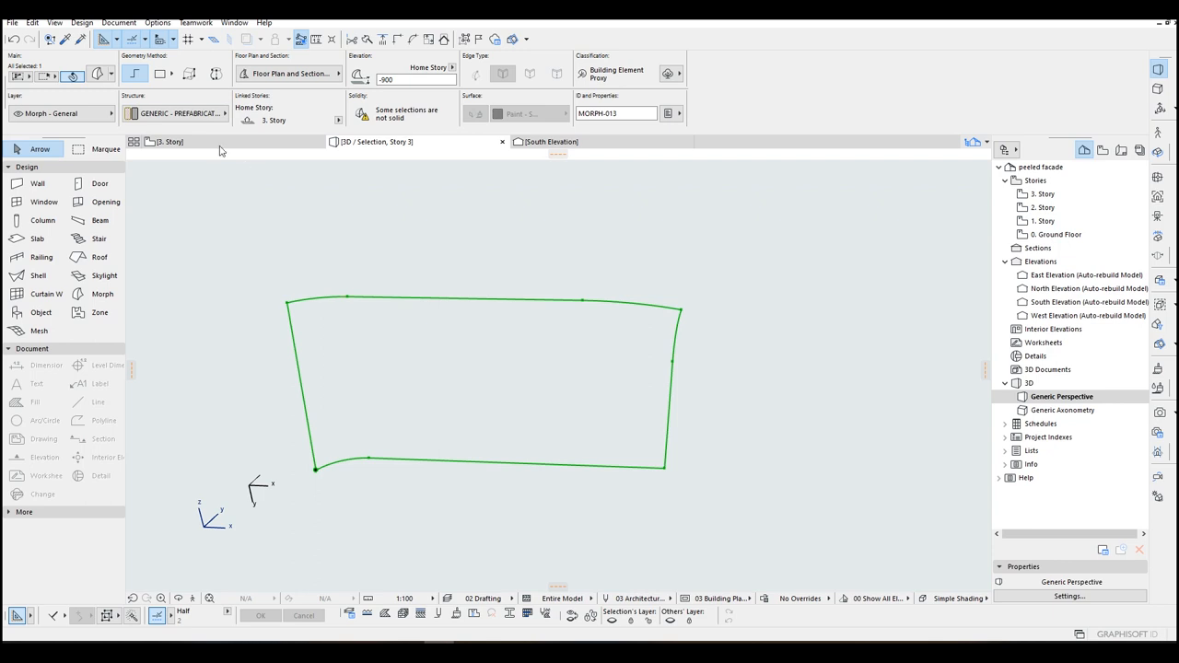
pyautogui.click(81, 22)
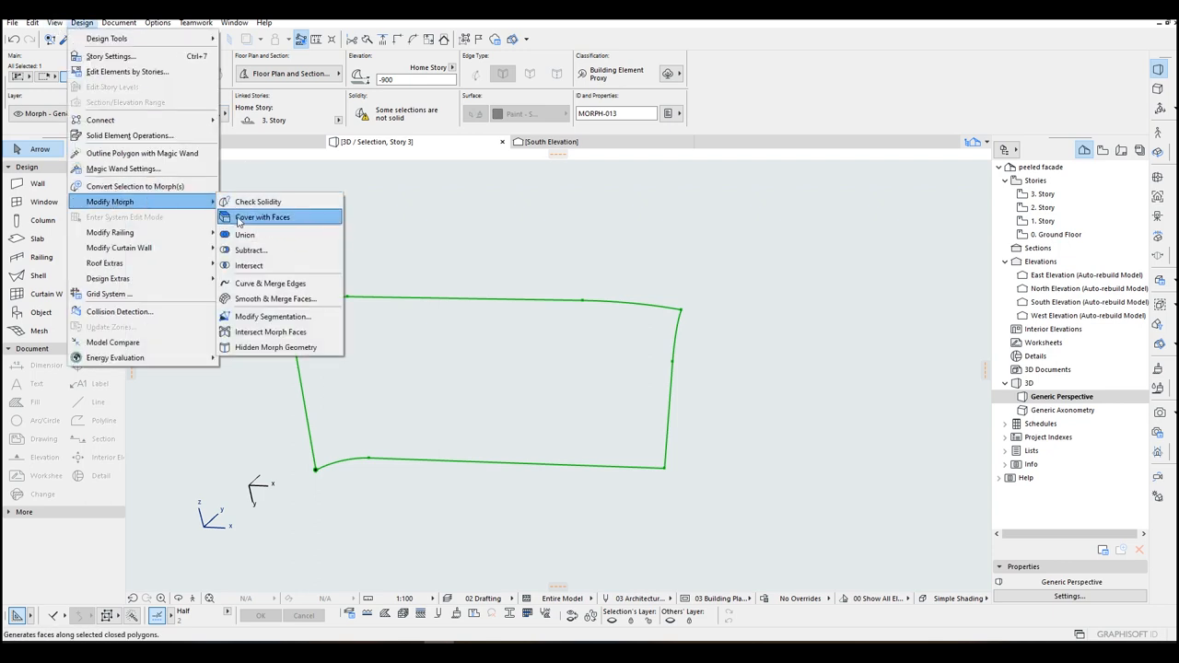
# Run Cover with Faces again, confirming a smooth generated surface
pyautogui.click(262, 218)
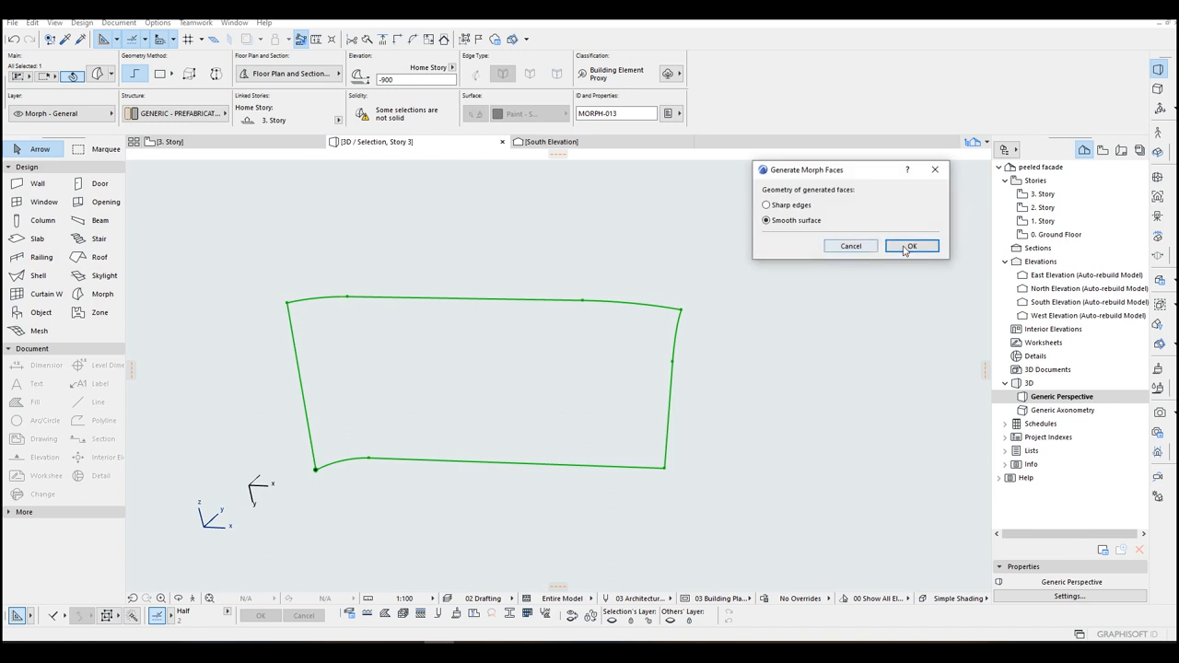
pyautogui.click(910, 247)
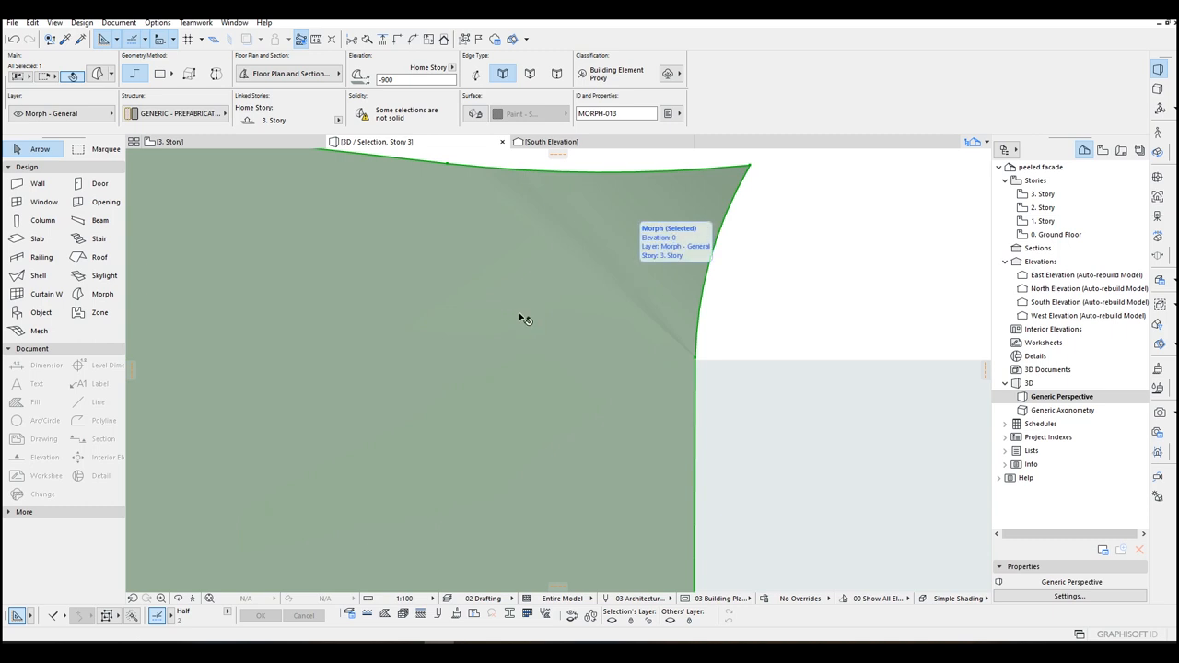
pyautogui.moveTo(626, 273)
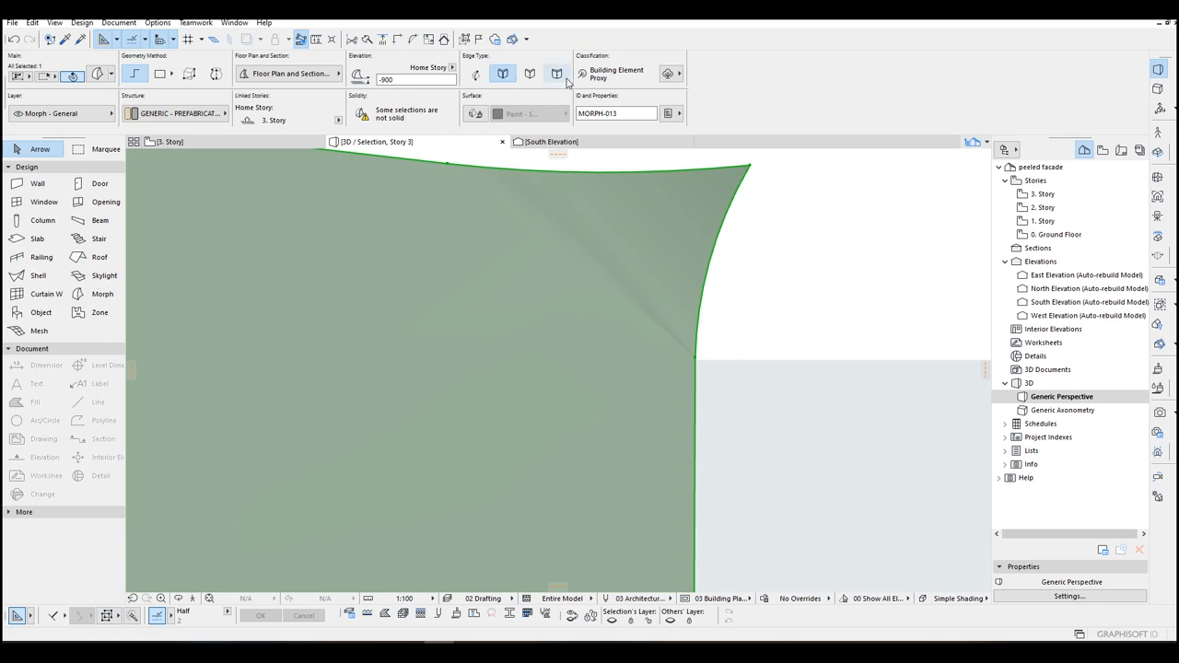
pyautogui.moveTo(557, 74)
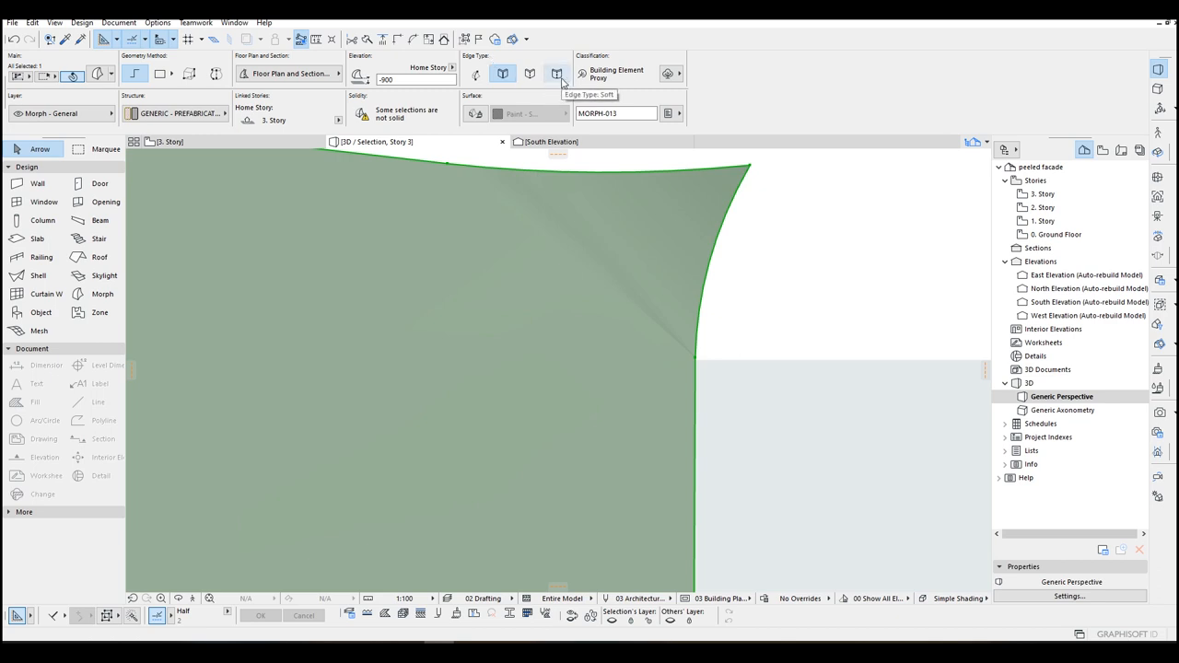
# Set the morph surface's Edge Type to Soft, applying the change to custom edges
pyautogui.click(557, 73)
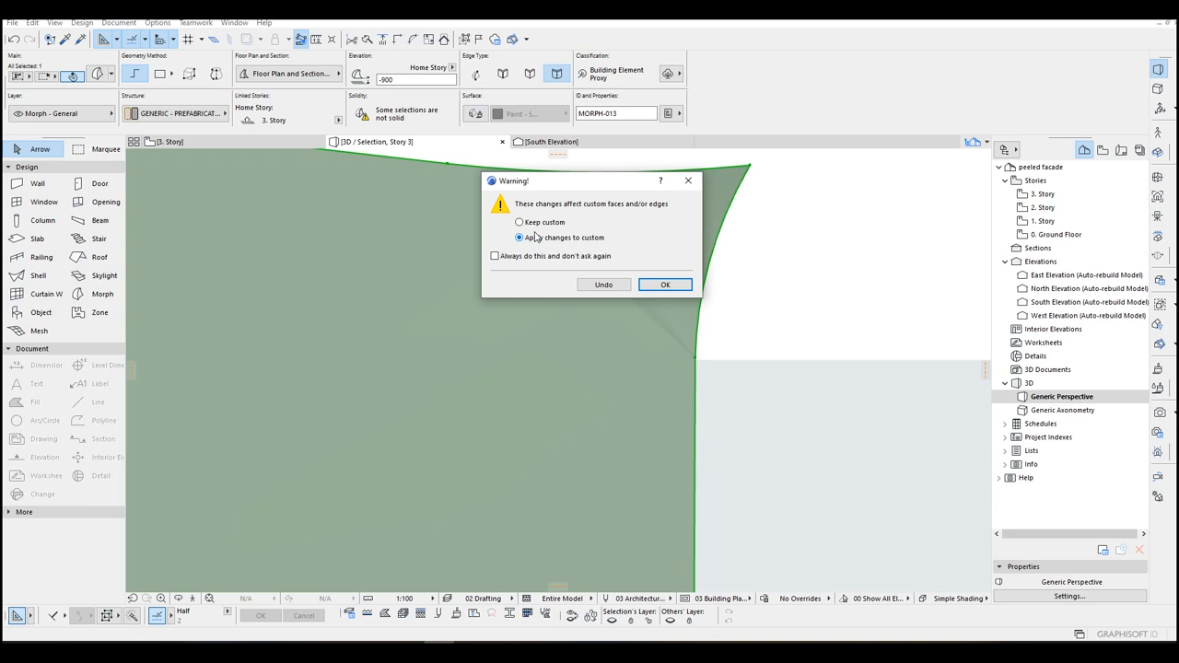
pyautogui.click(520, 237)
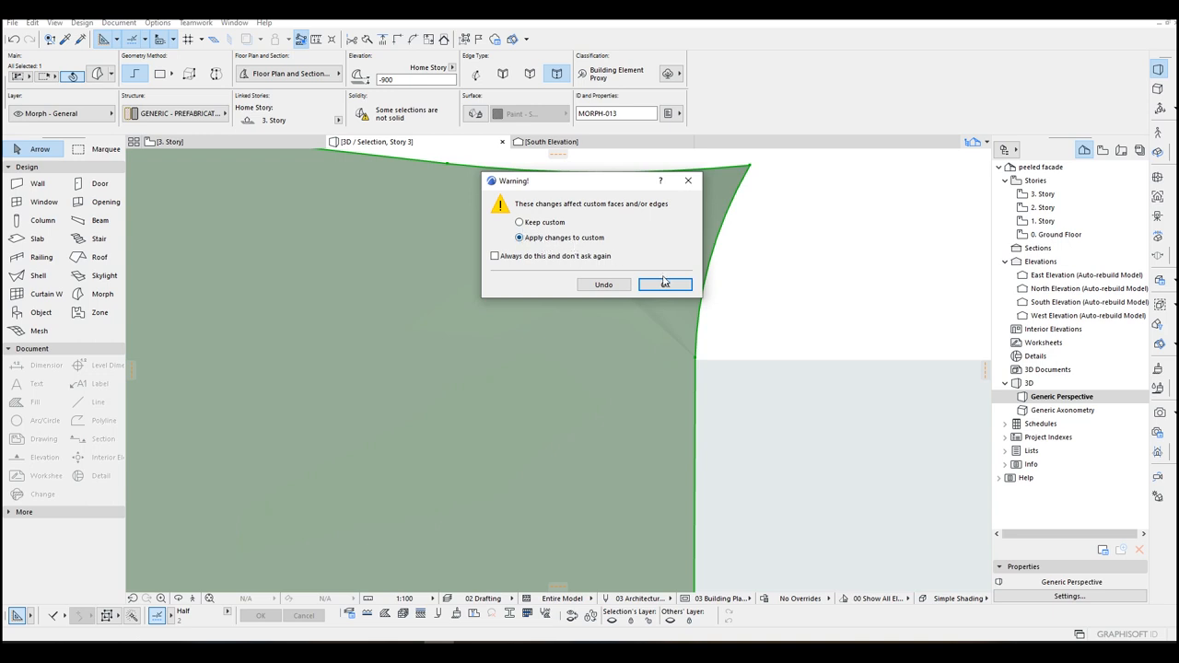
pyautogui.click(665, 284)
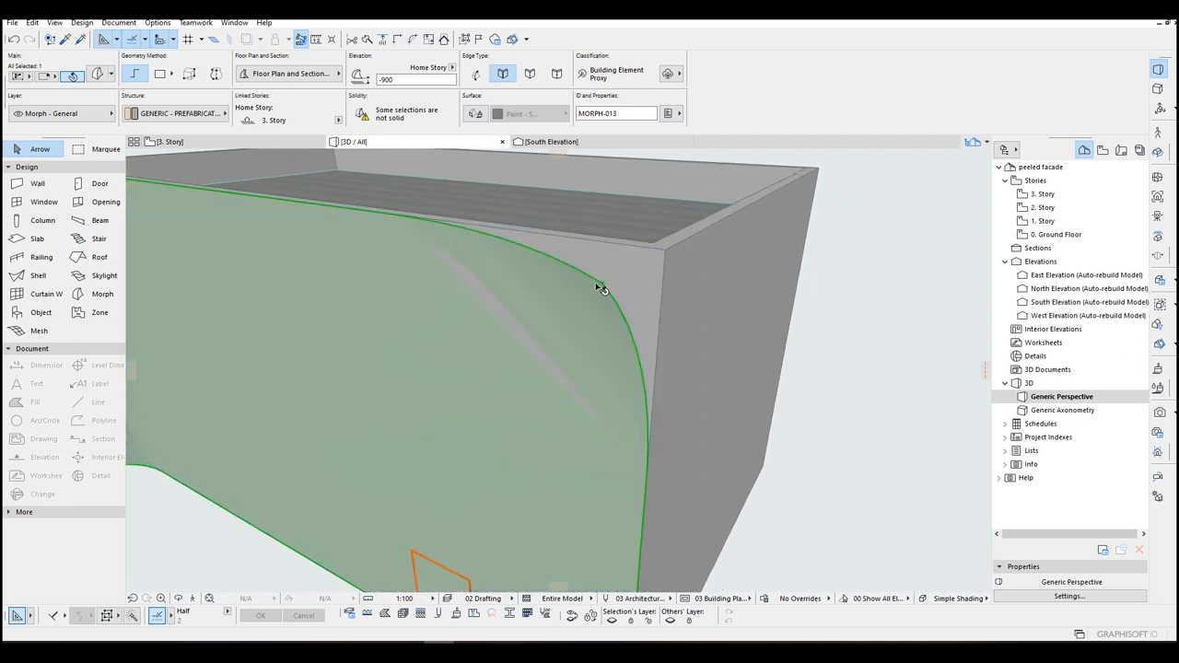
pyautogui.moveTo(663, 367)
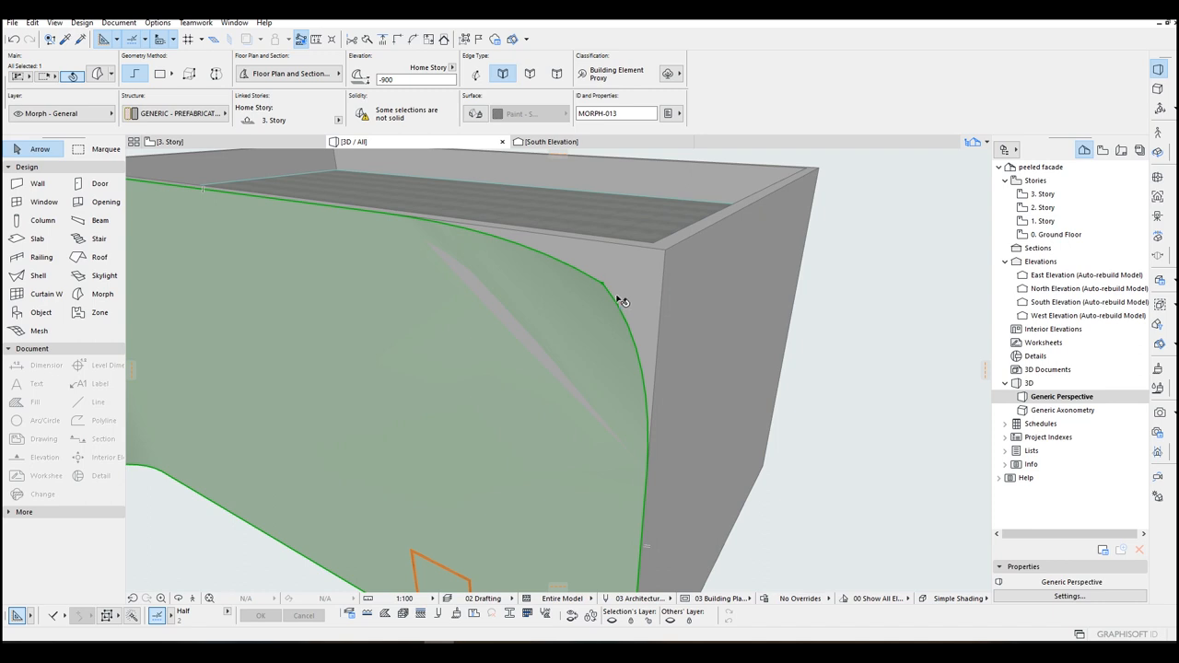
pyautogui.moveTo(604, 286)
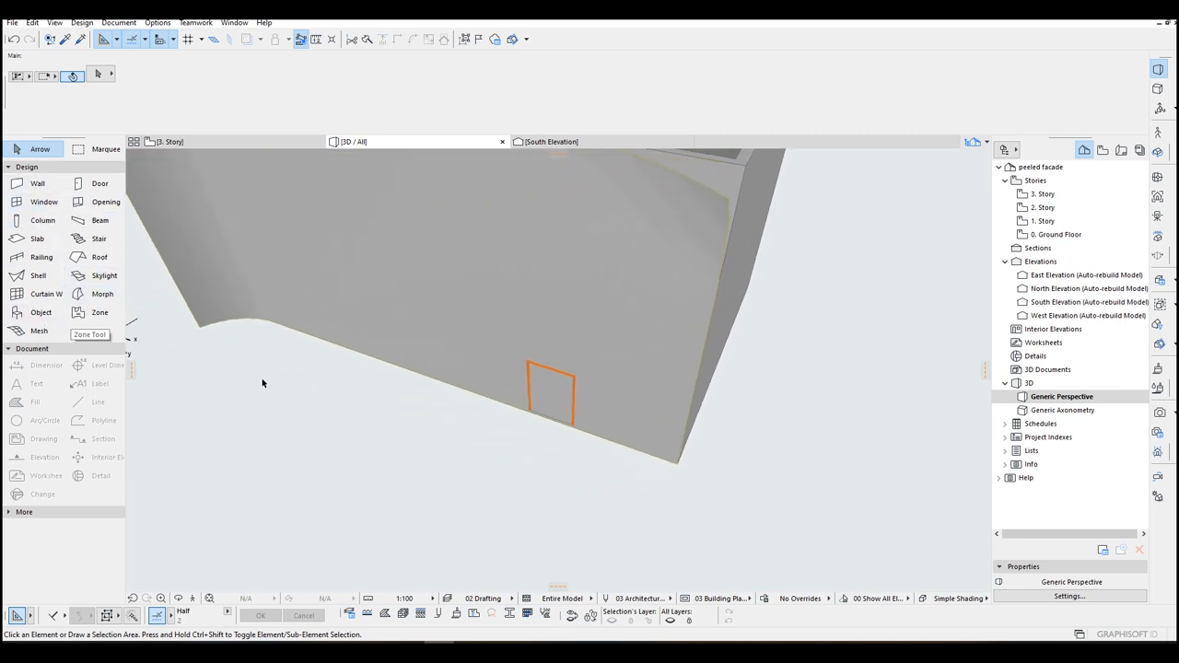
# Place morph polygon nodes near the door frame and enable Show Z in Tracker
pyautogui.click(104, 295)
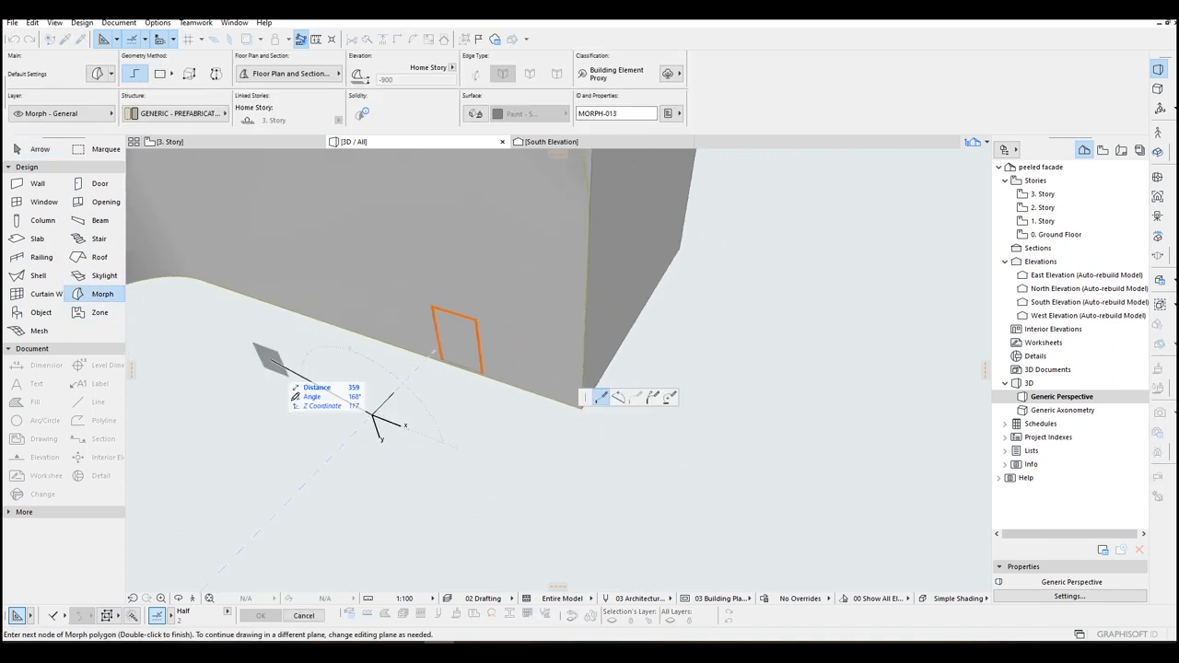
pyautogui.click(162, 74)
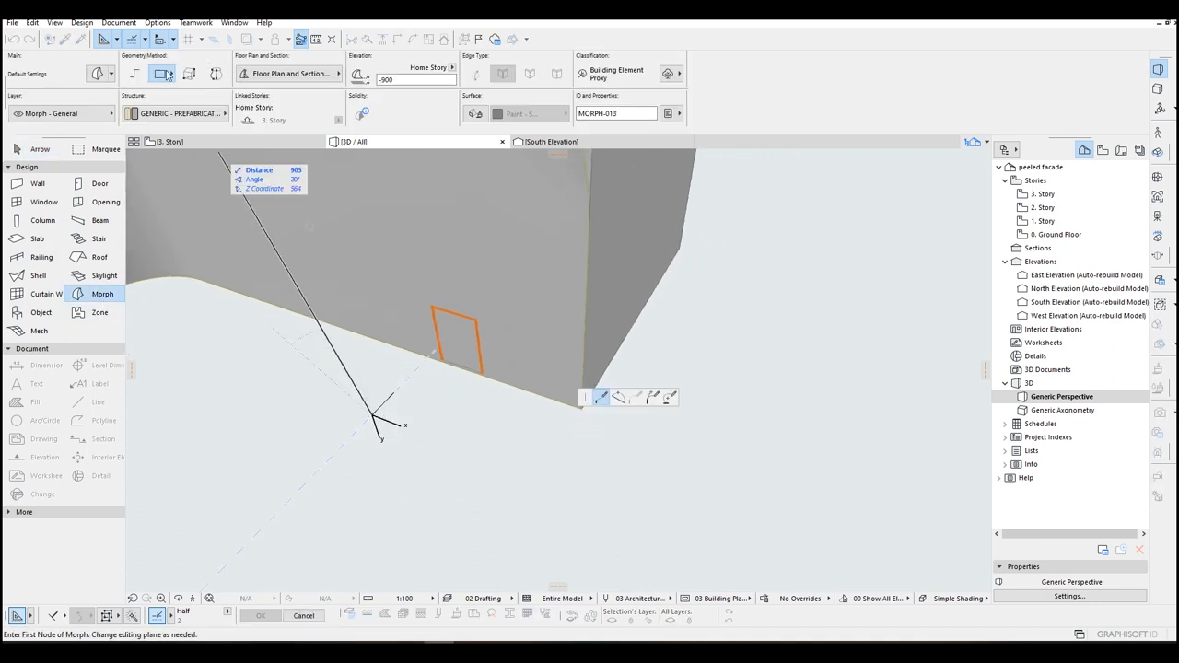
pyautogui.rightClick(359, 461)
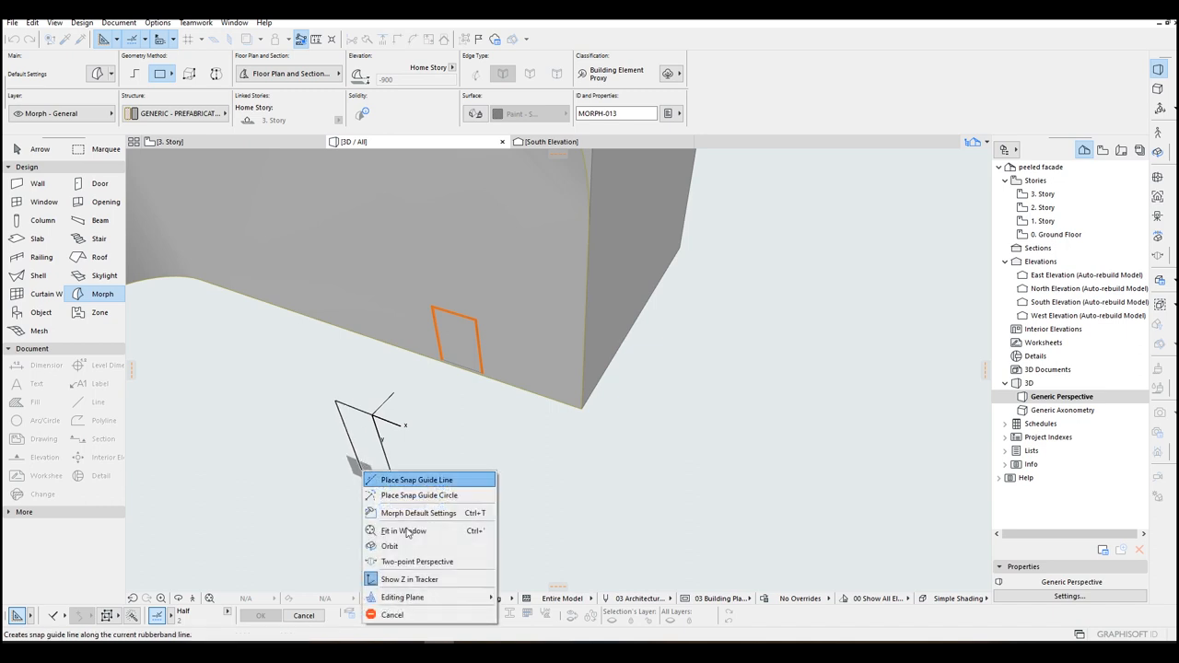
pyautogui.moveTo(409, 578)
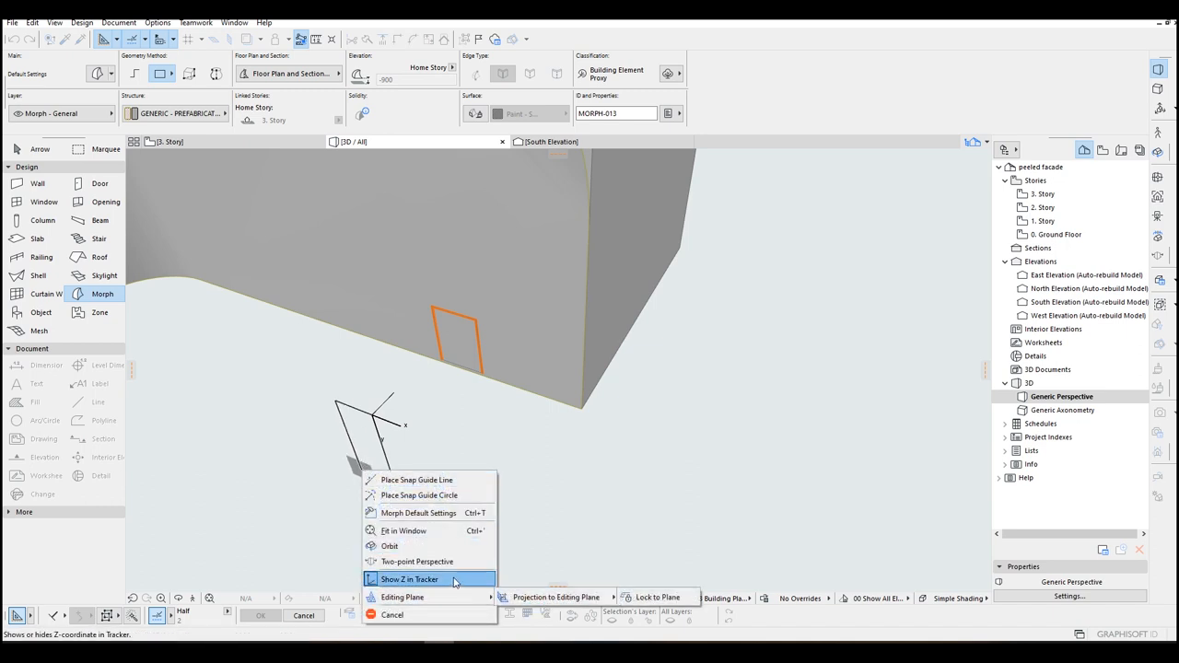
pyautogui.click(409, 579)
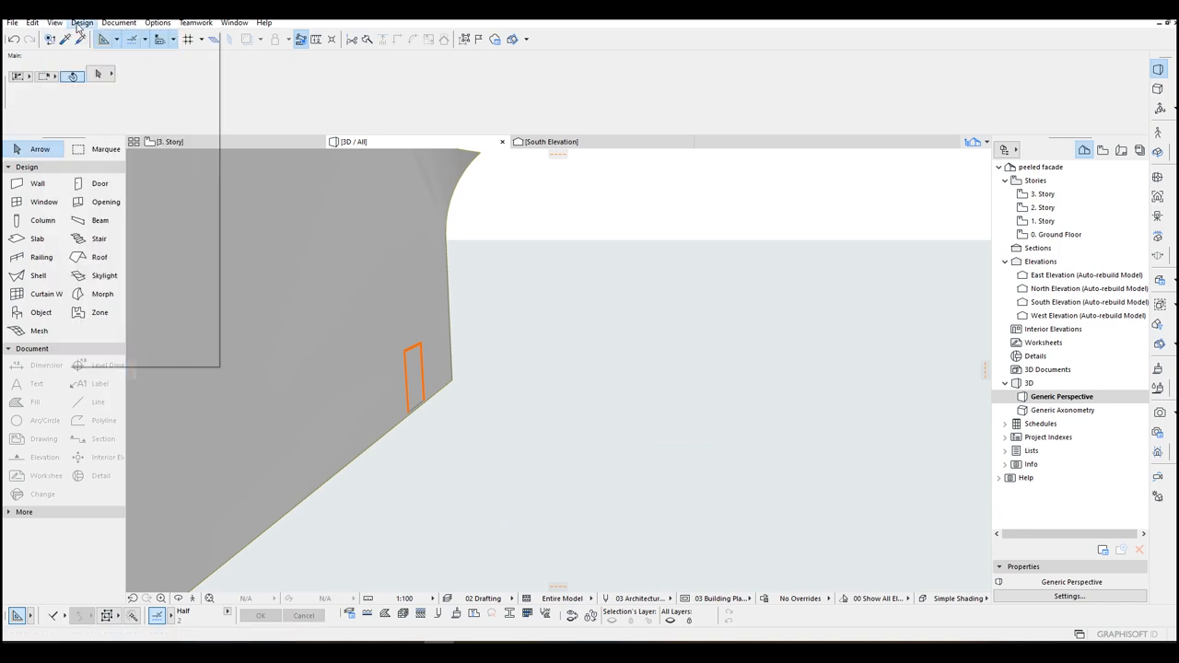
# Choose the Morph Rectangle method and place the rectangle's first corner on the ground
pyautogui.click(72, 76)
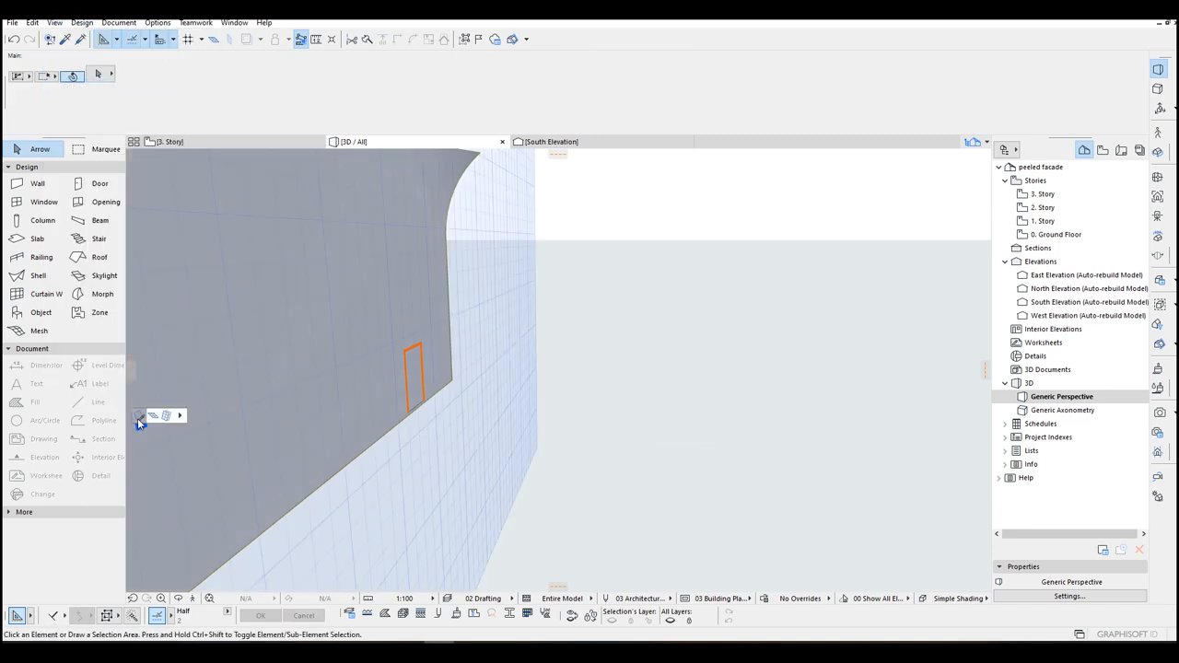
pyautogui.click(181, 416)
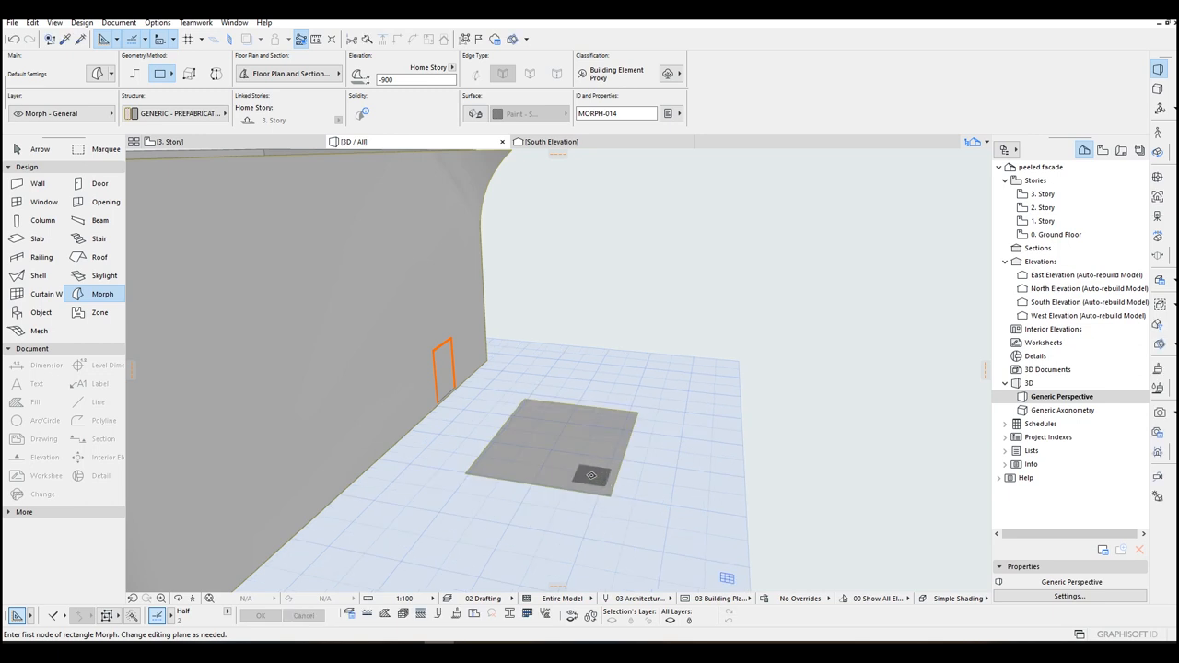
pyautogui.click(562, 442)
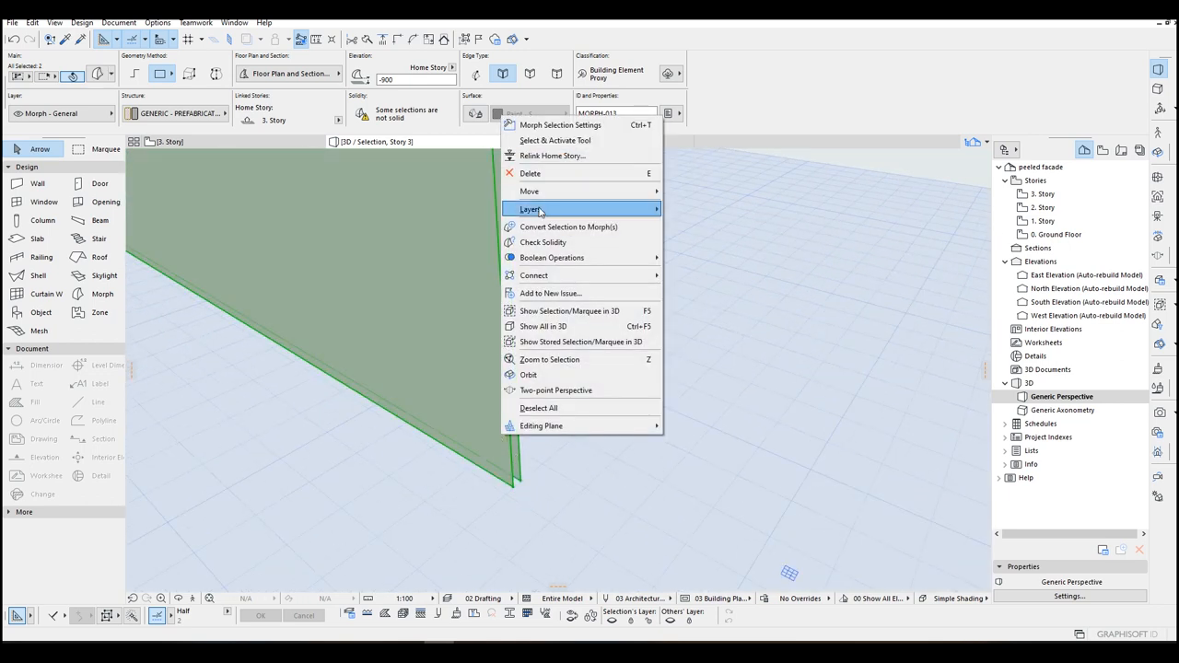
pyautogui.moveTo(552, 257)
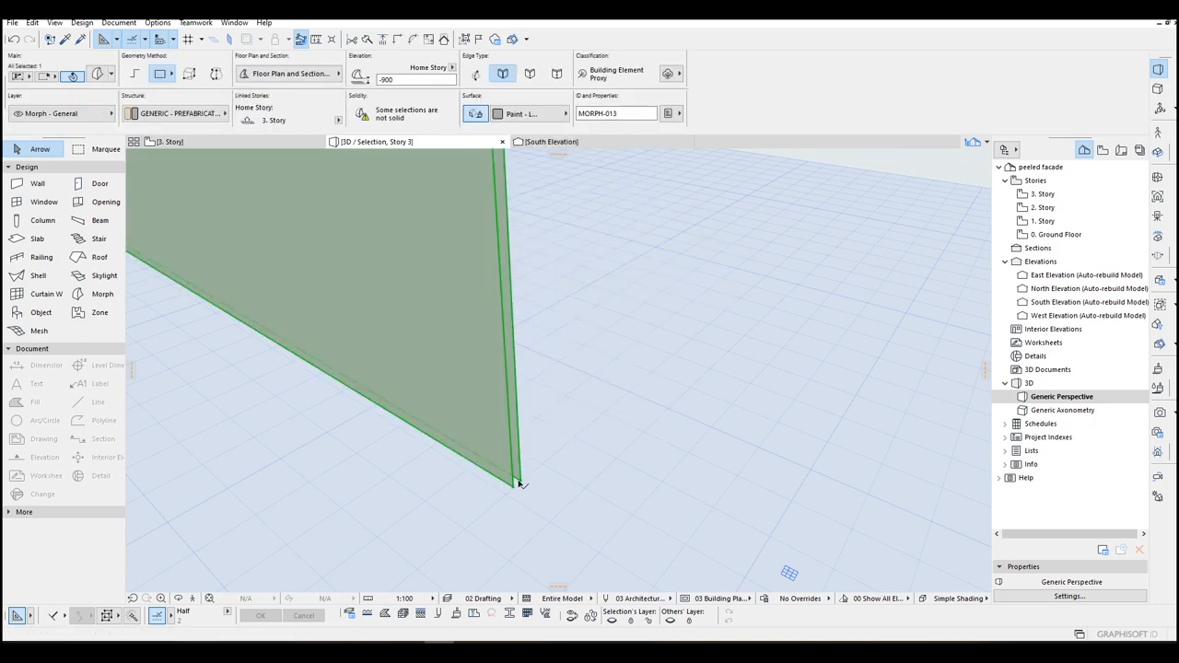
# Pick a corner and a curved edge point of the façade surface to give it thickness
pyautogui.click(521, 484)
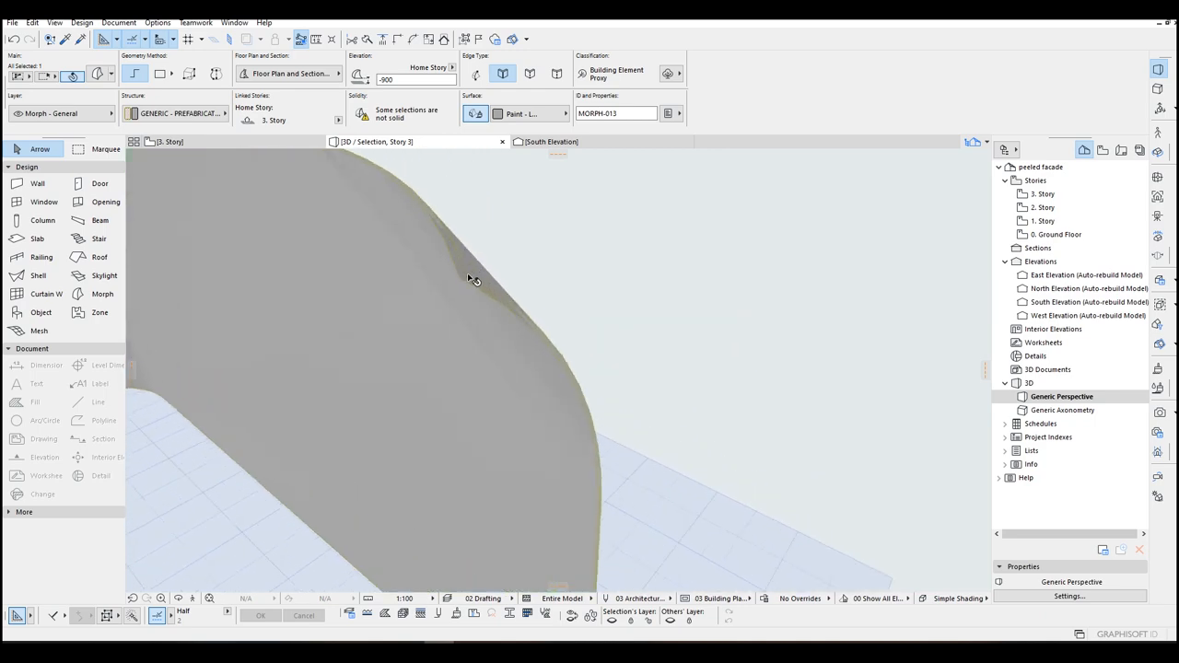
pyautogui.click(460, 276)
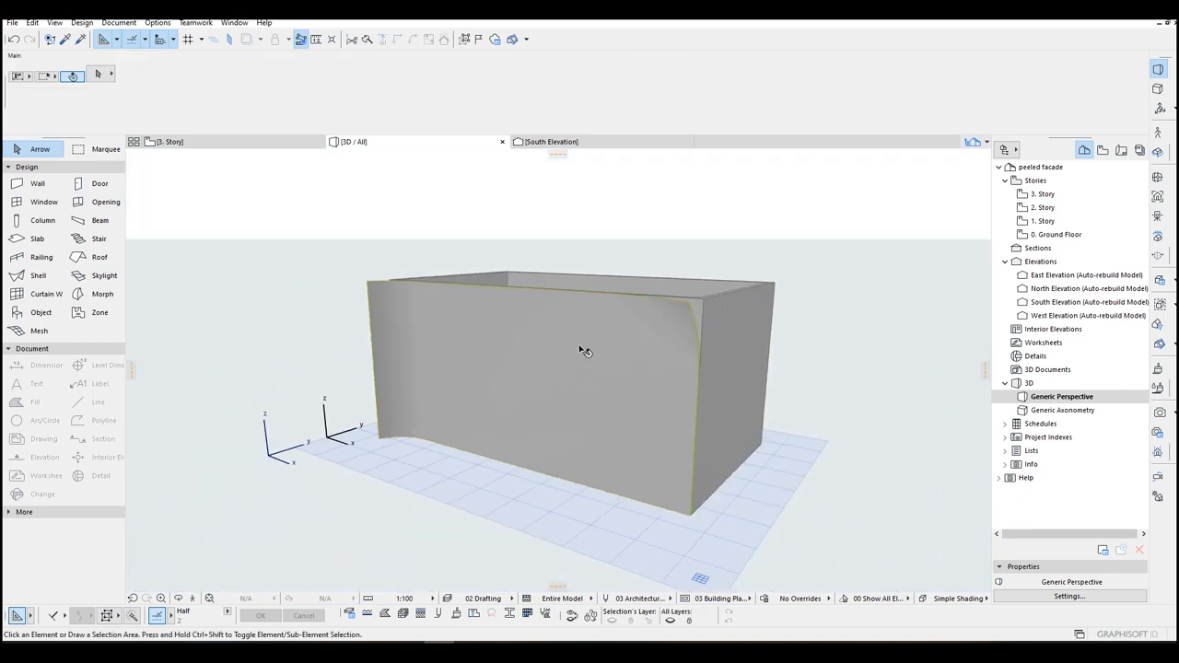
# Orbit around the building and select the slab block at the façade's base
pyautogui.moveTo(586, 350); pyautogui.dragTo(673, 442)
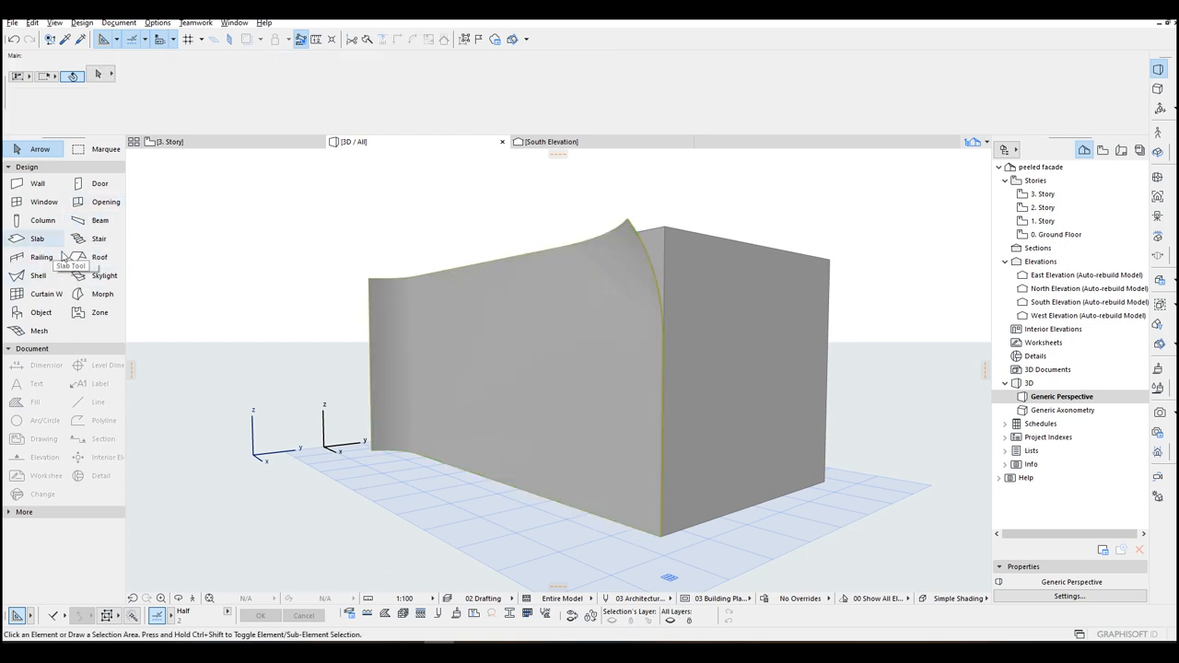
pyautogui.click(37, 240)
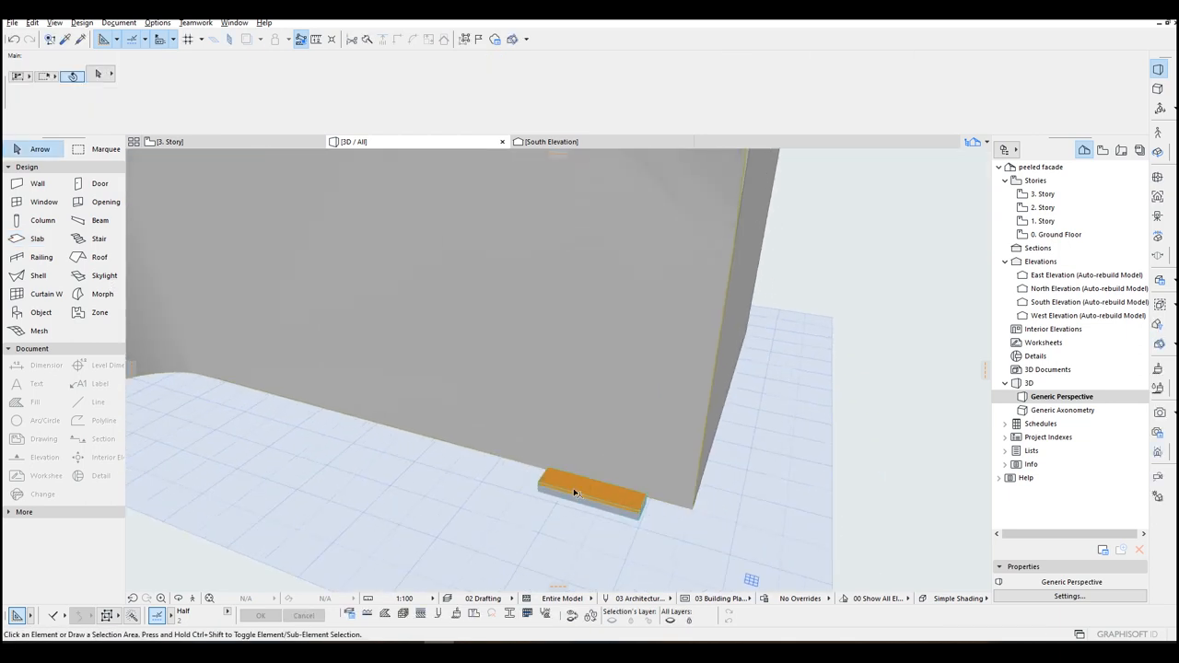
pyautogui.click(589, 493)
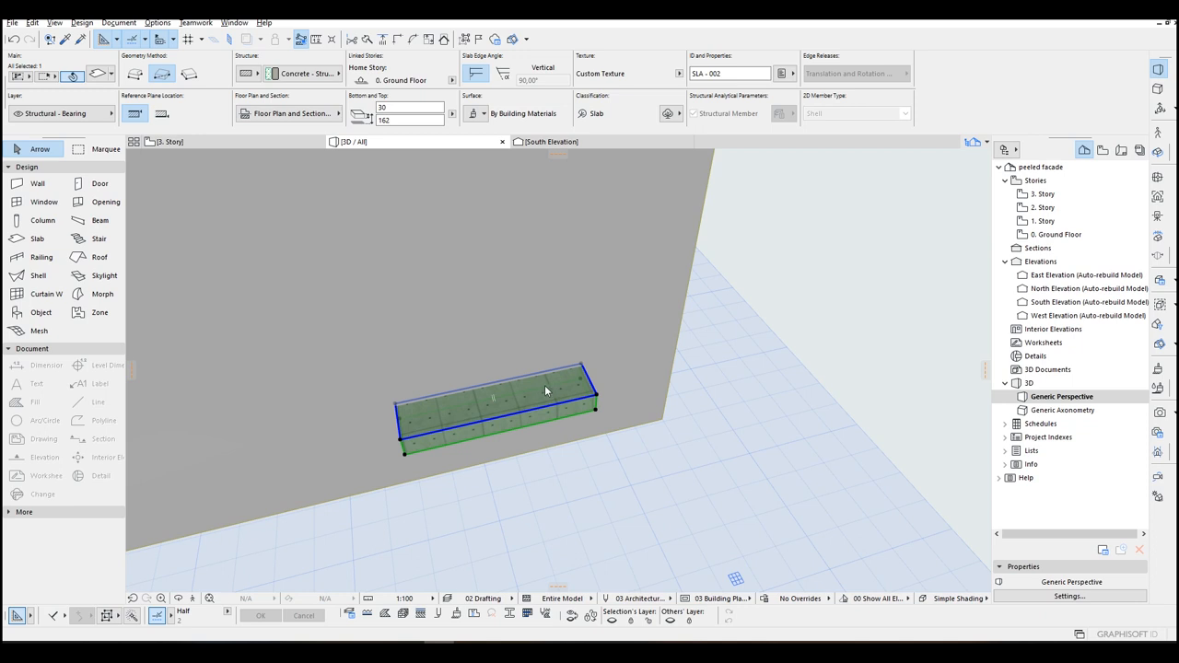
# Open Solid Element Operations for the slab and choose Subtraction with downward extrusion
pyautogui.rightClick(546, 391)
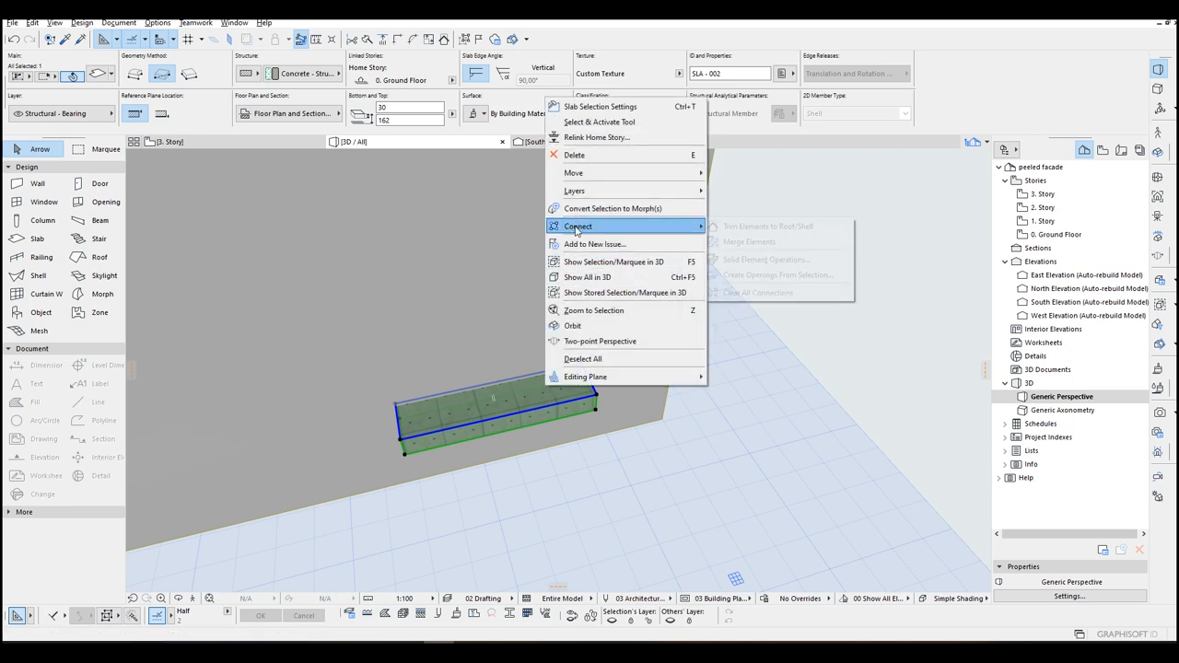
pyautogui.moveTo(579, 227)
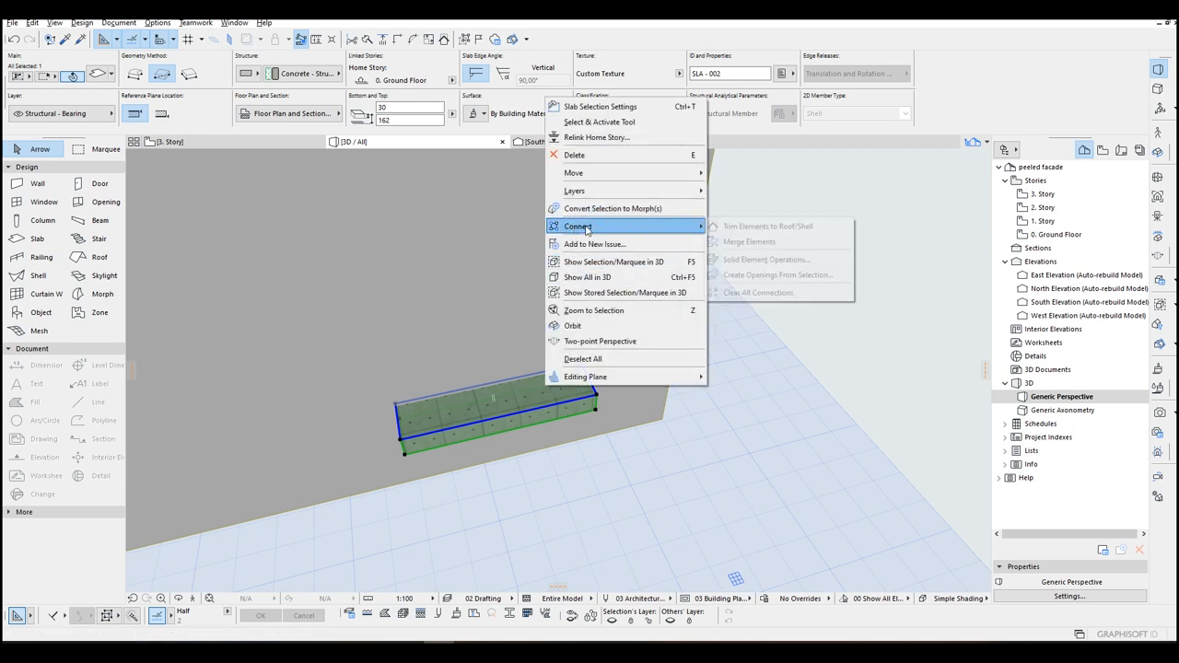
pyautogui.click(766, 258)
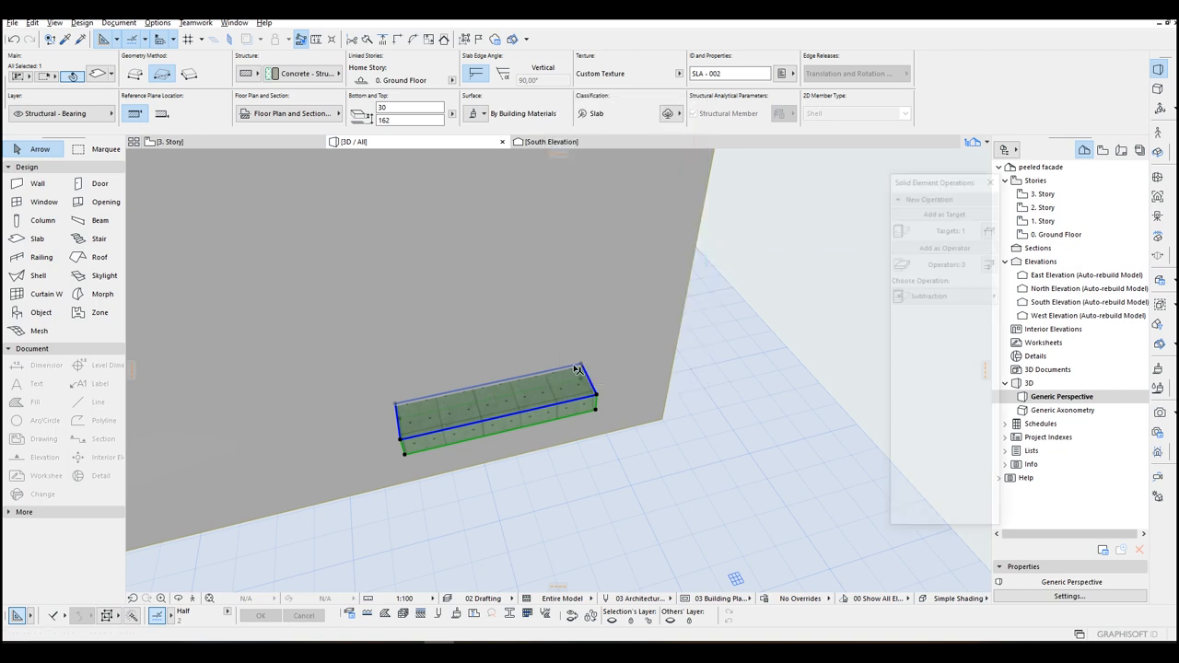
pyautogui.click(943, 210)
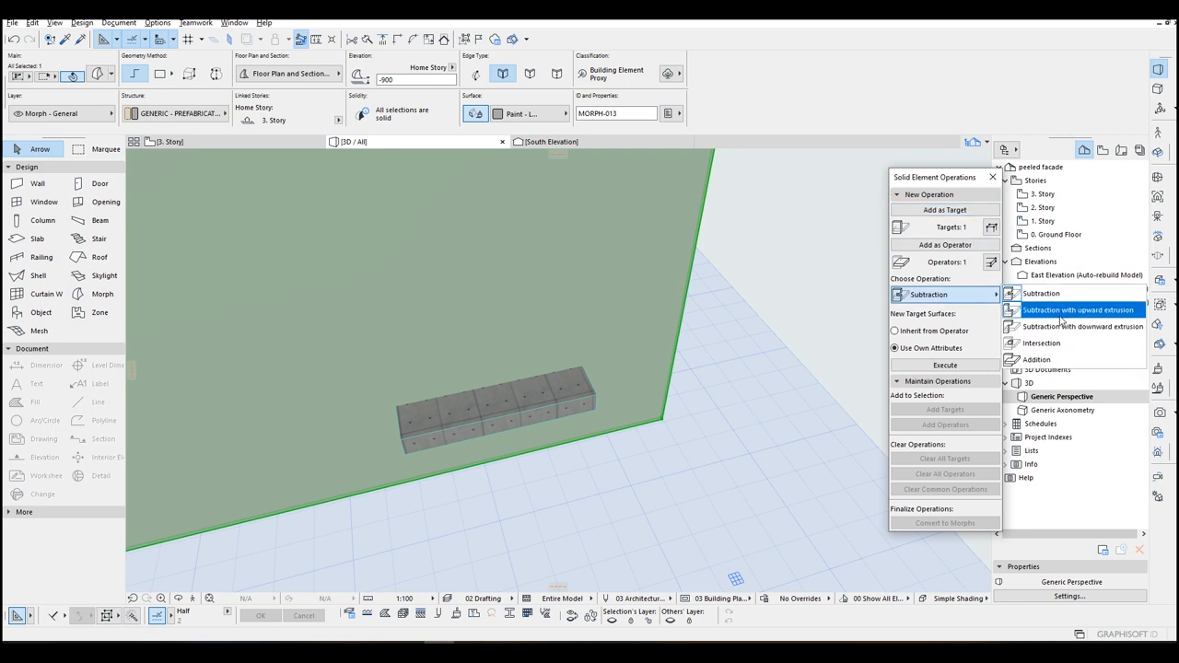
pyautogui.click(1084, 326)
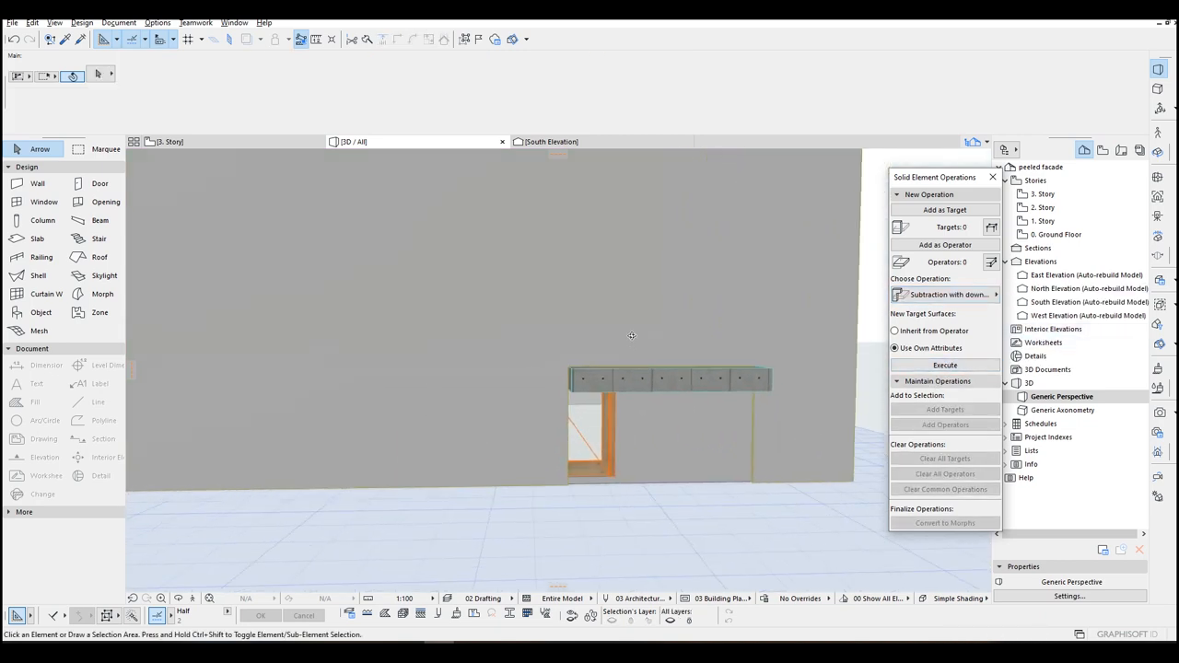
pyautogui.click(672, 377)
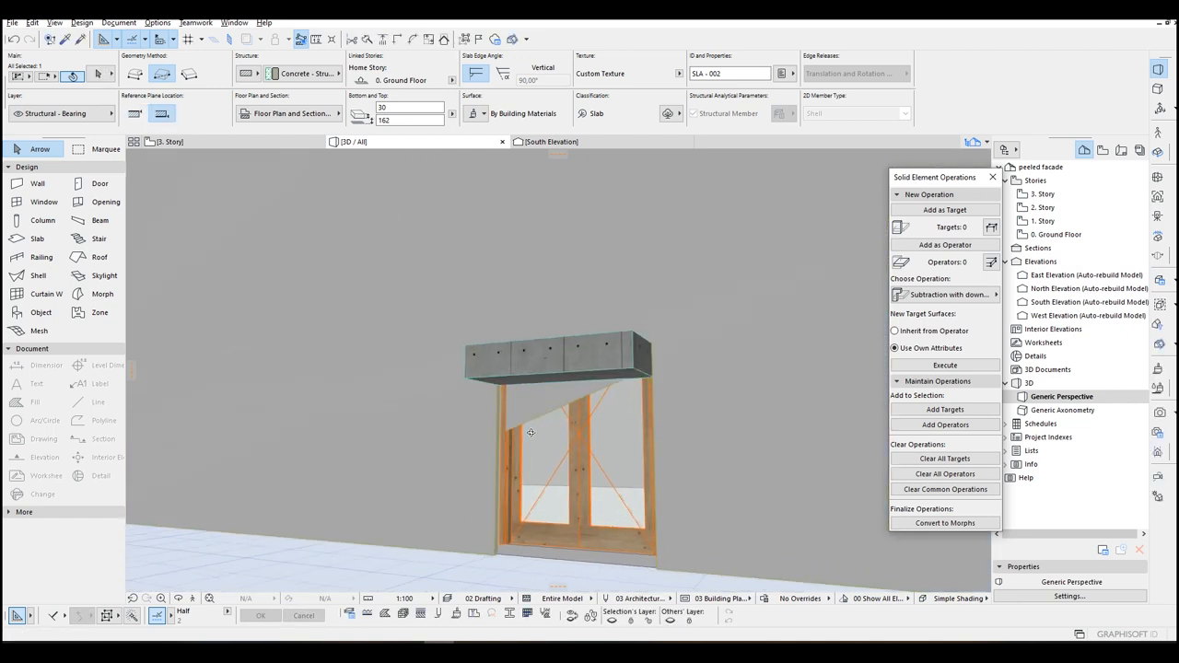
# Select the slab operator to execute the subtraction cutting the door opening
pyautogui.click(557, 353)
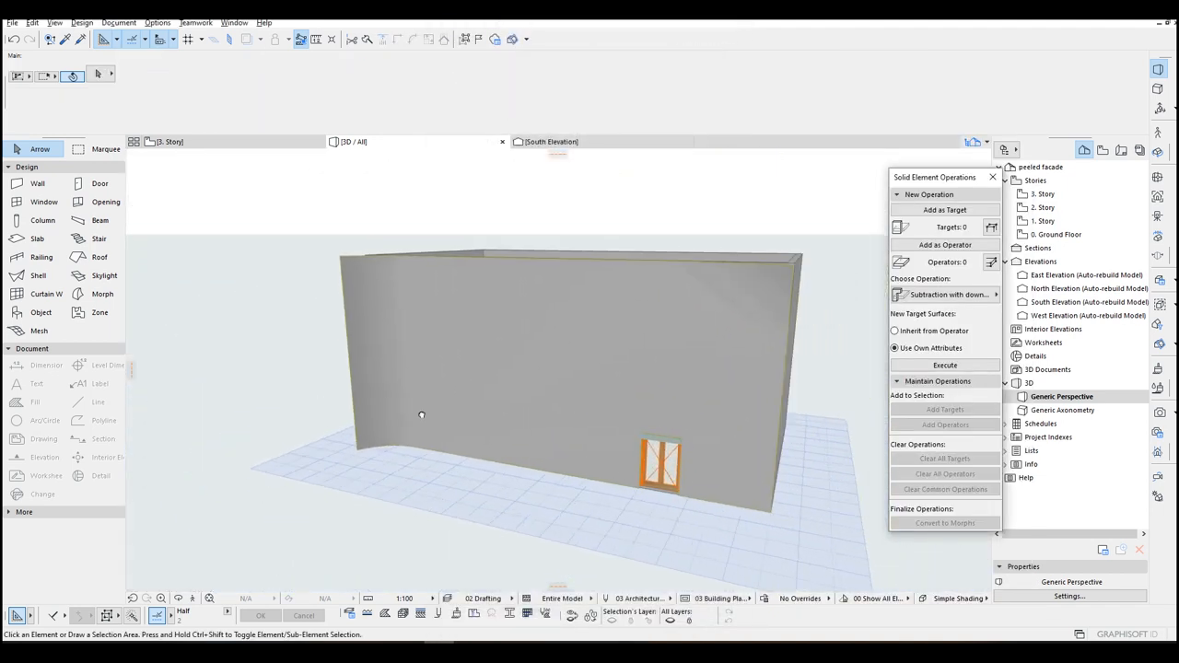
# Assign a brick surface material to the curved façade morph via the Info Box
pyautogui.click(498, 369)
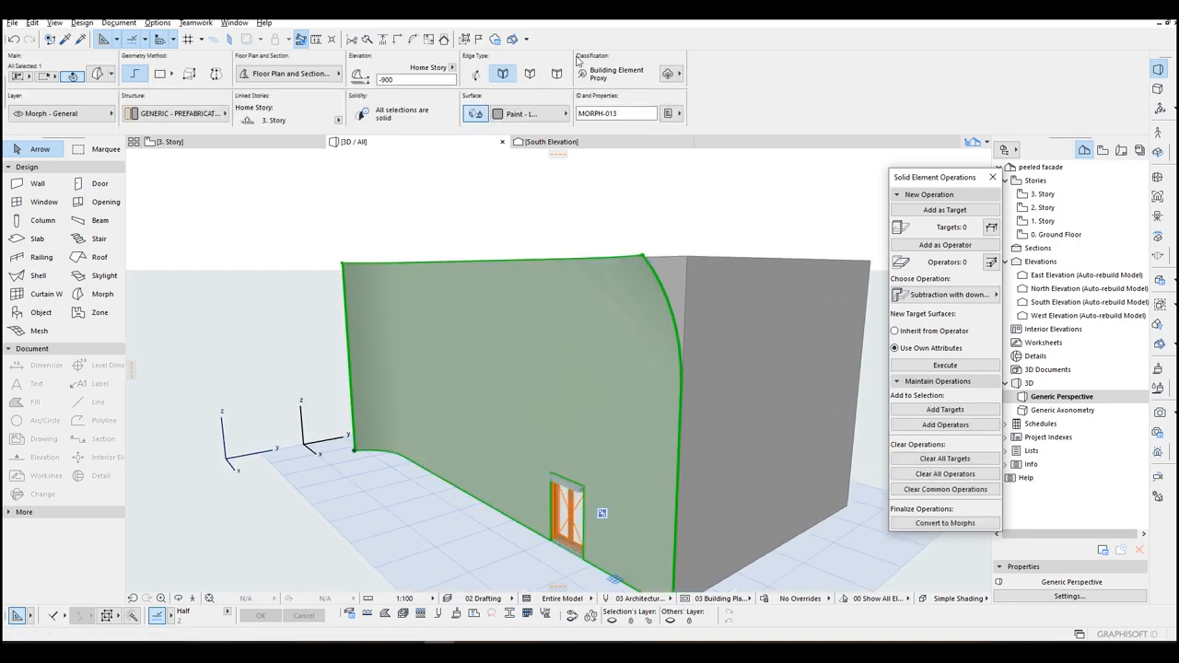
pyautogui.click(564, 114)
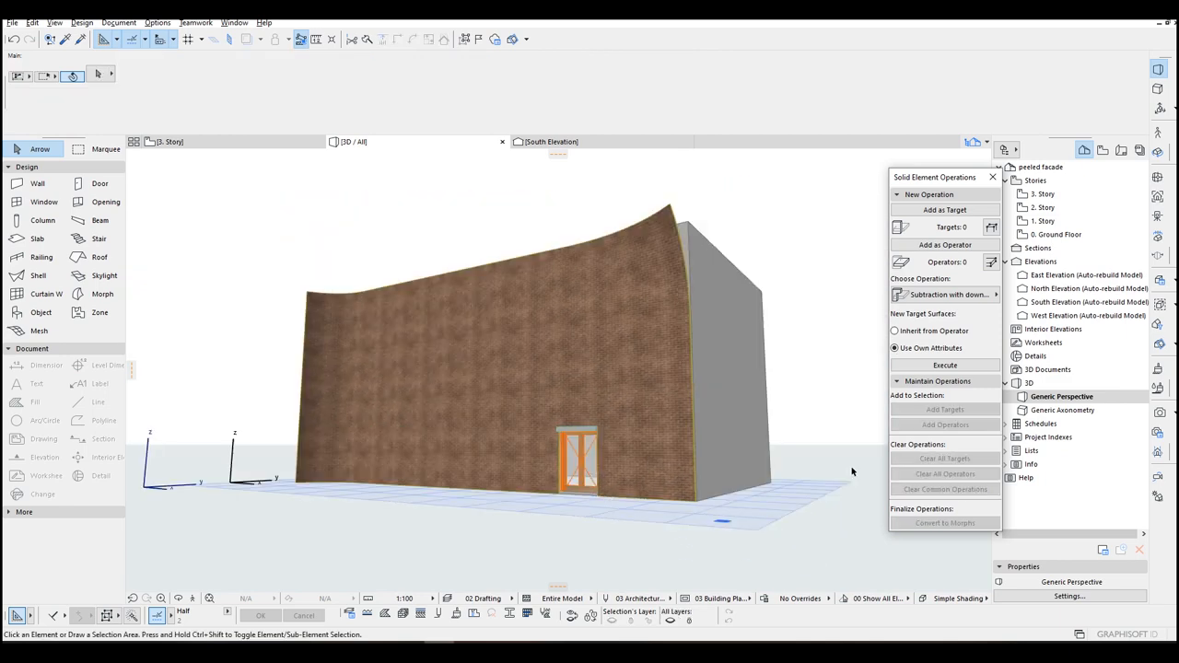
pyautogui.moveTo(857, 475)
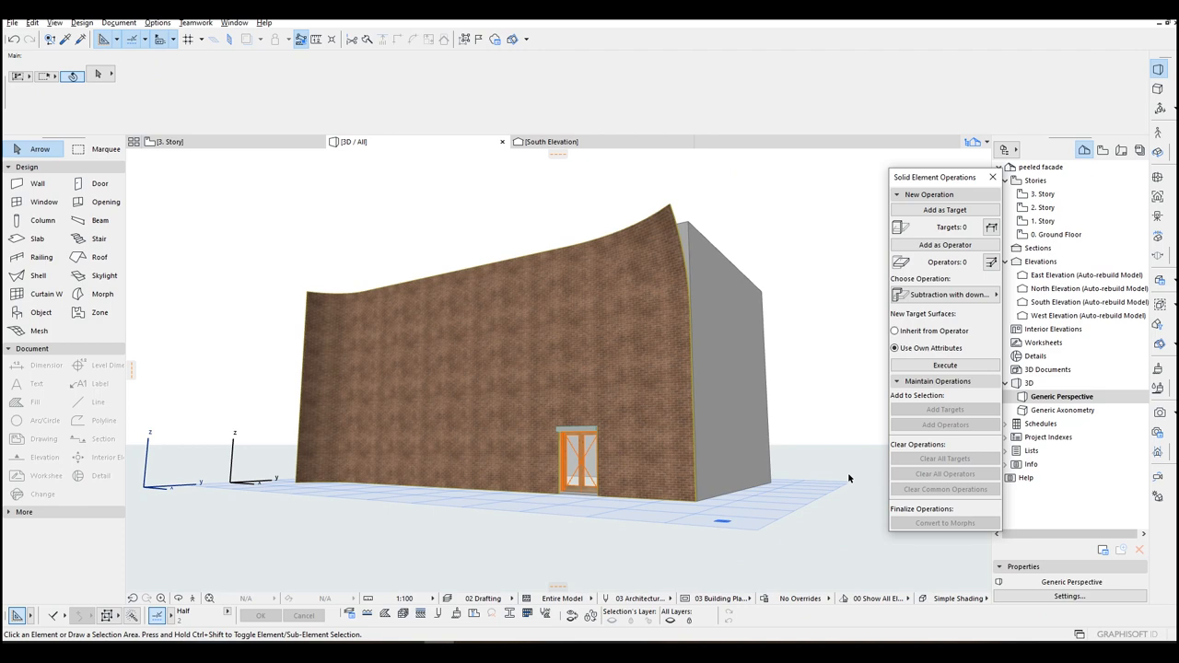
pyautogui.moveTo(863, 481)
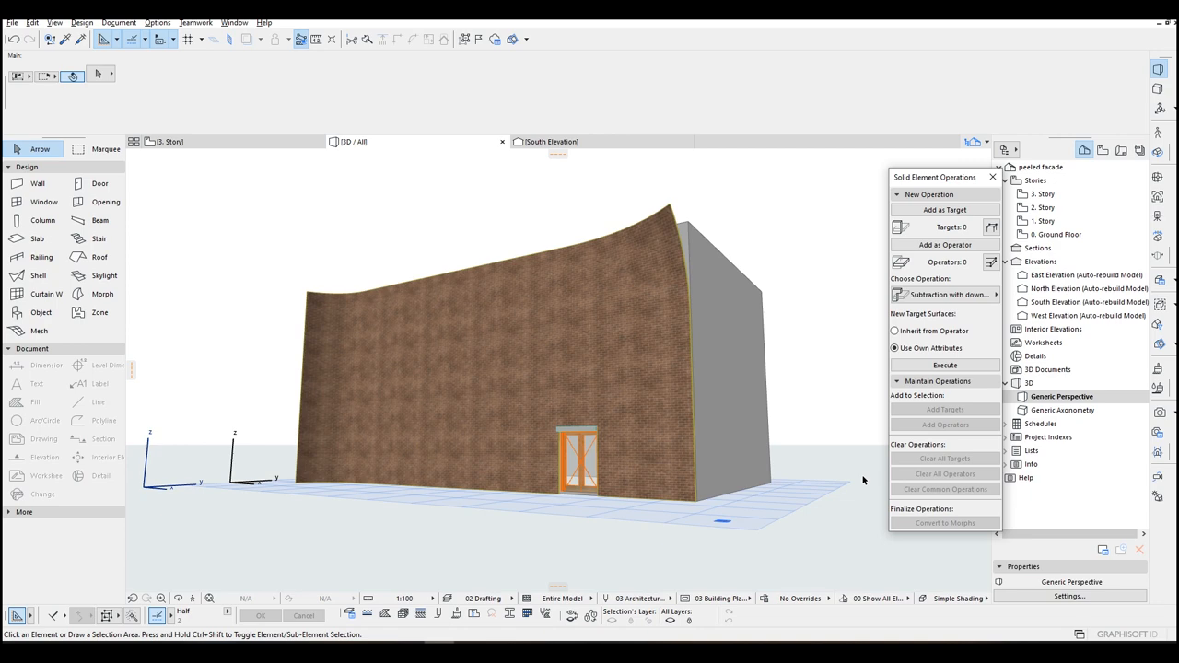
pyautogui.moveTo(864, 479)
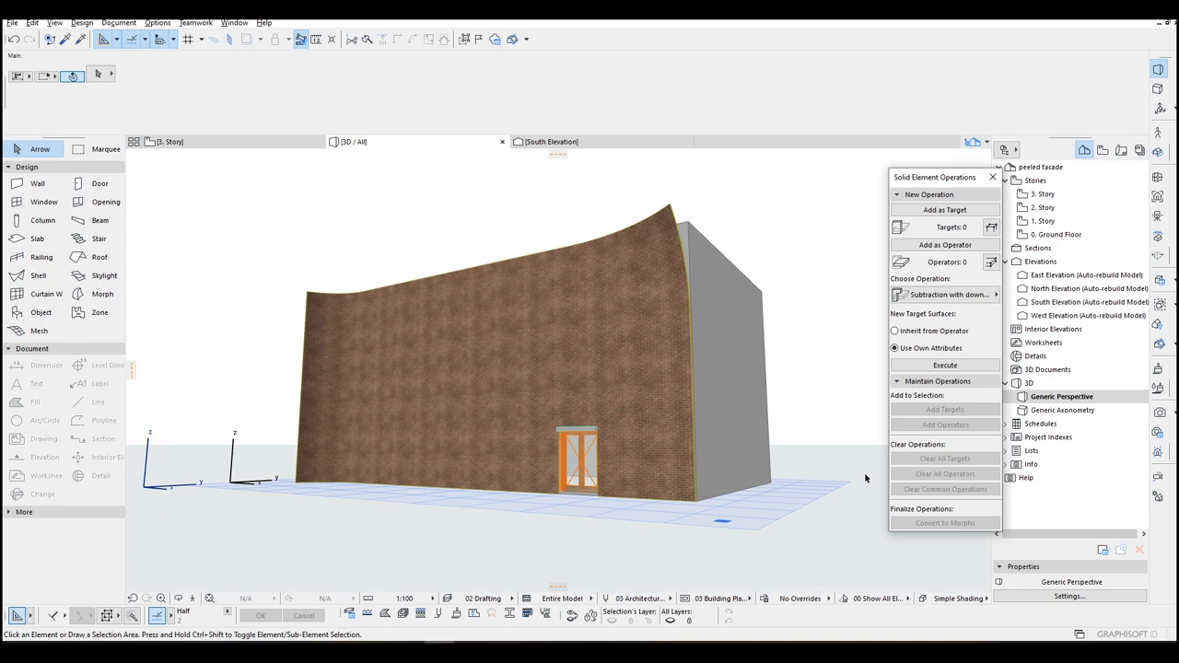